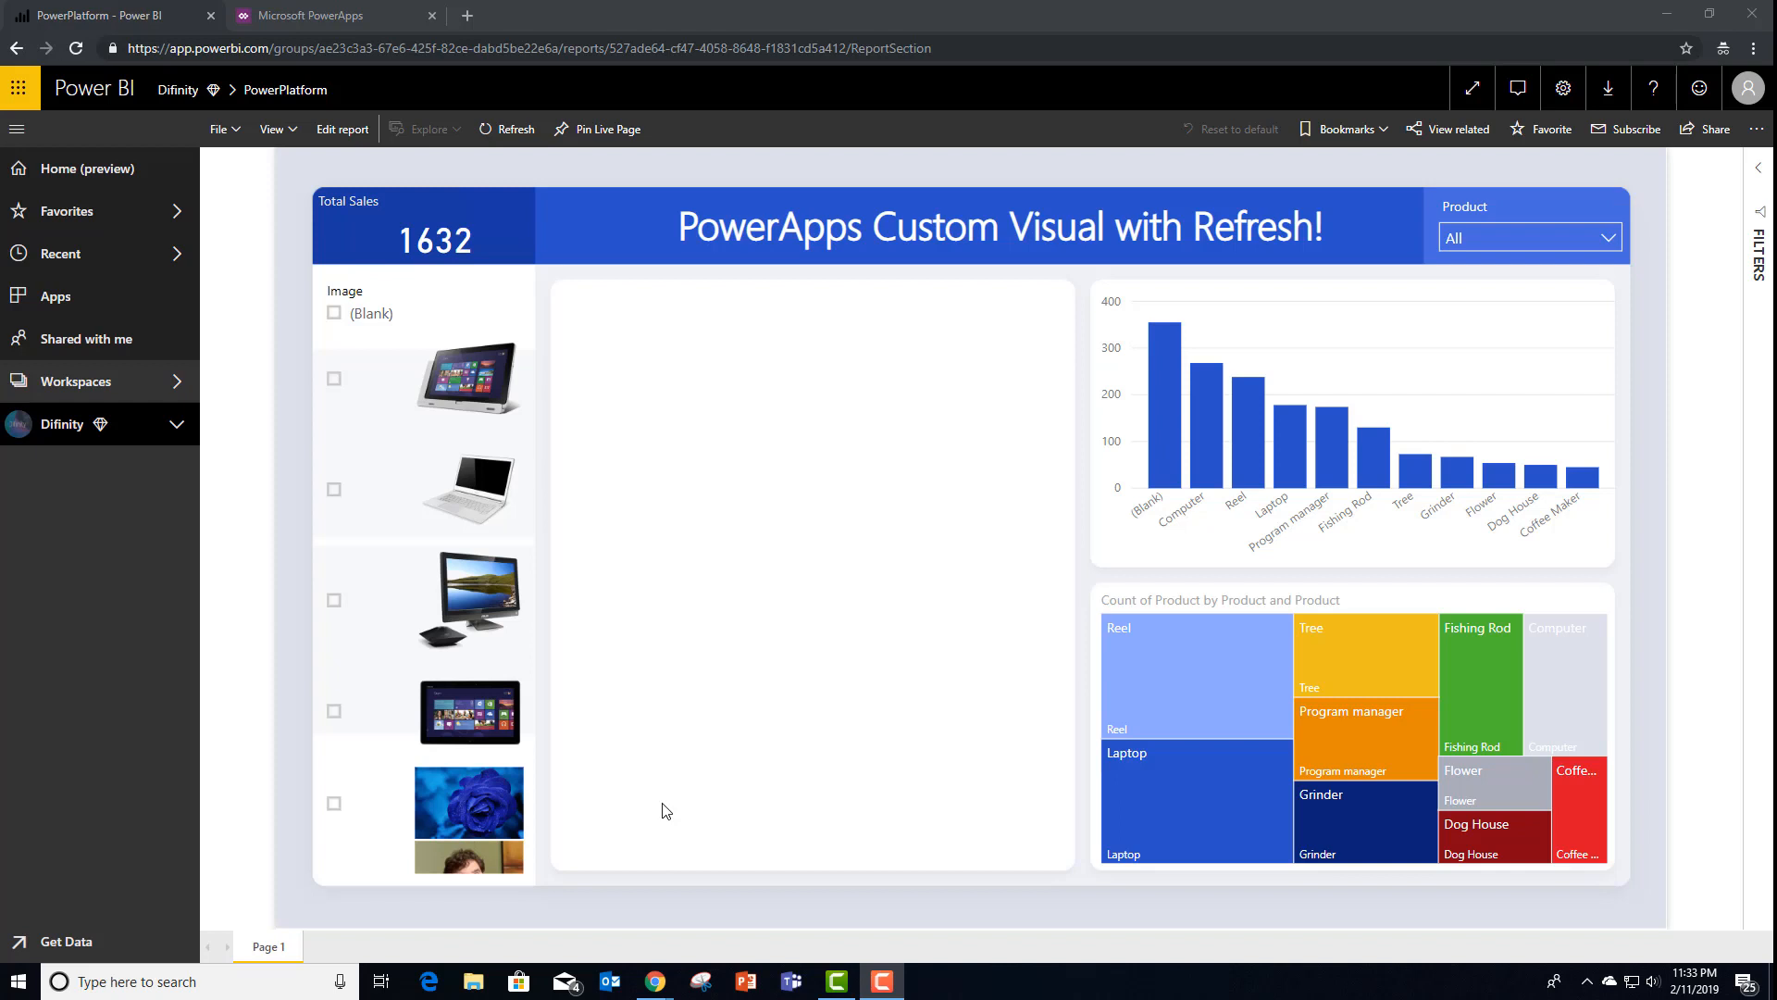
mouse_move(342, 127)
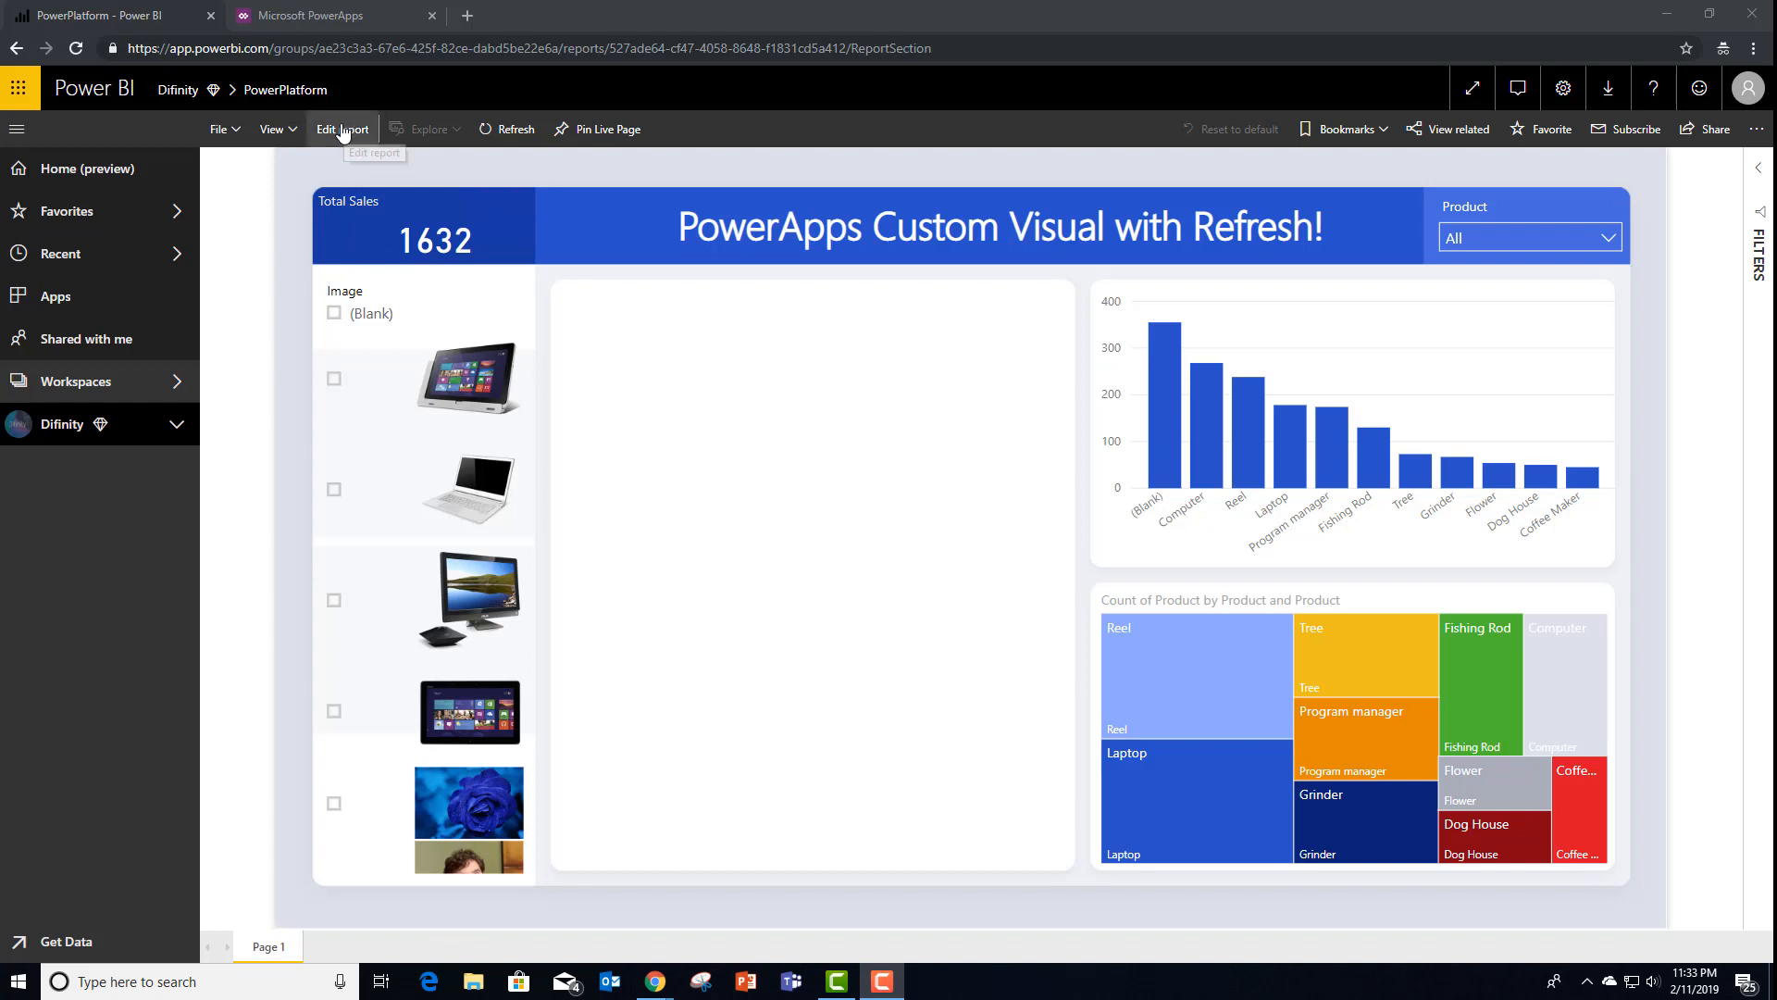
Switch the report to edit mode and import the PowerAppsVisual.pbiviz custom visual from Downloads
click(341, 127)
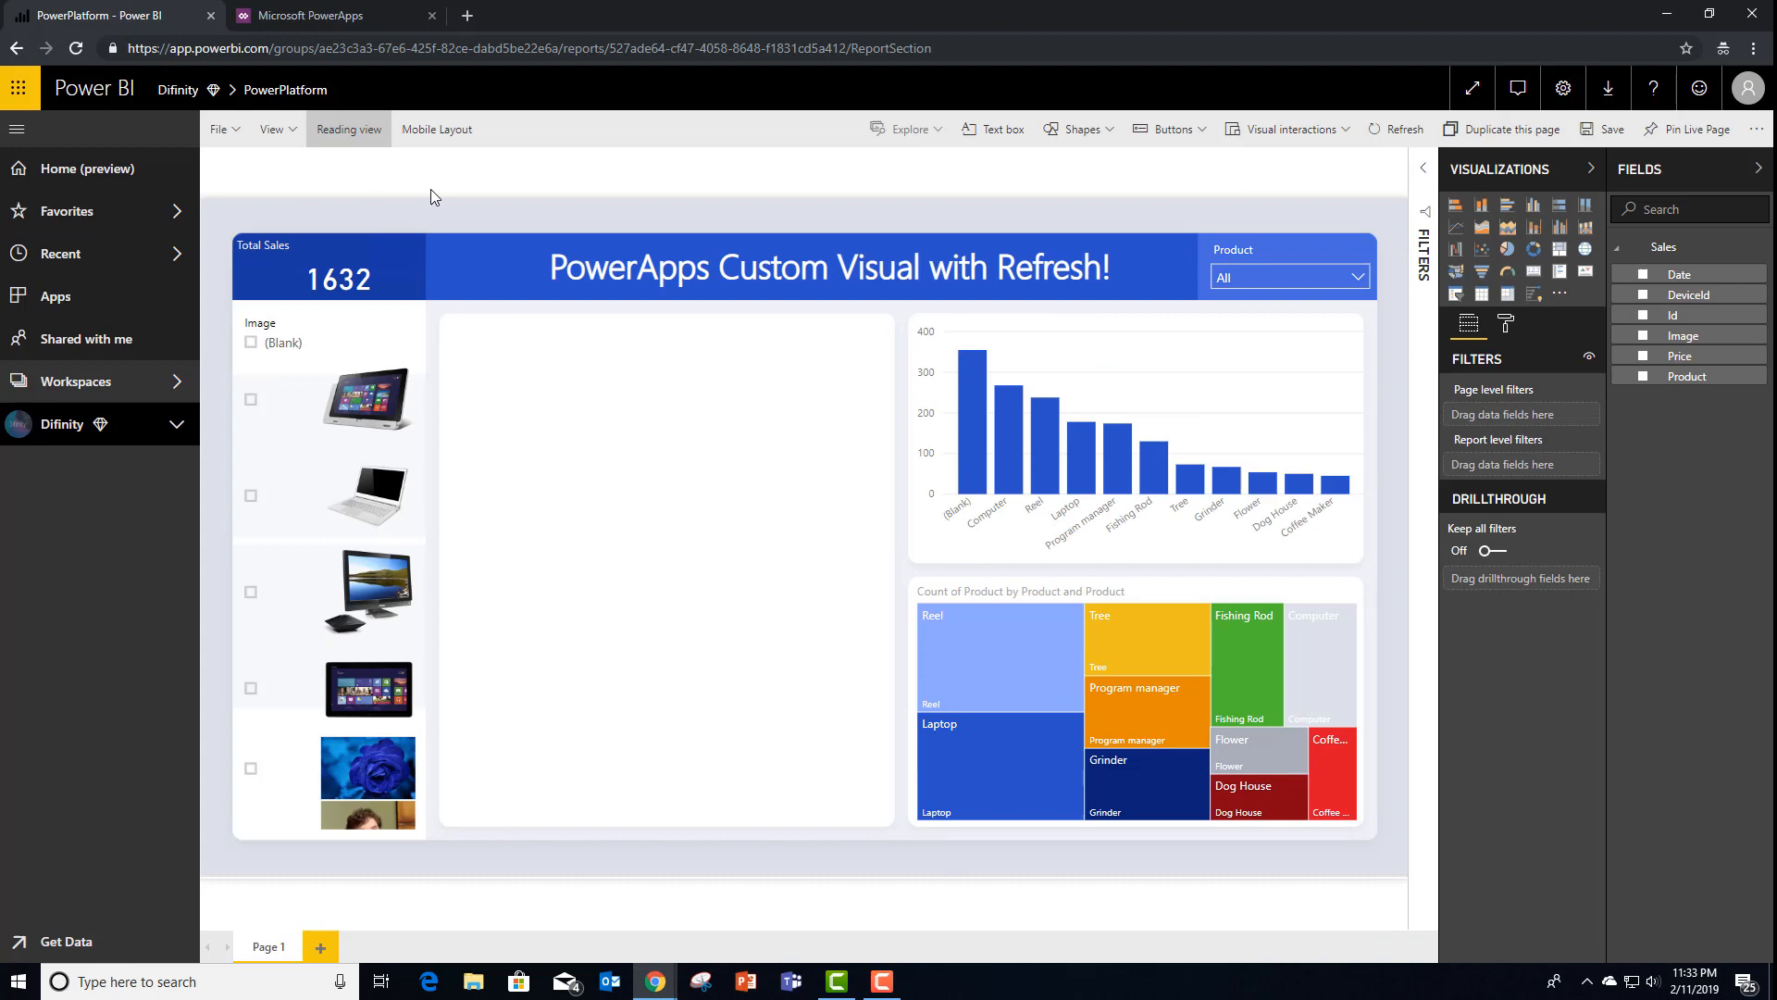
click(1559, 294)
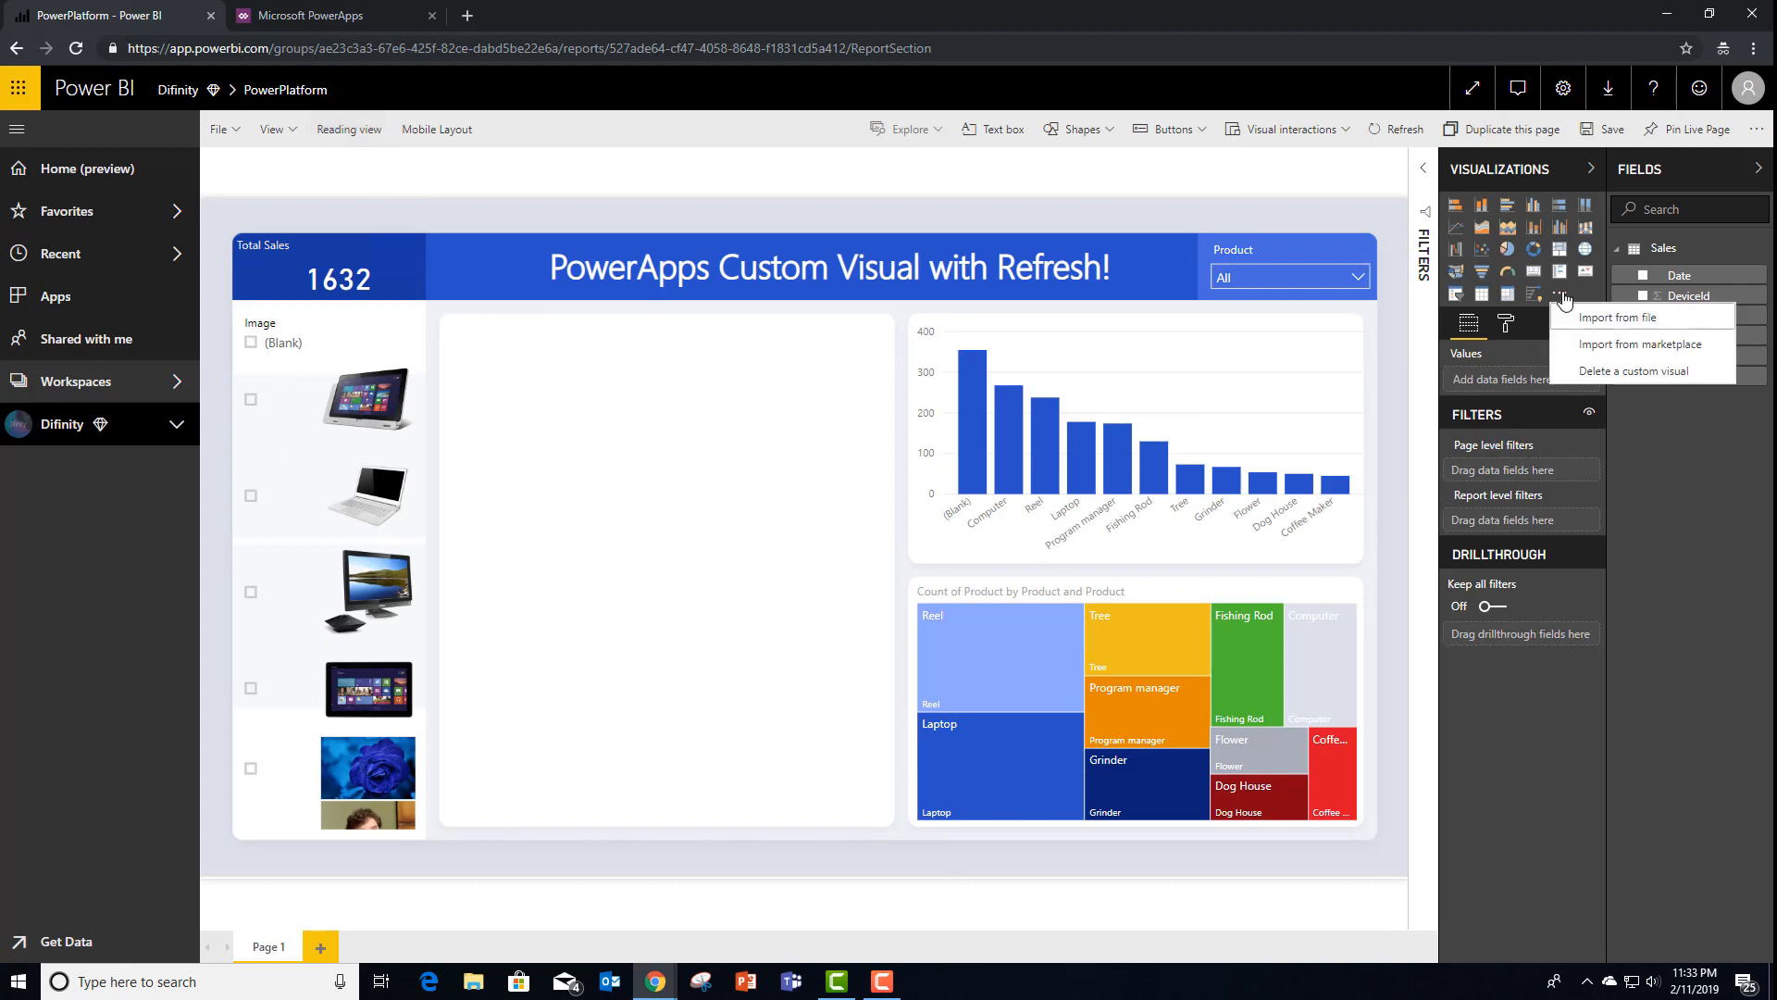
click(1616, 317)
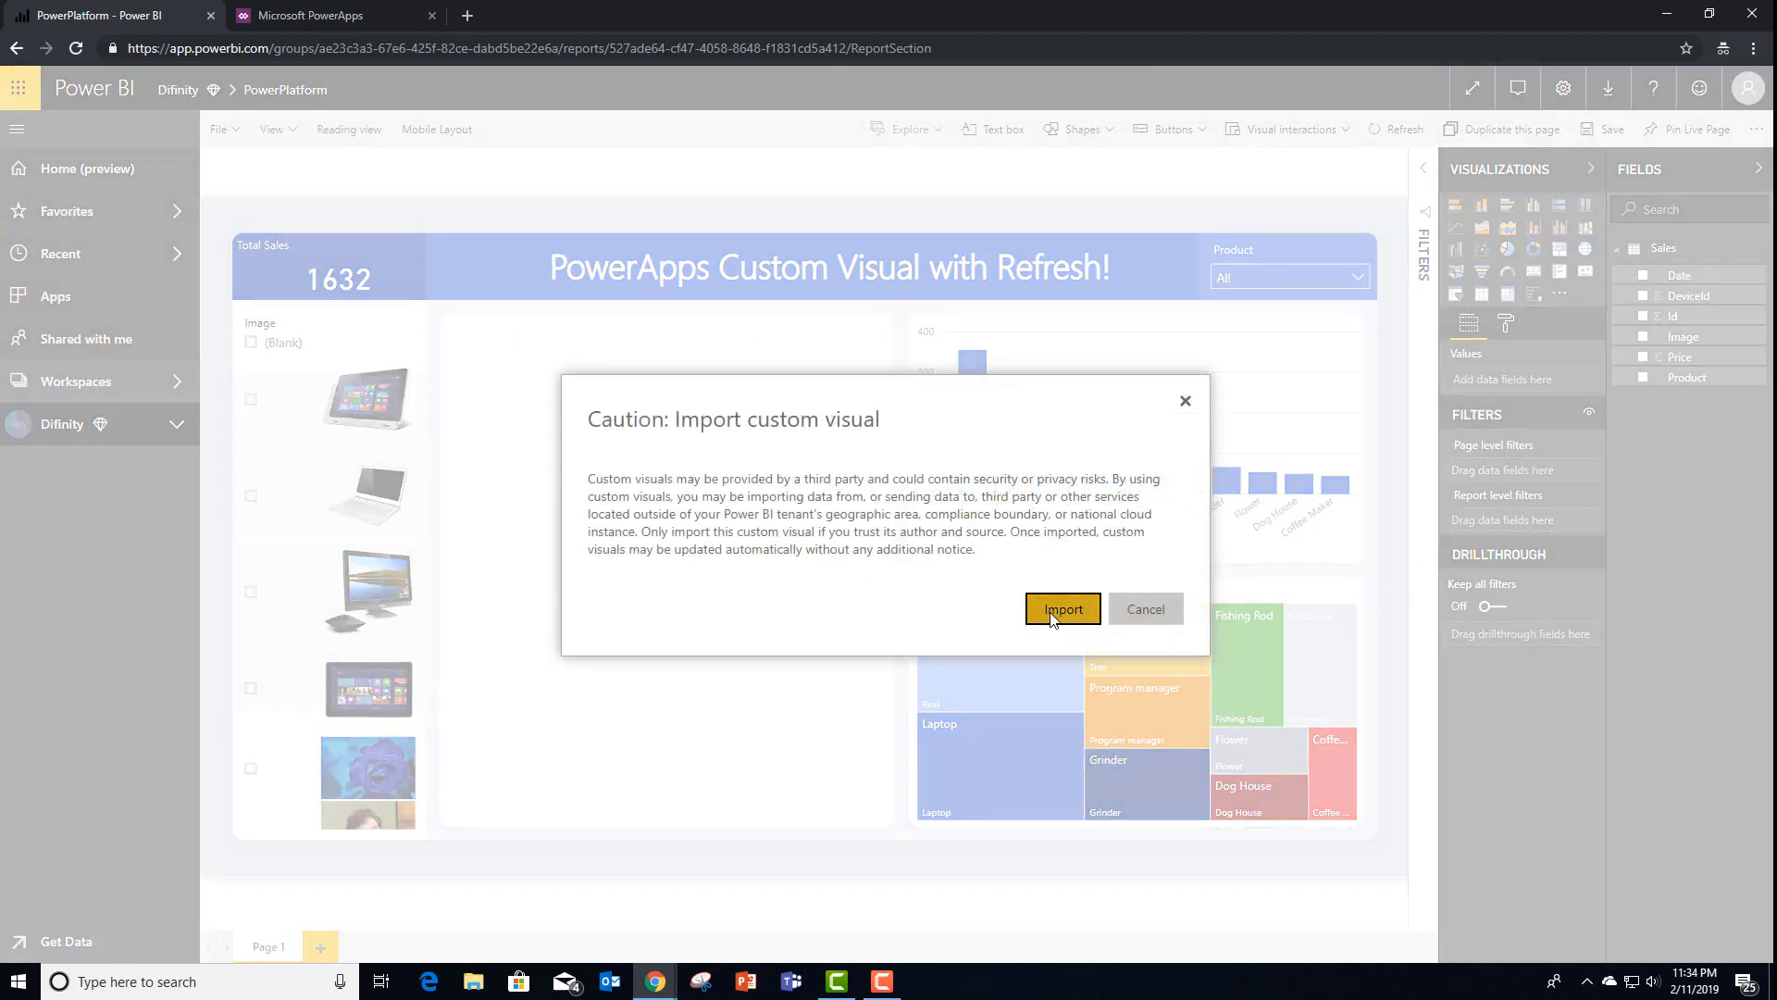
click(1060, 609)
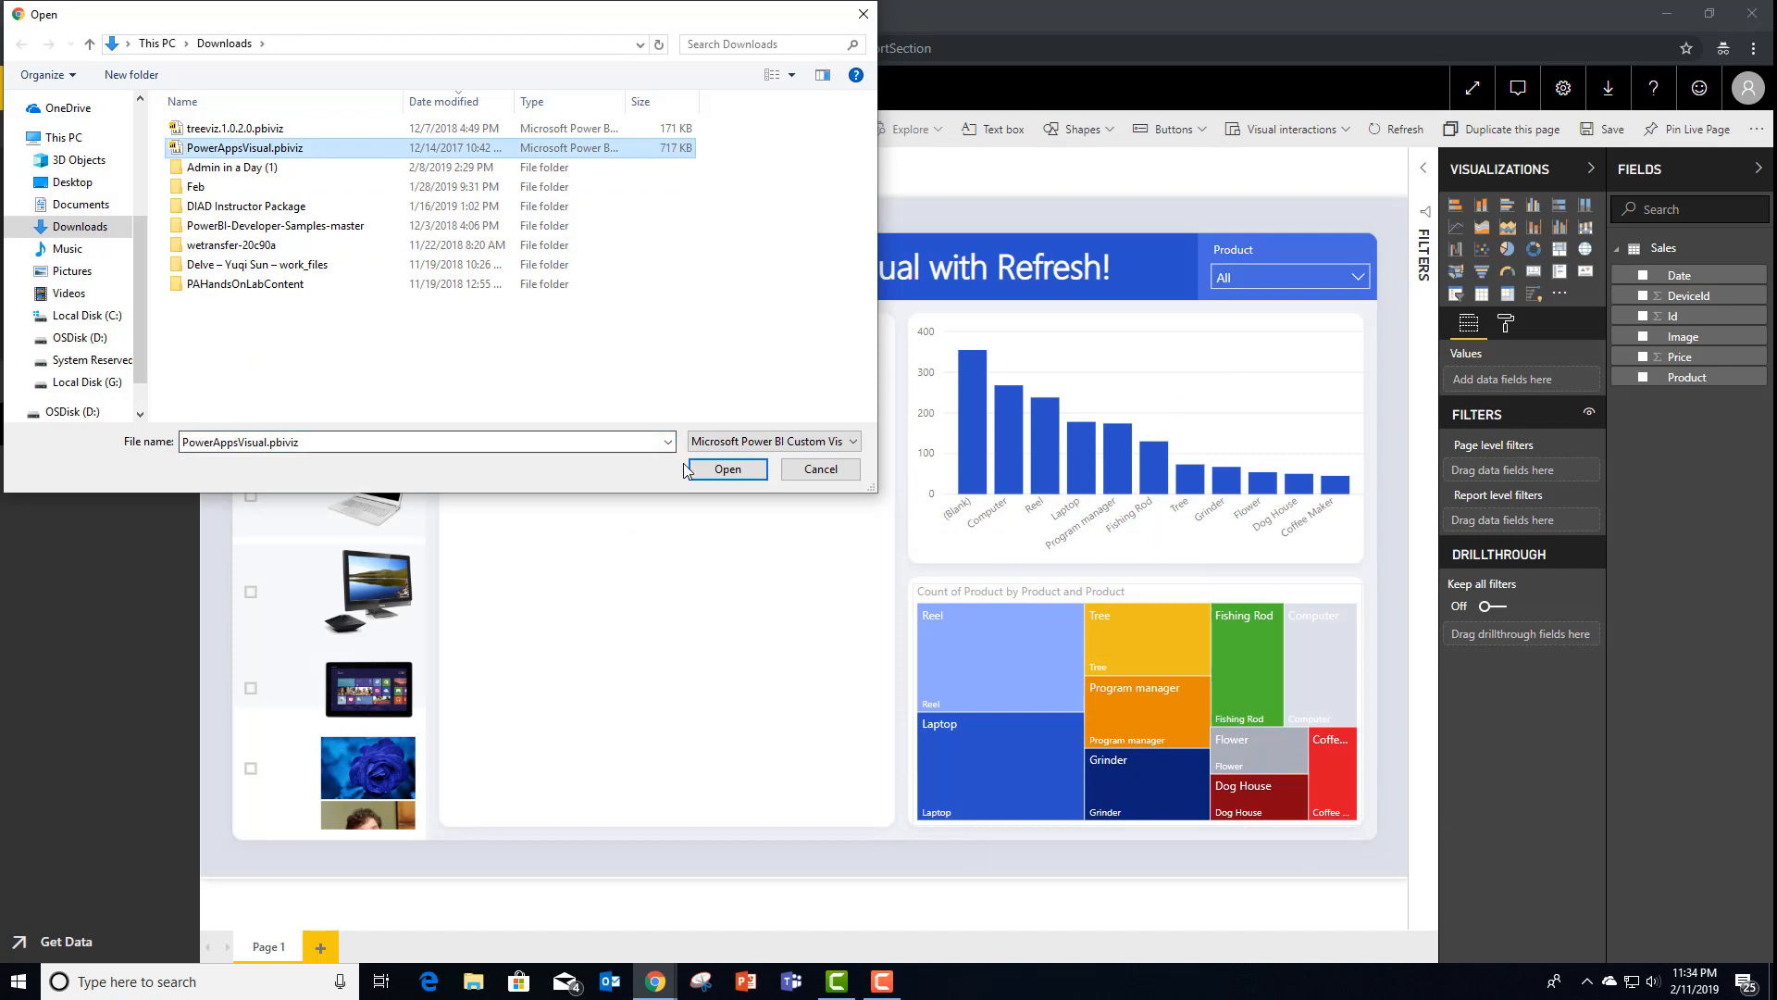
click(726, 469)
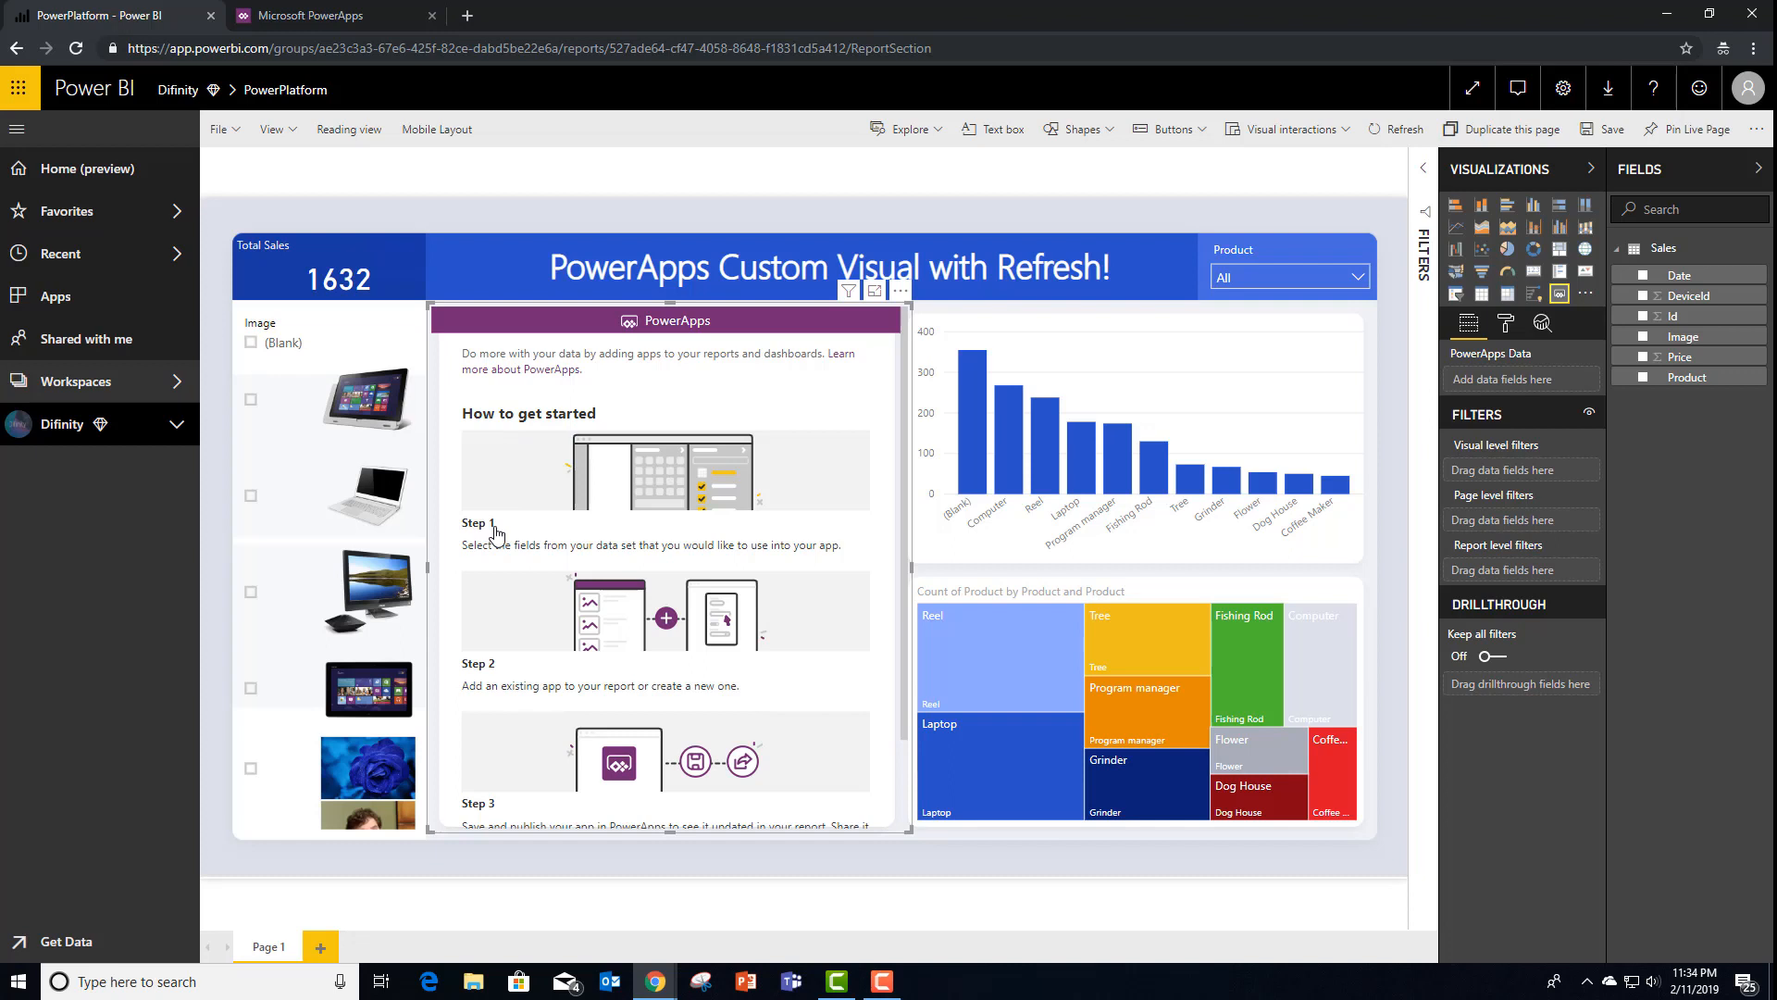
mouse_move(665, 567)
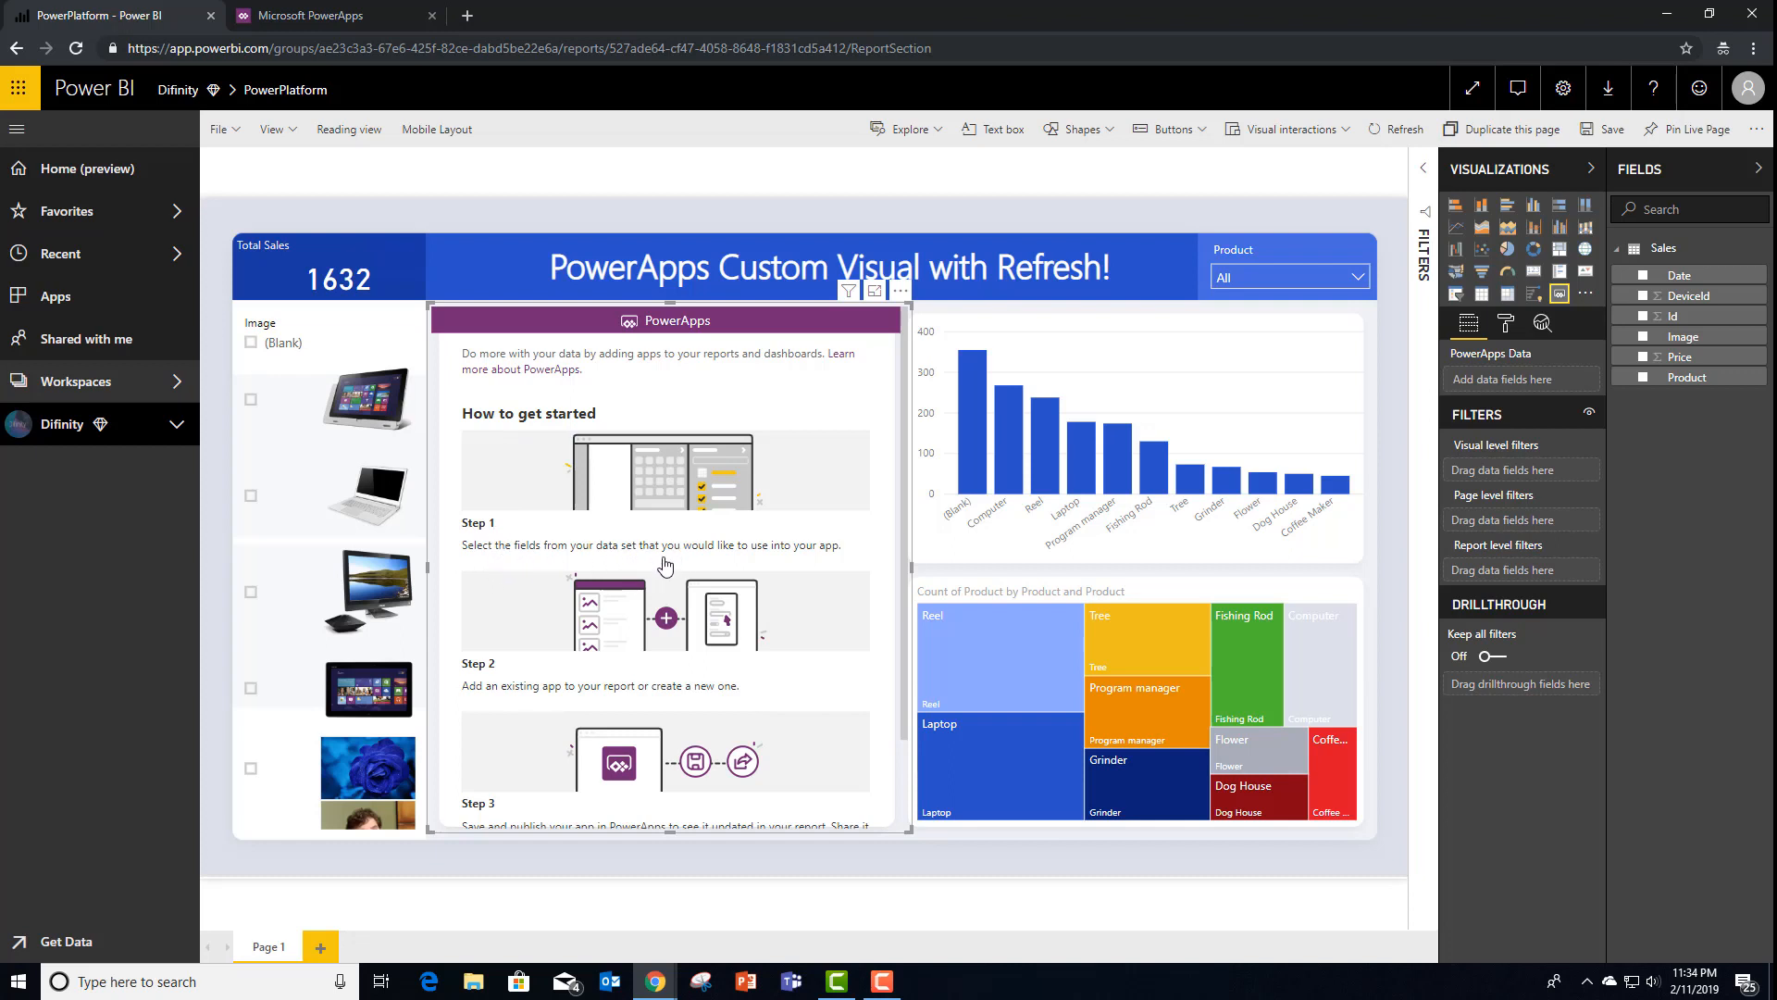
mouse_move(535, 704)
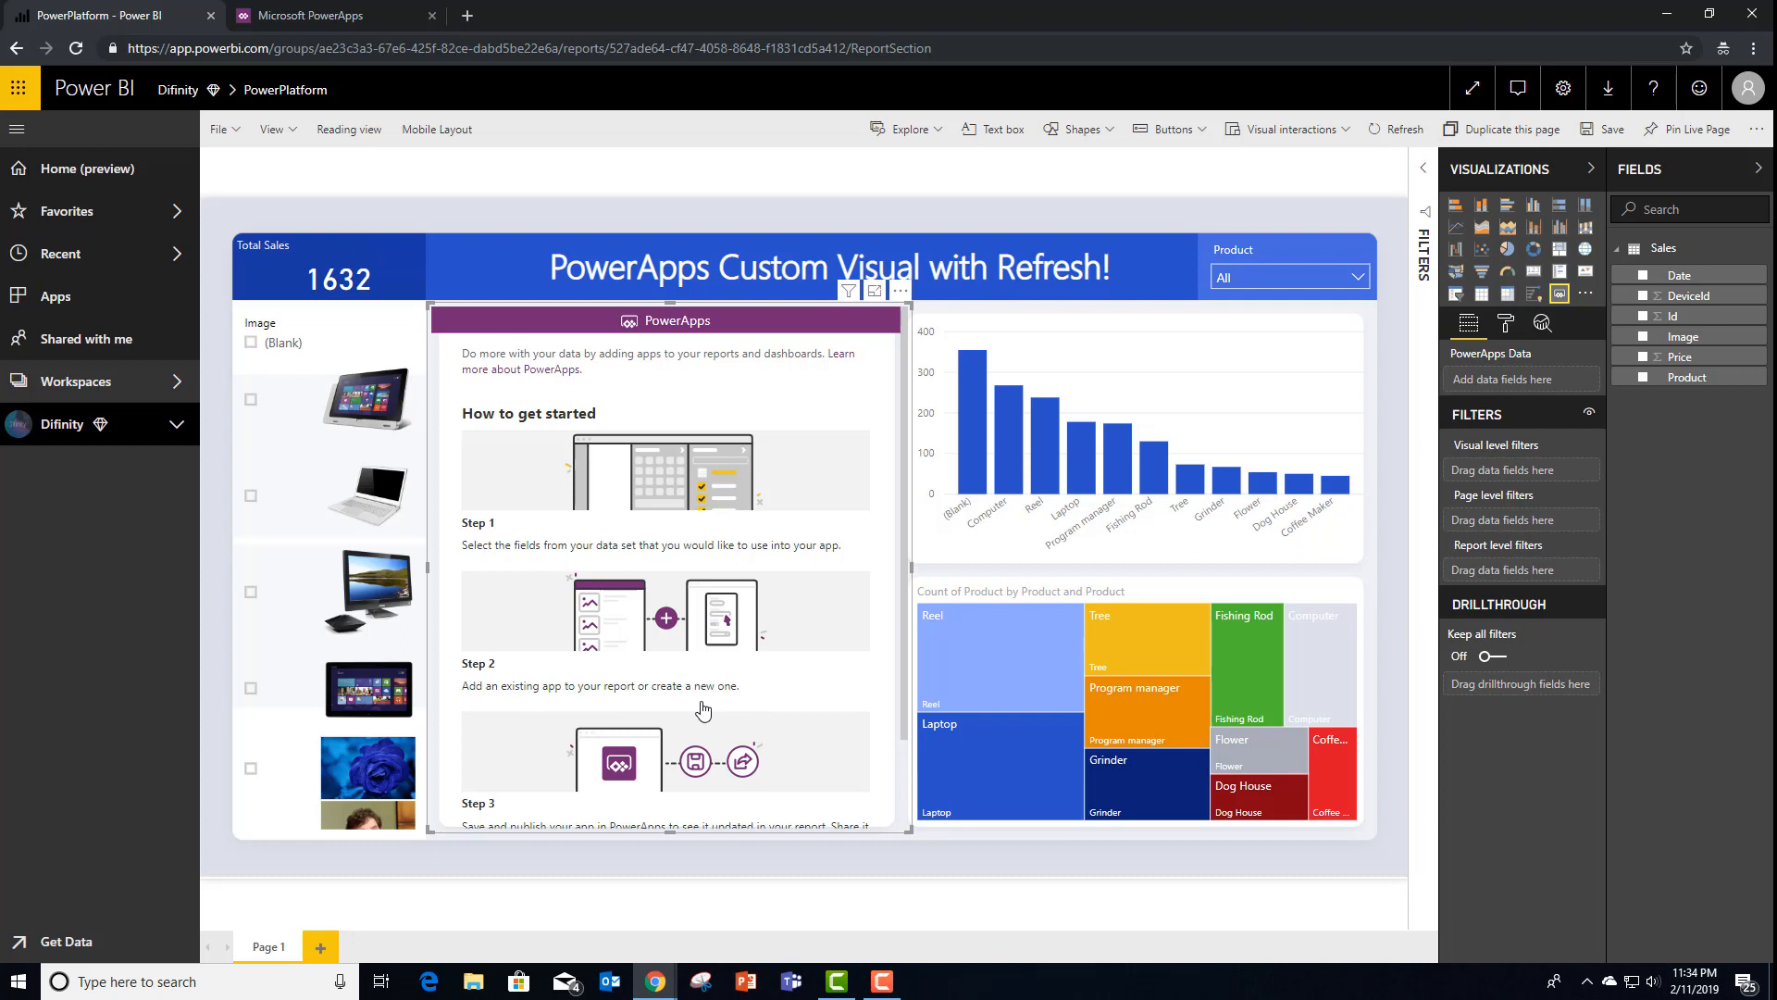
Scroll through the PowerApps visual's getting-started steps on the canvas
scroll(down, 3)
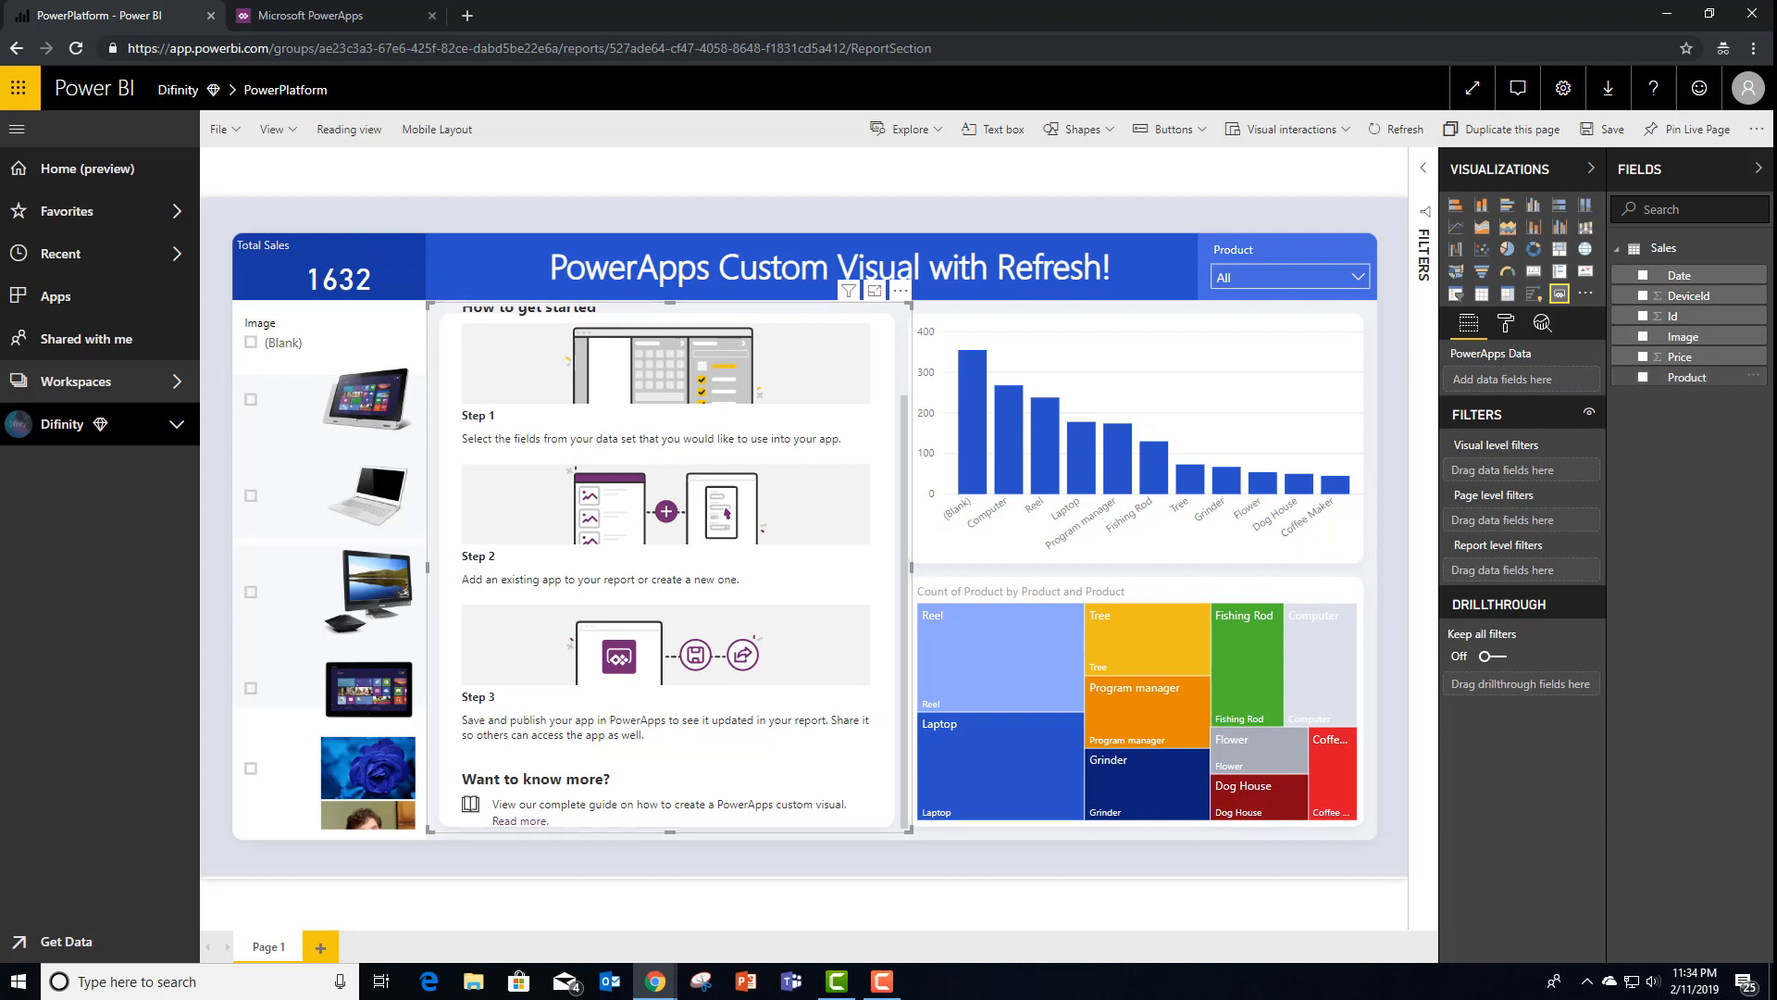
Add Date, Price and Product fields to the visual and choose the ChampionsOnboarding environment
click(1642, 274)
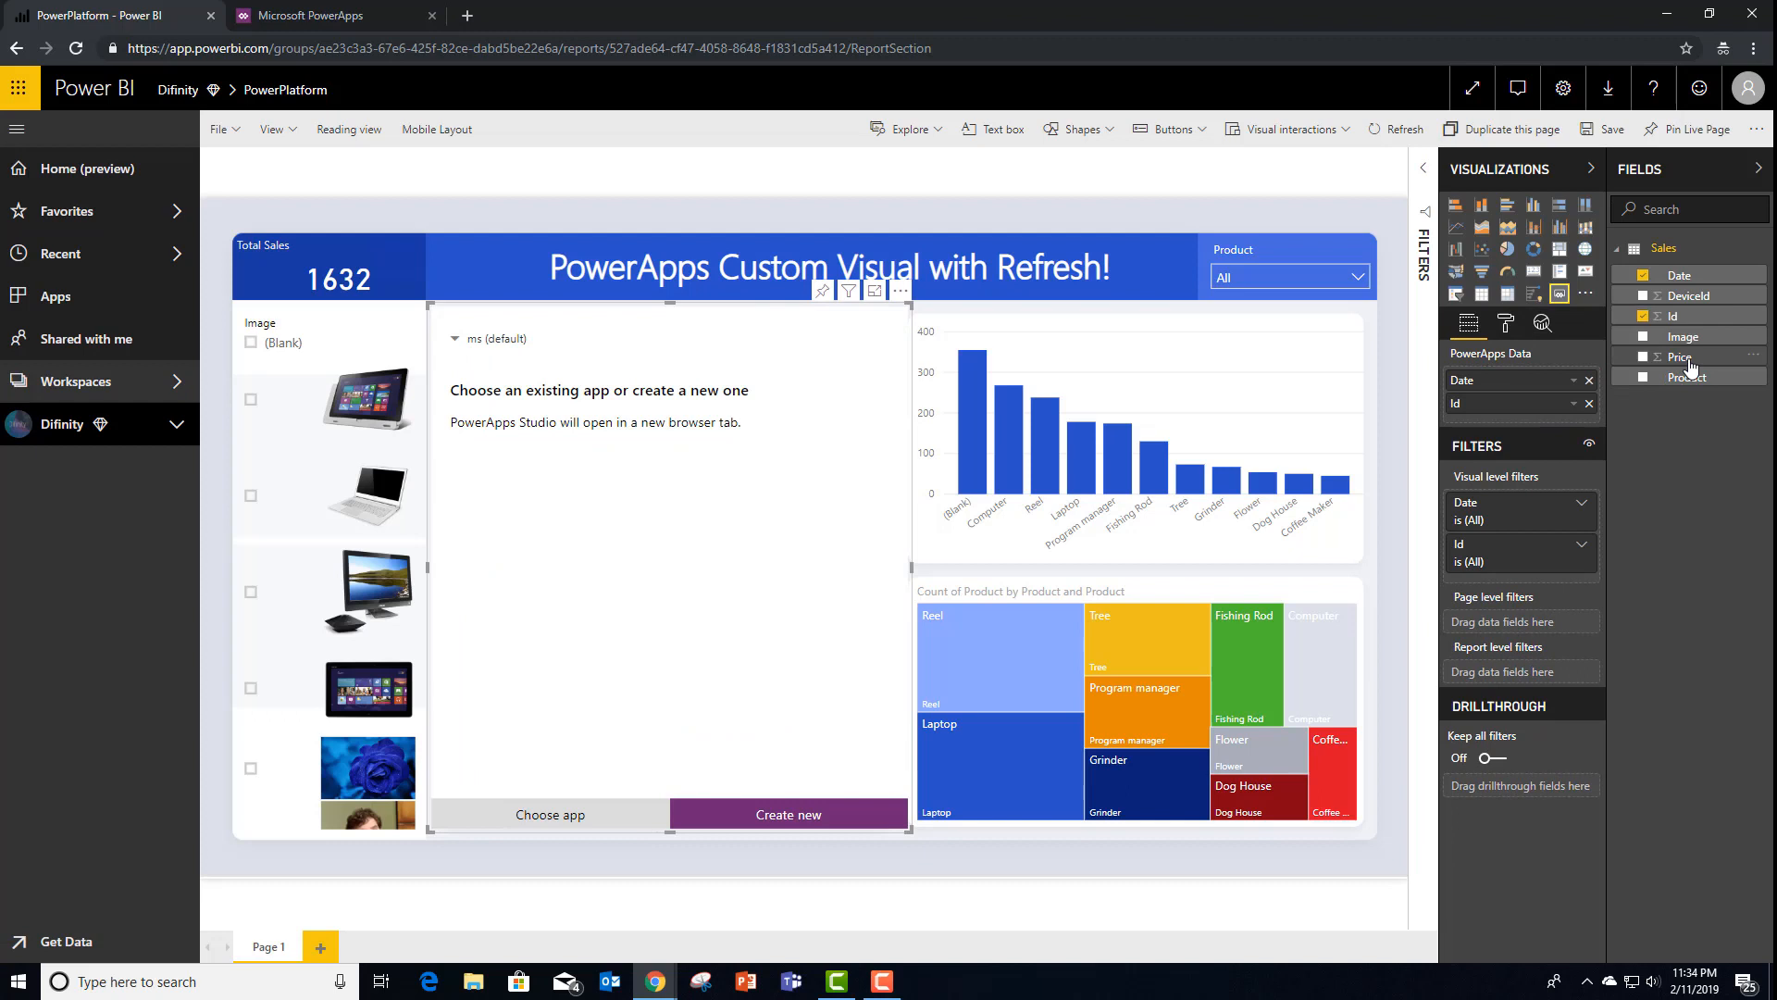
click(1642, 357)
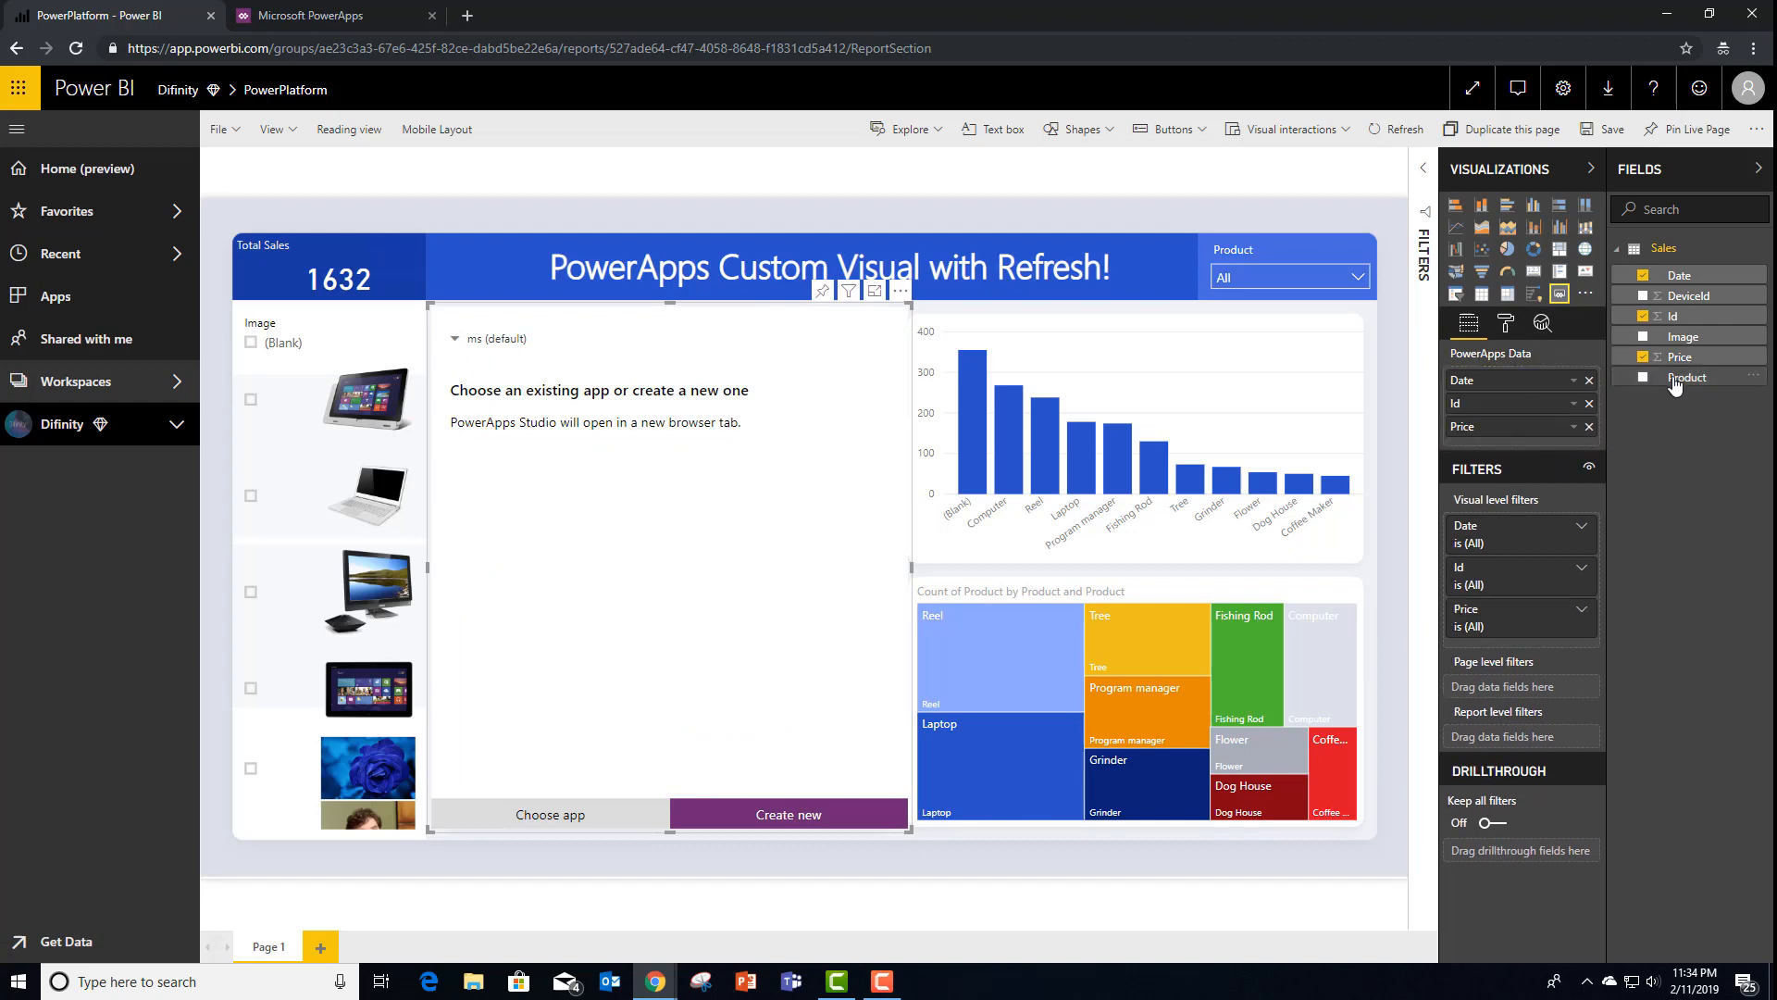
click(1642, 376)
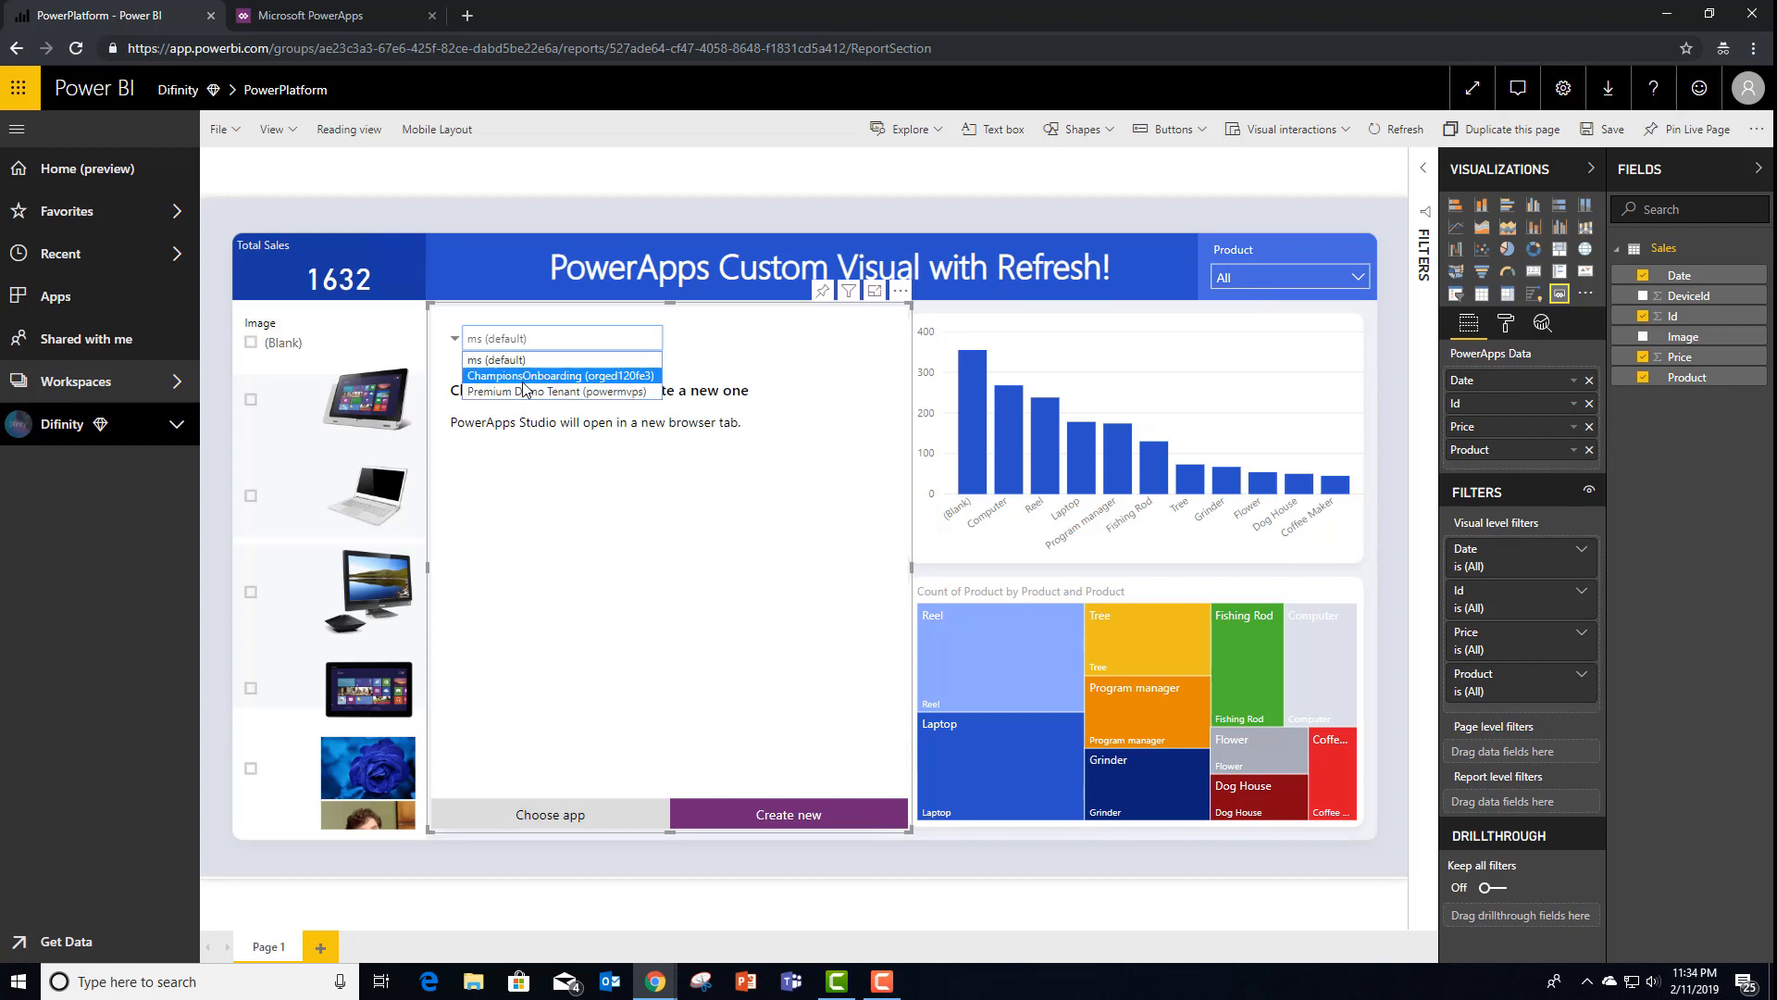
click(788, 815)
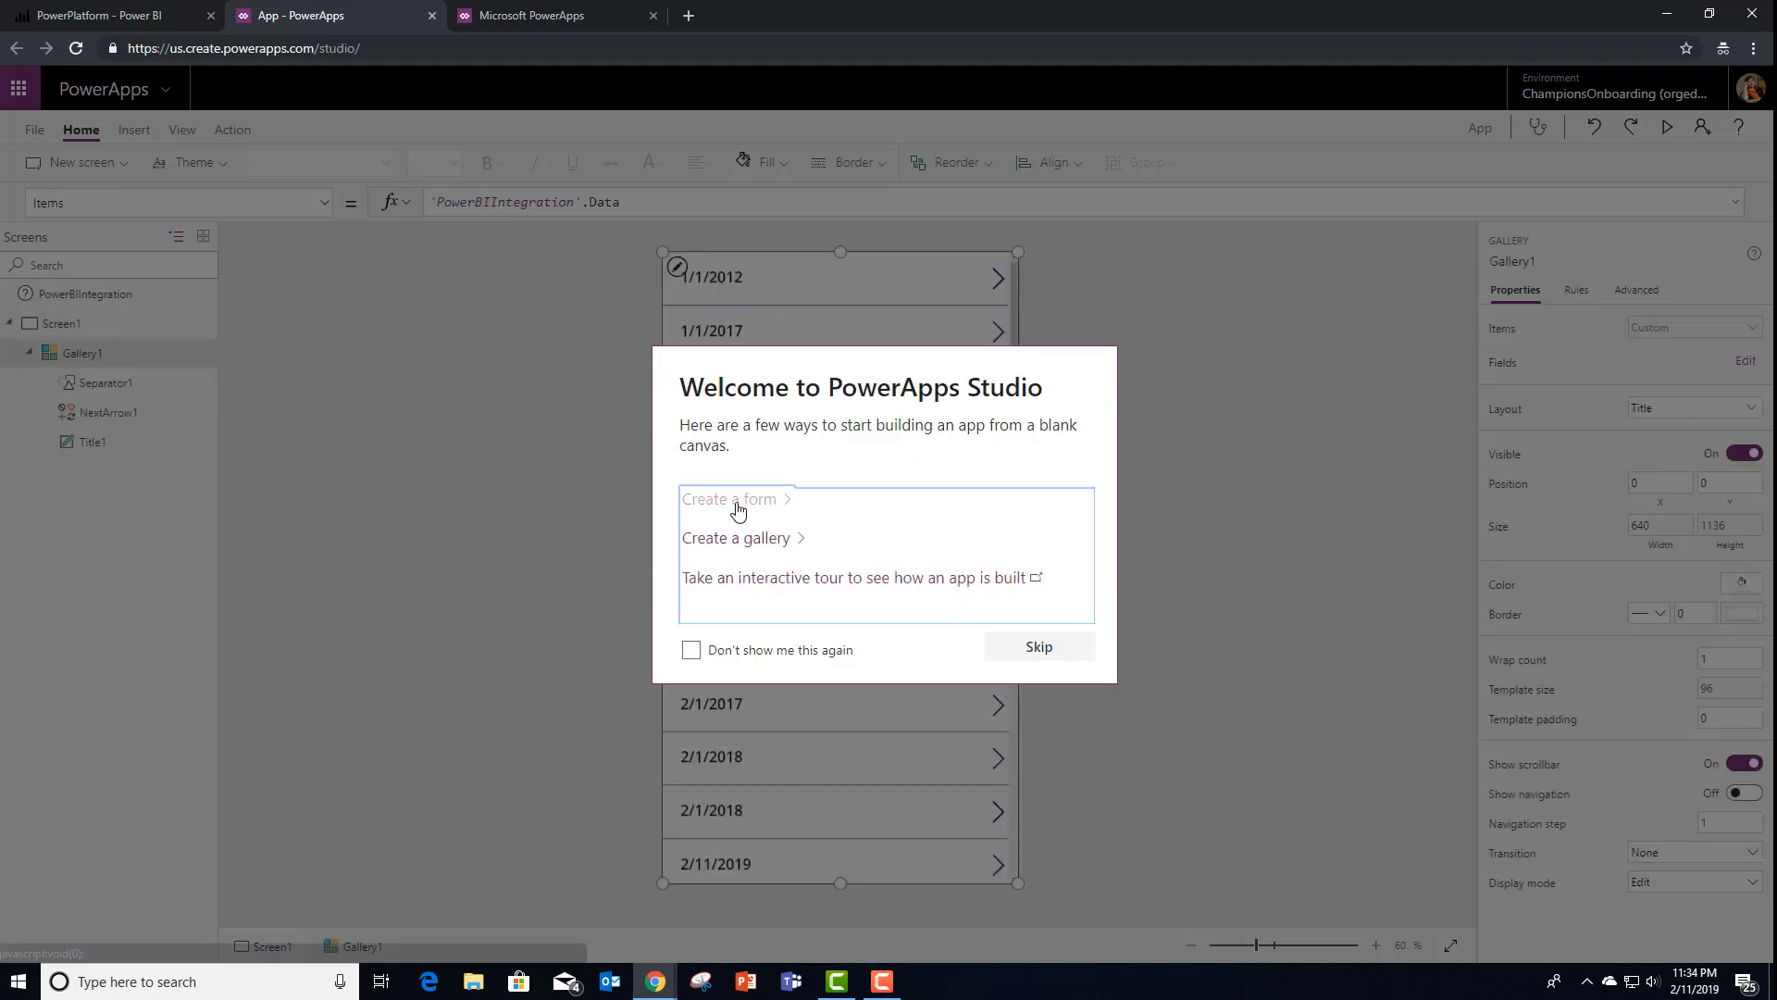
Create the app from a form, stretch the form upward and start connecting it to data
click(729, 497)
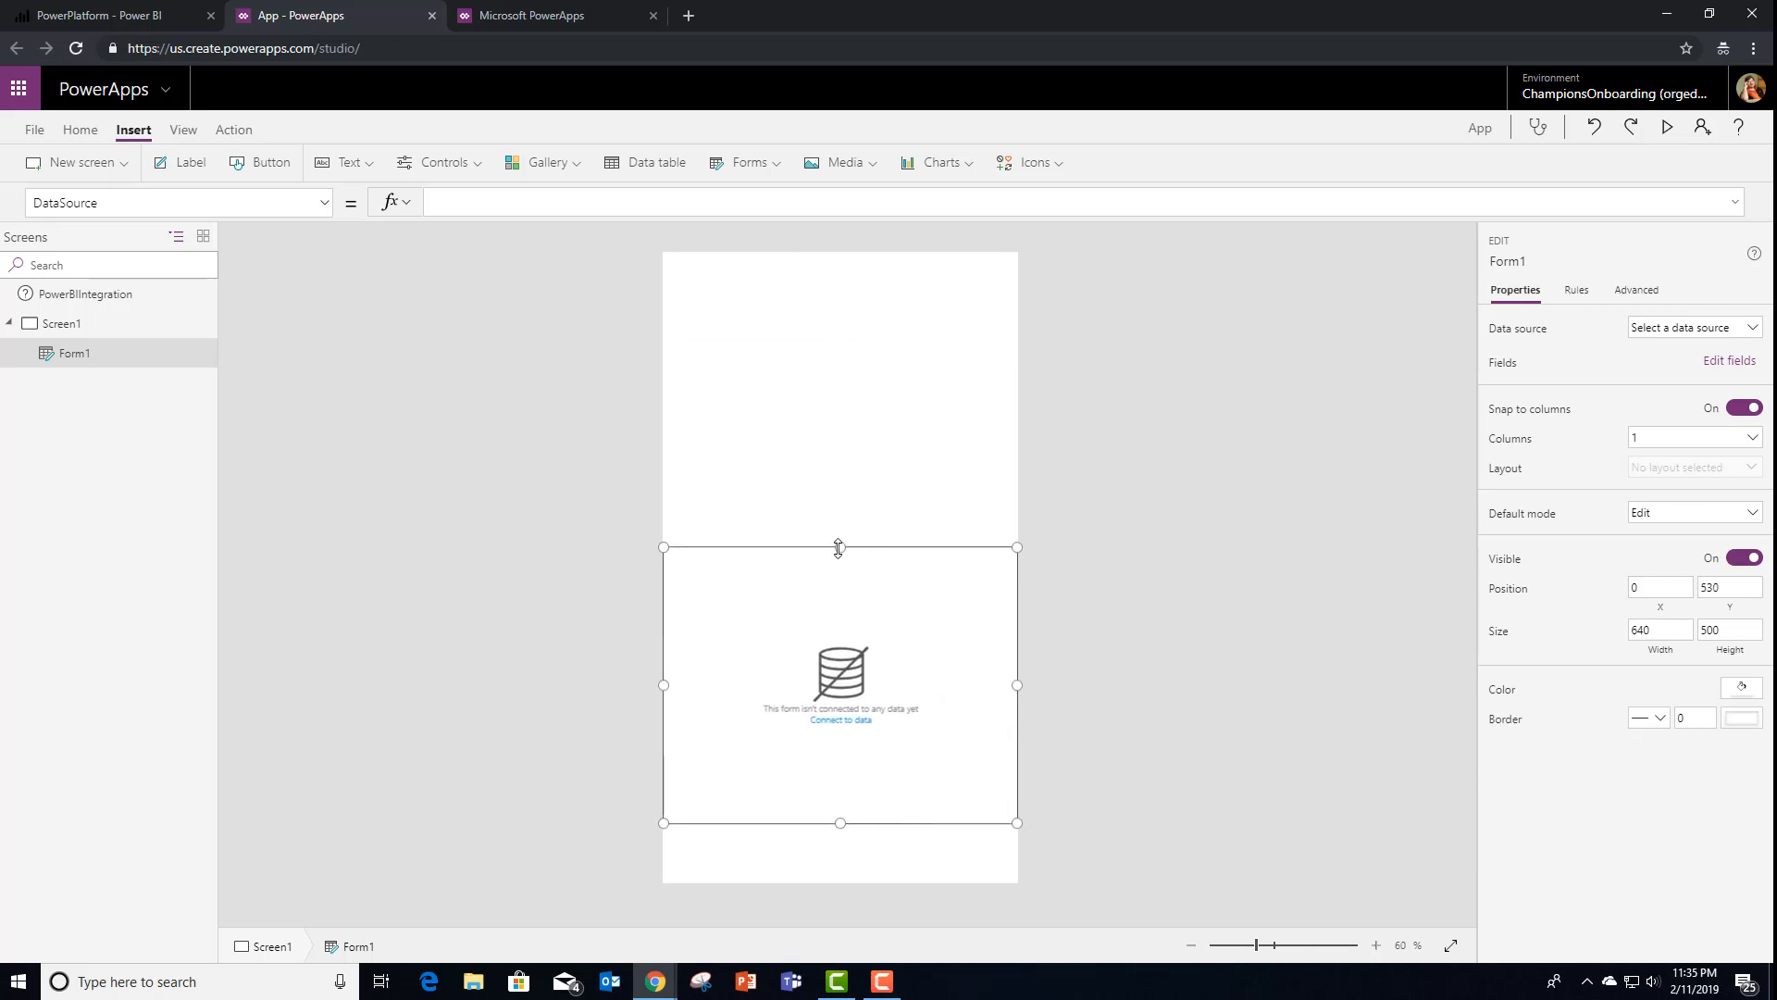
drag(839, 547, 839, 422)
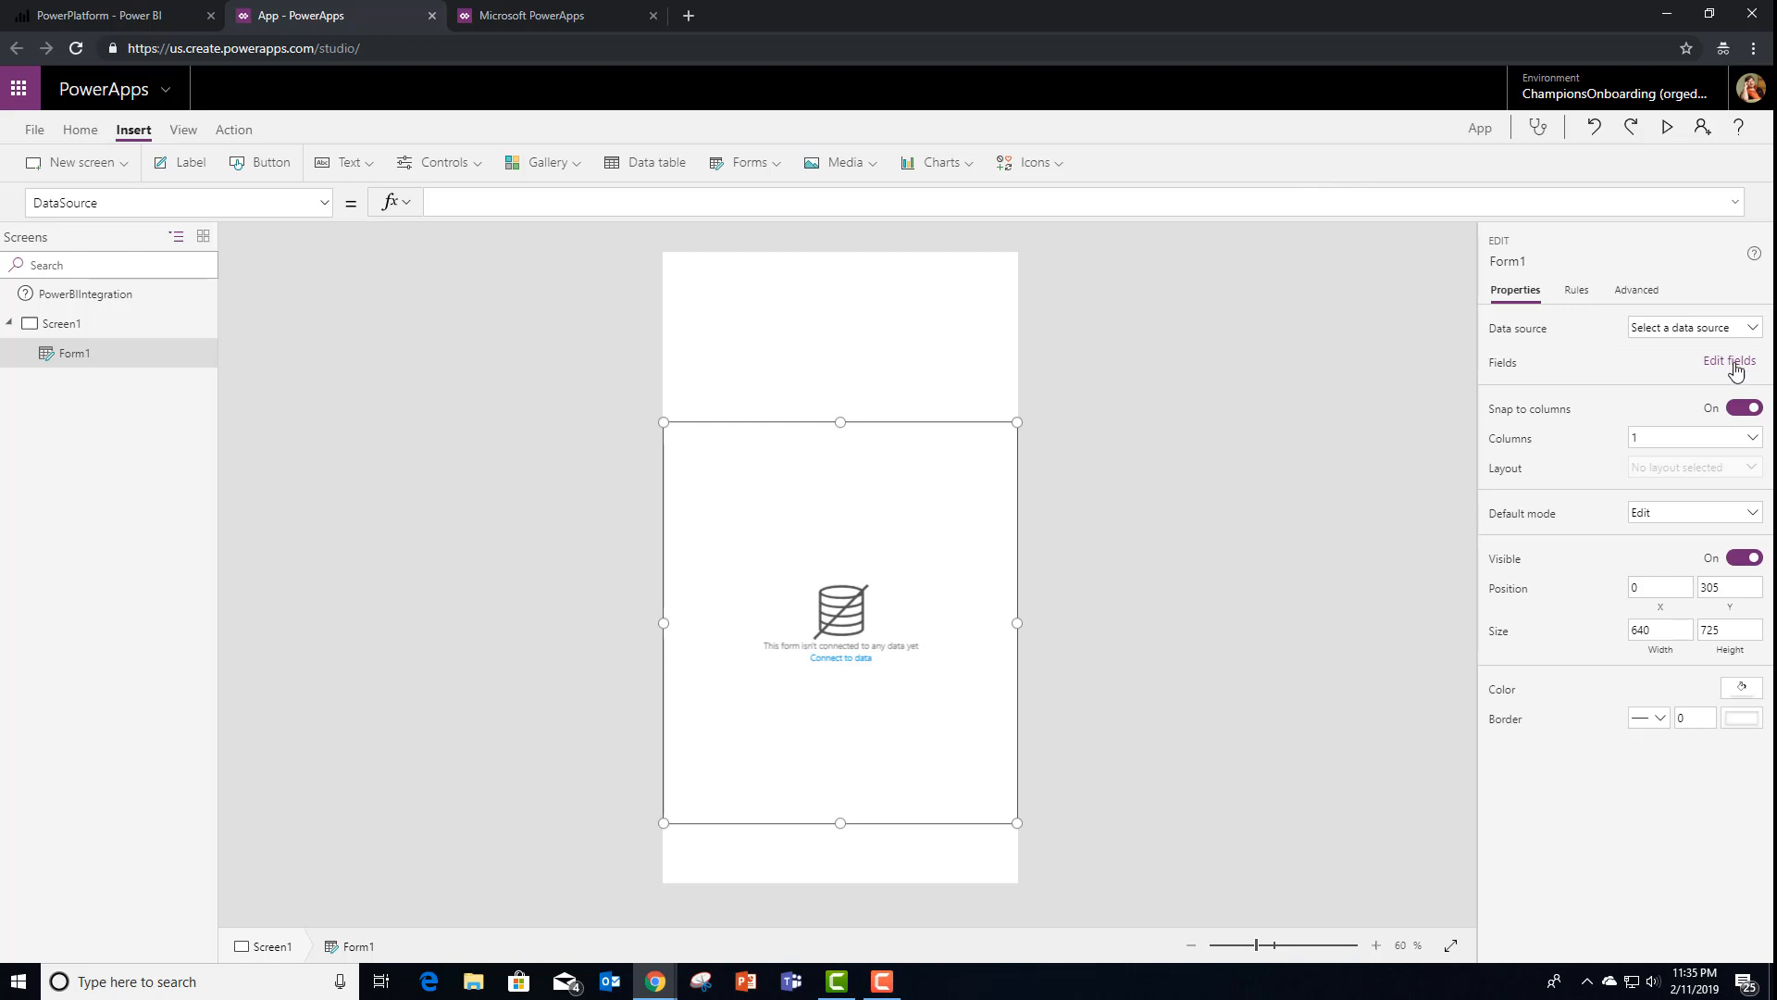
click(1727, 361)
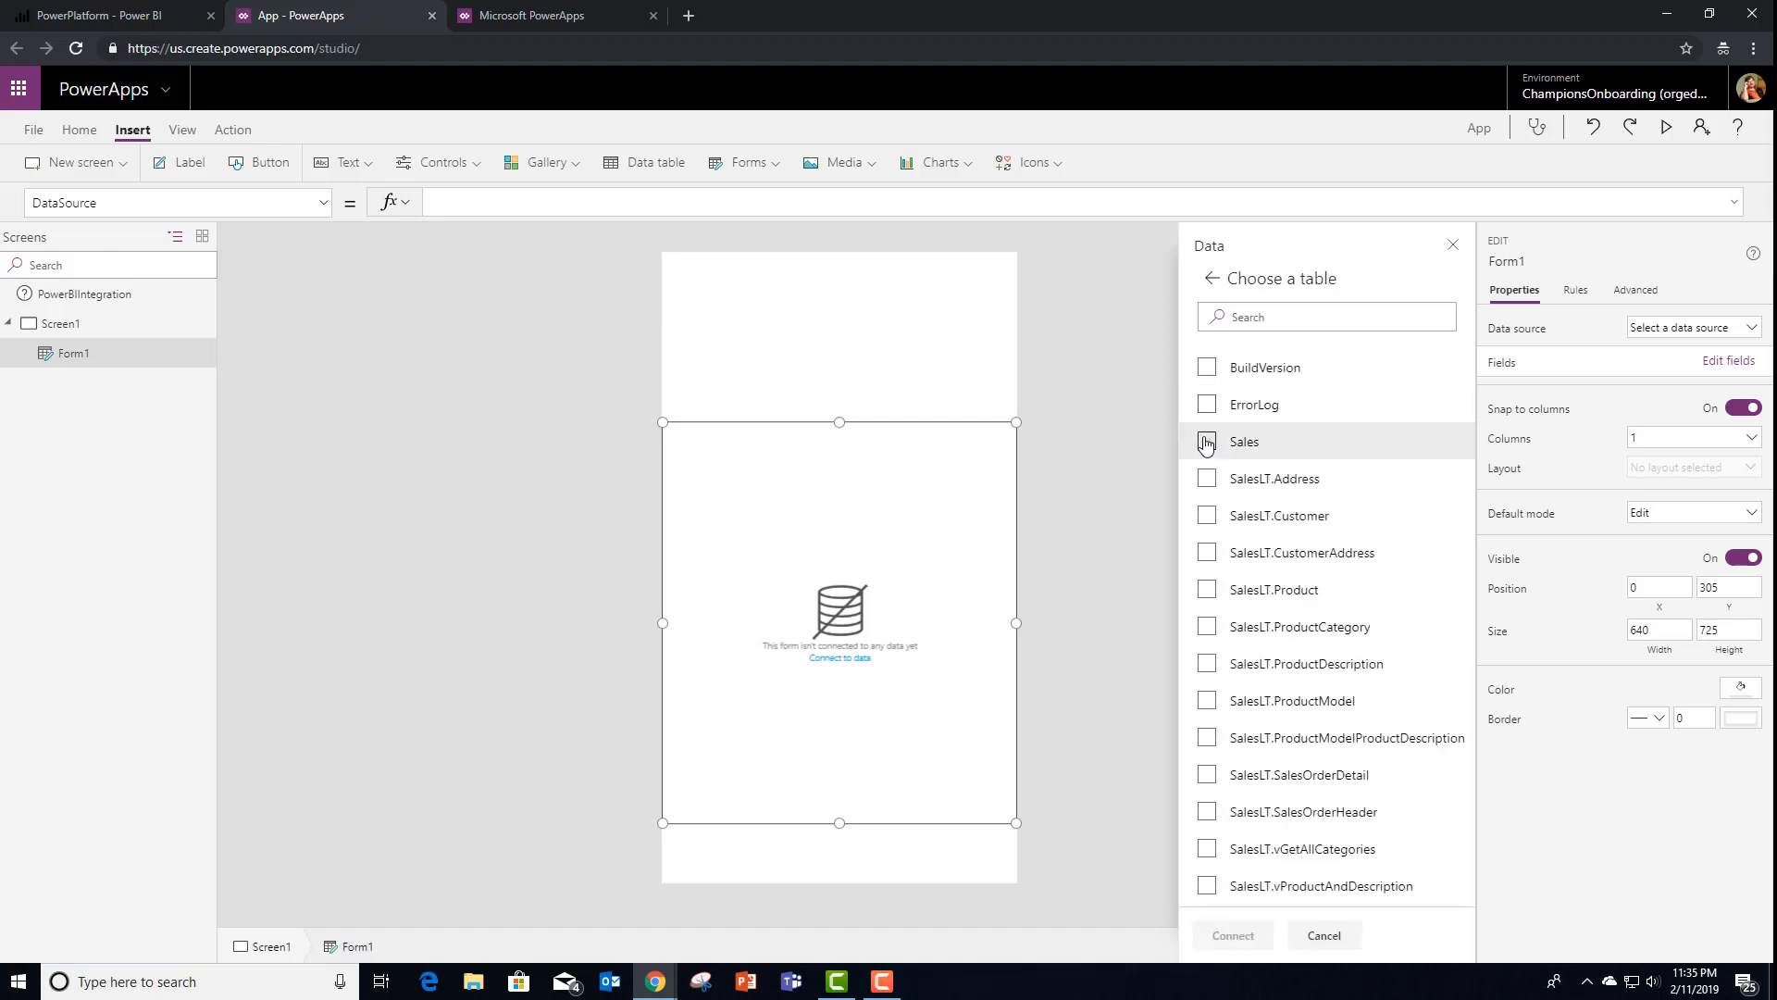
Connect the app to the Sales table and use [dbo].[Sales] as the form's data source
click(1205, 443)
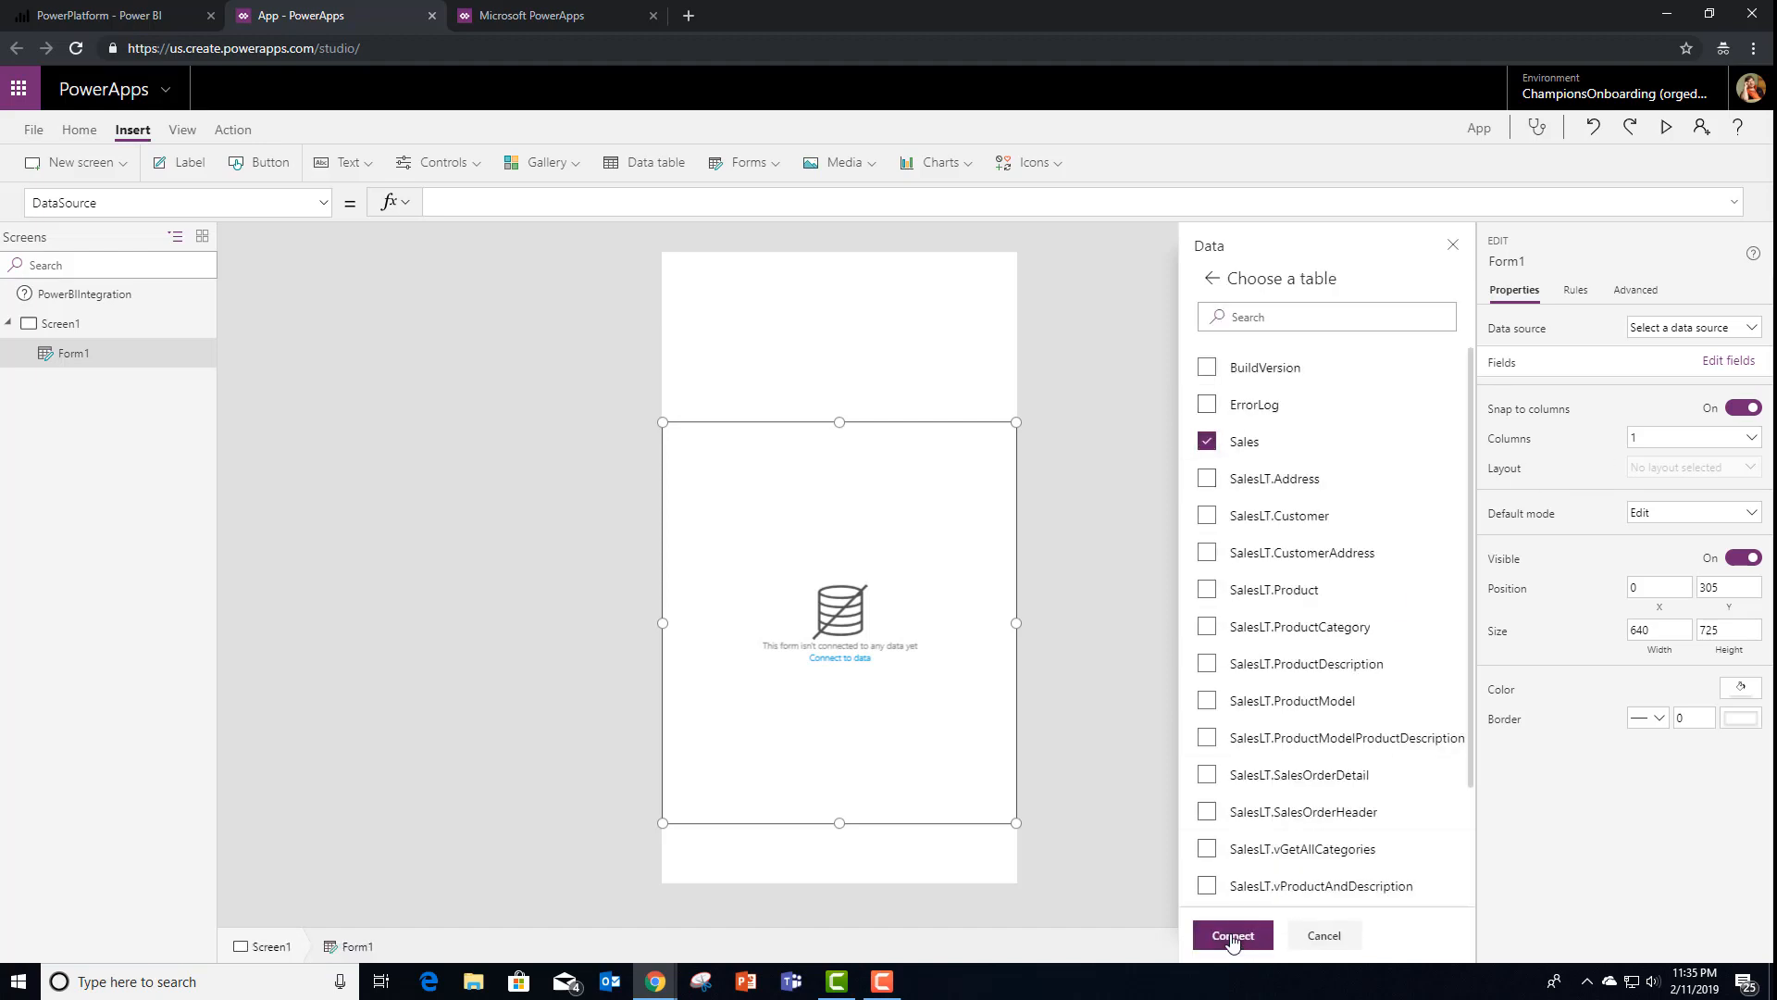
click(1233, 935)
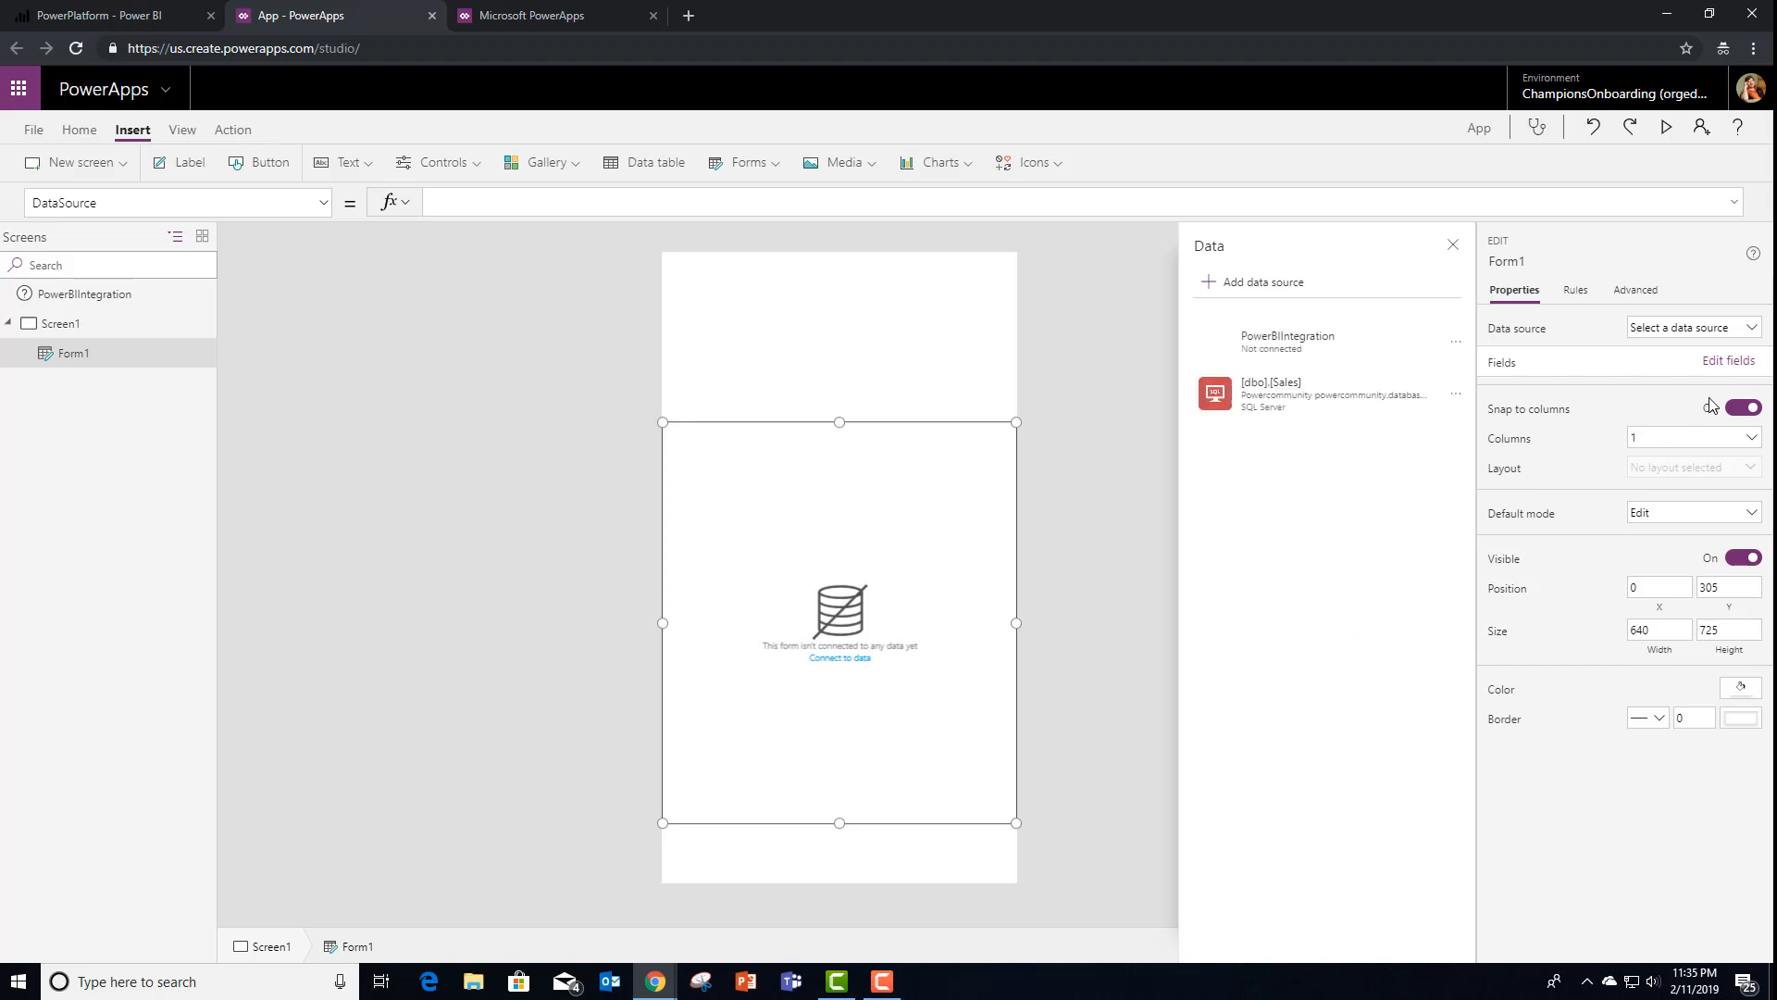
click(1274, 382)
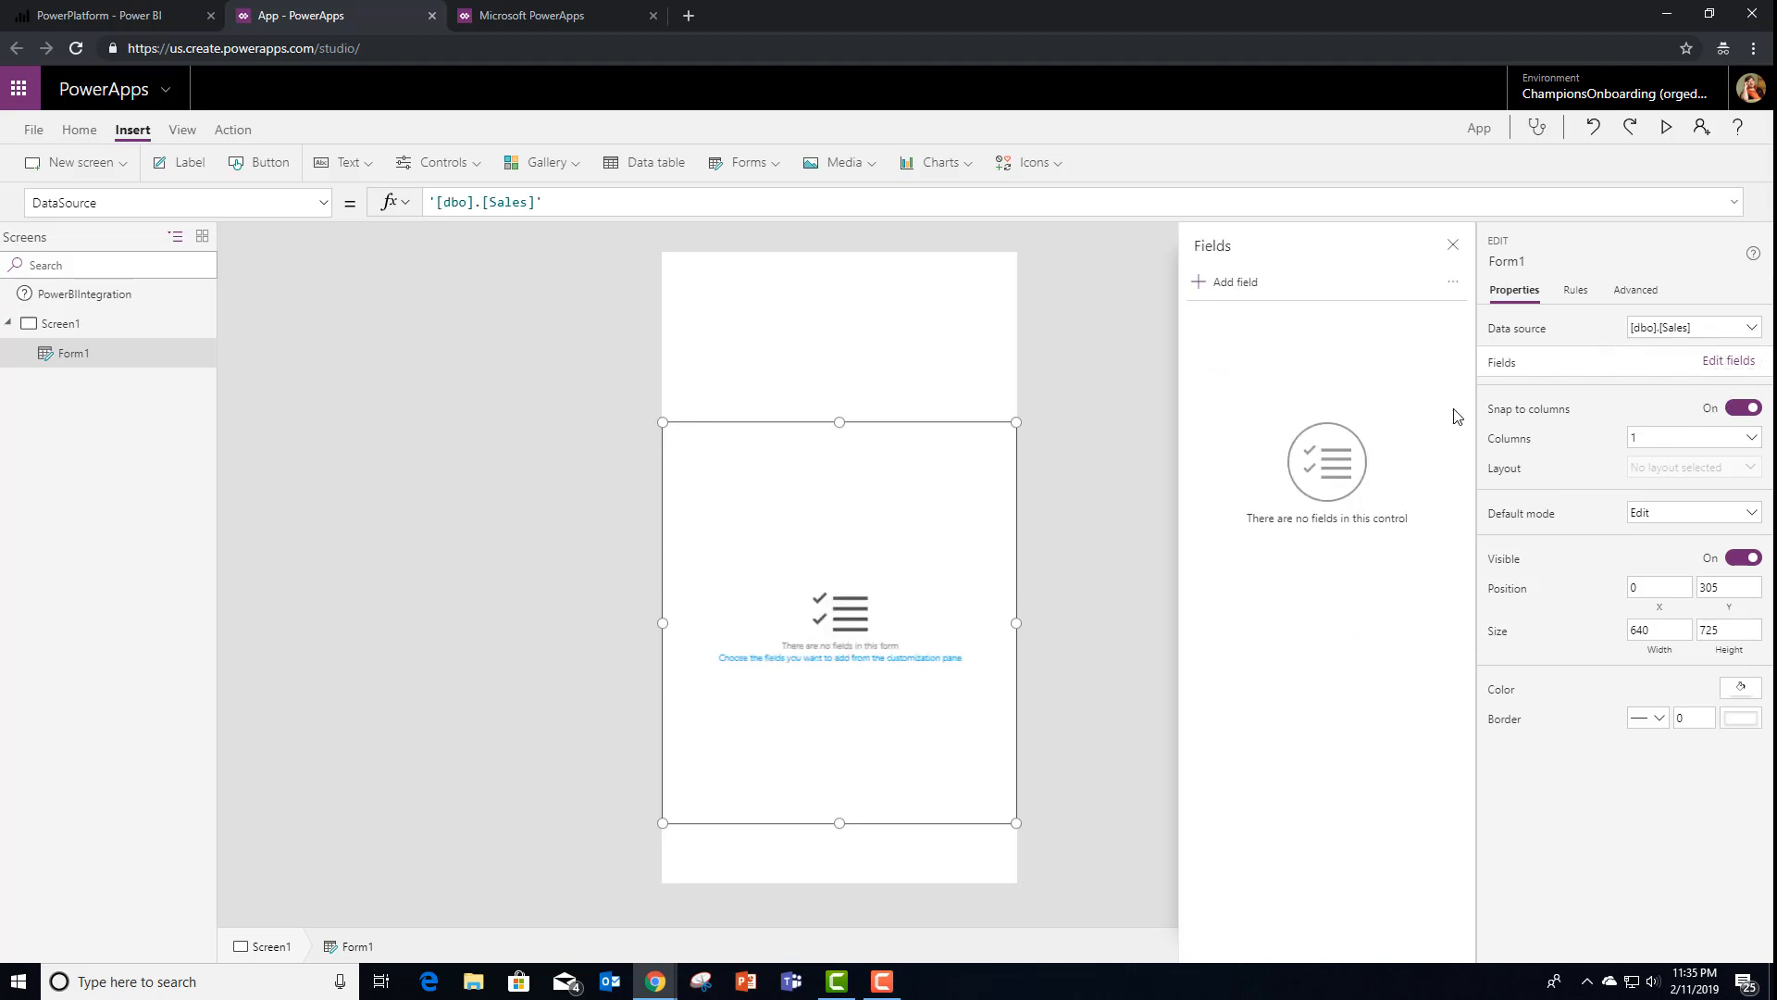
click(1233, 282)
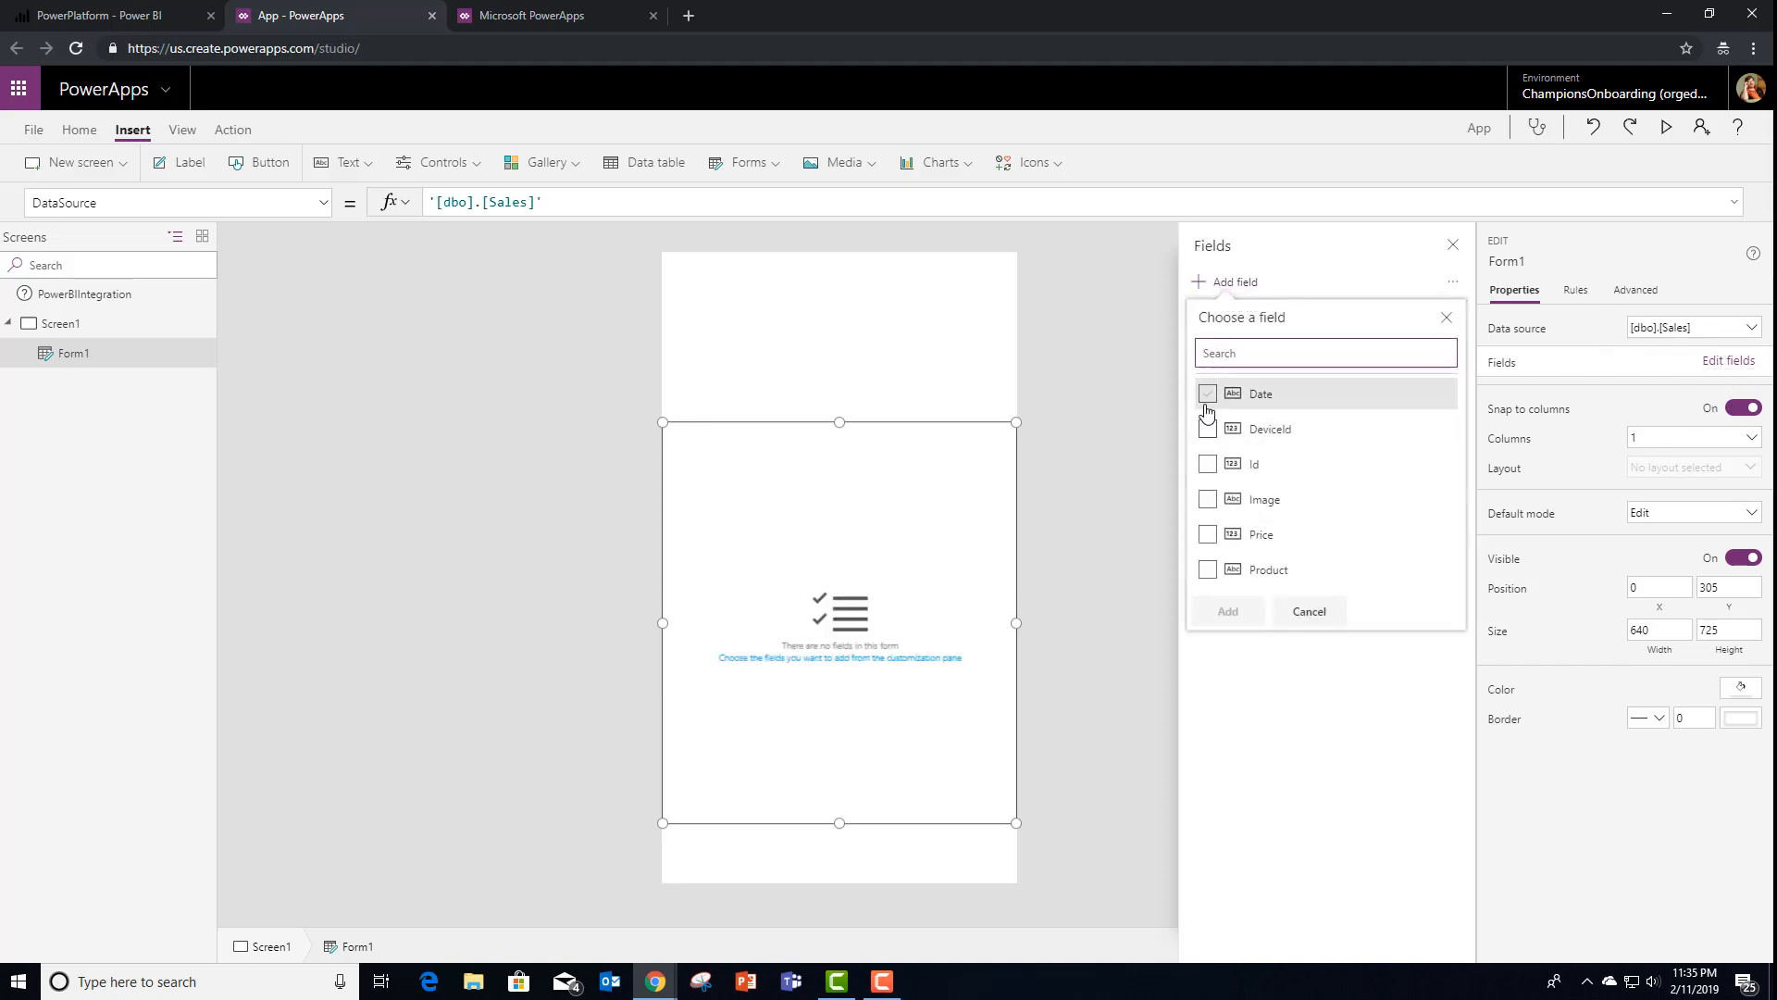
Add the Date, Id, Price and Product fields to the form
click(1207, 427)
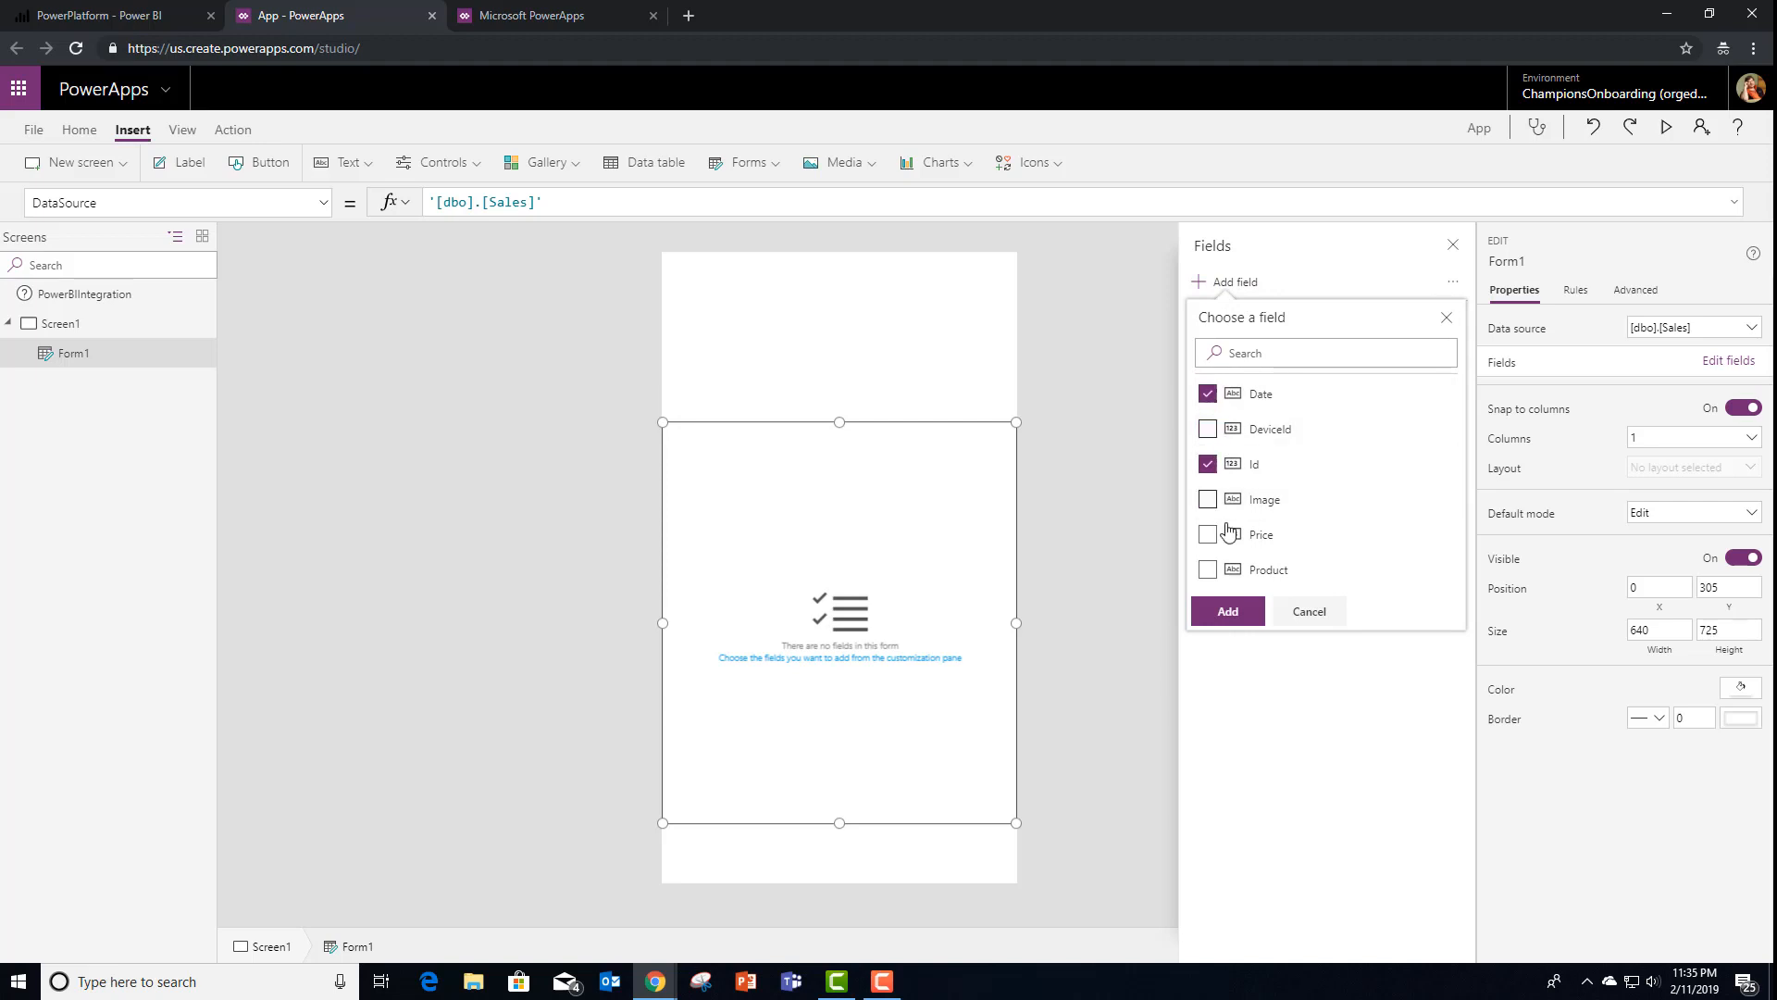
click(1207, 533)
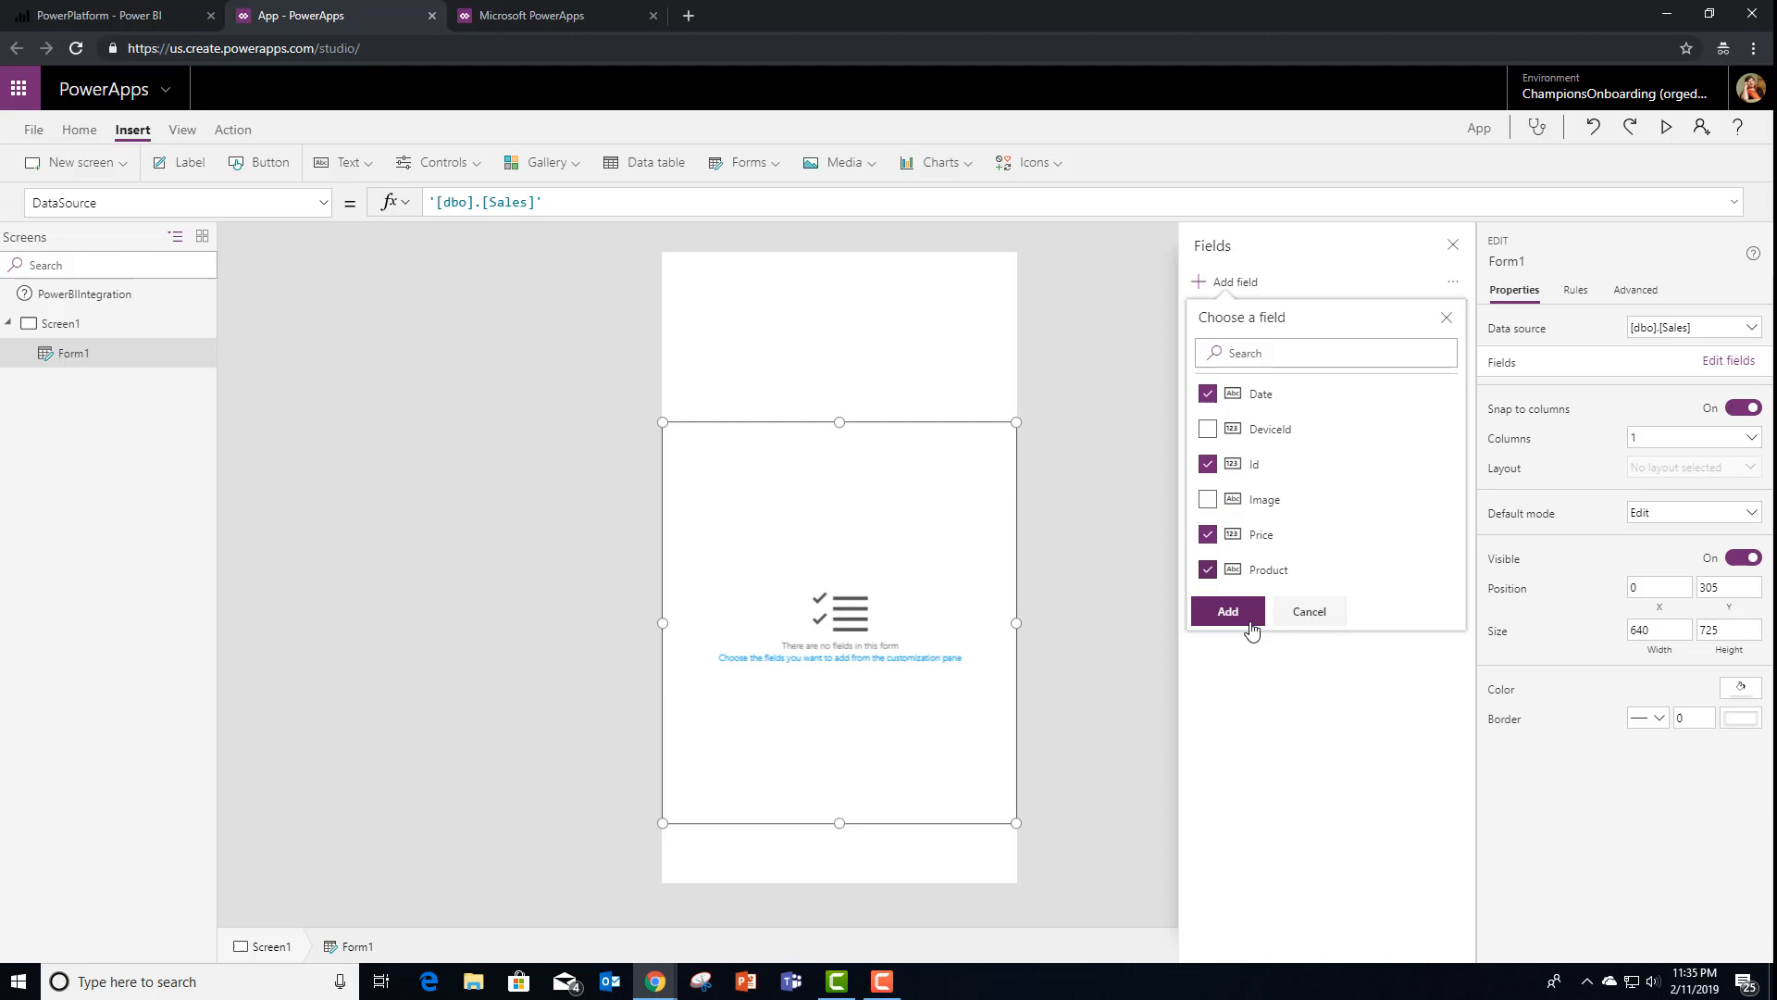
click(1225, 611)
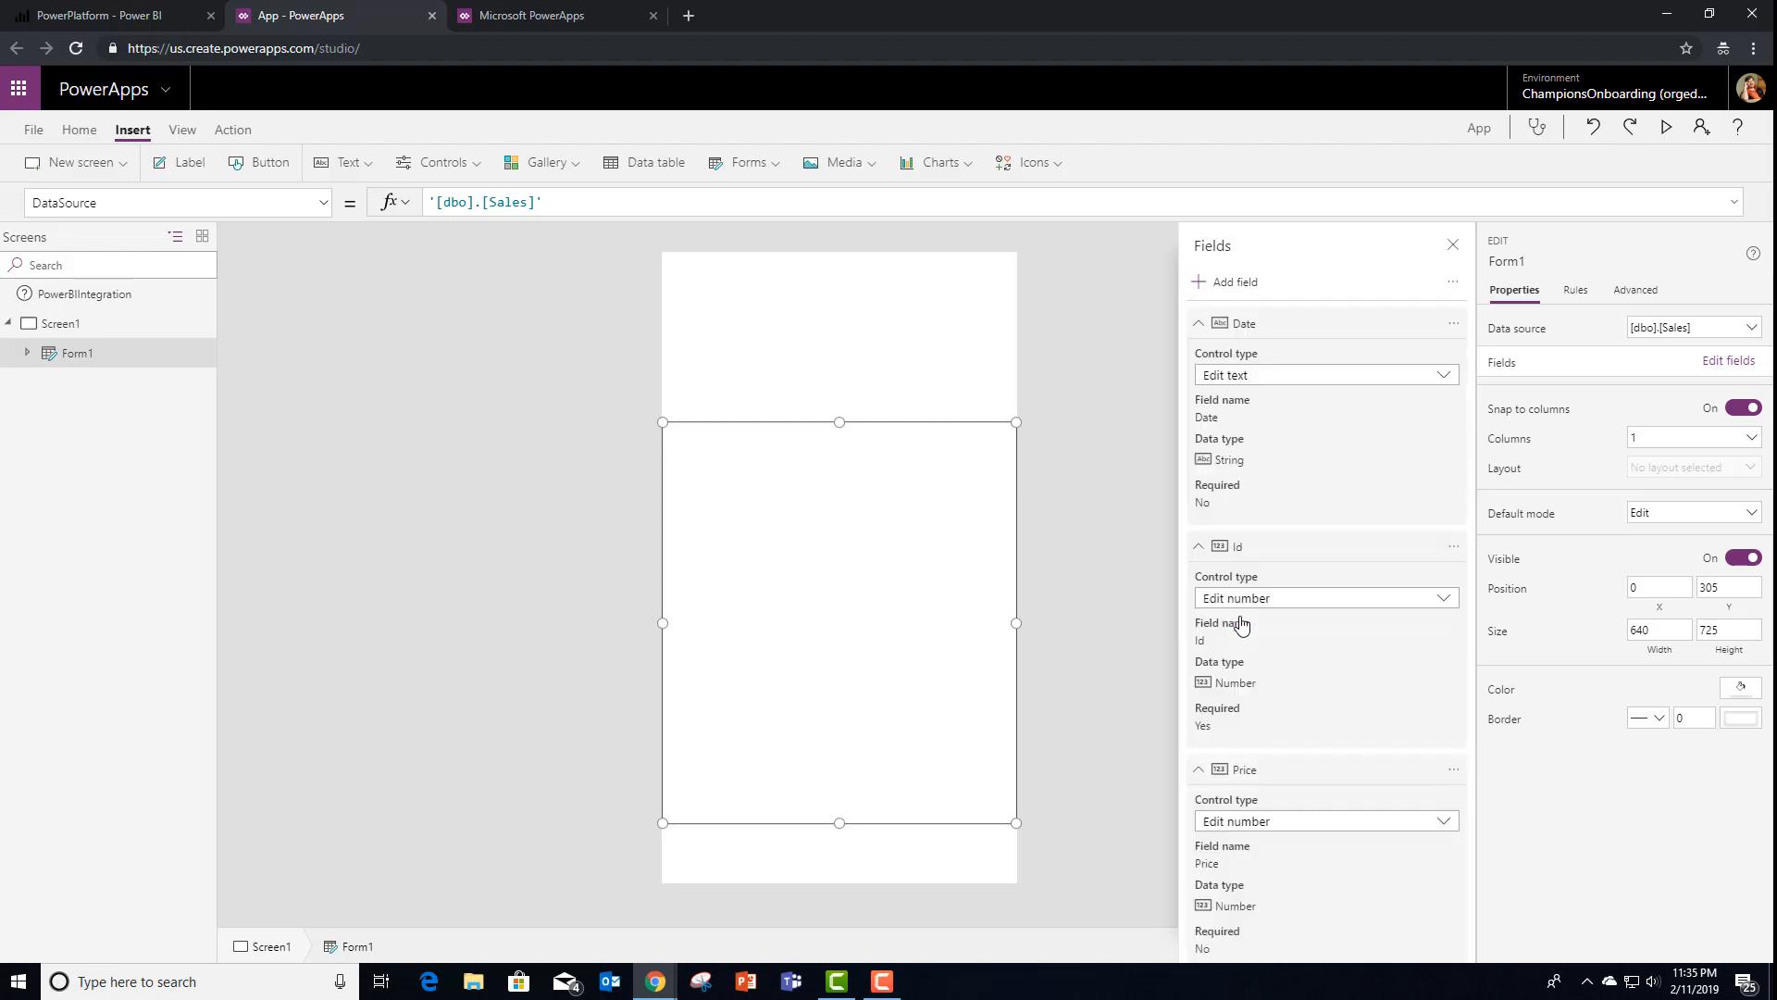
click(1688, 466)
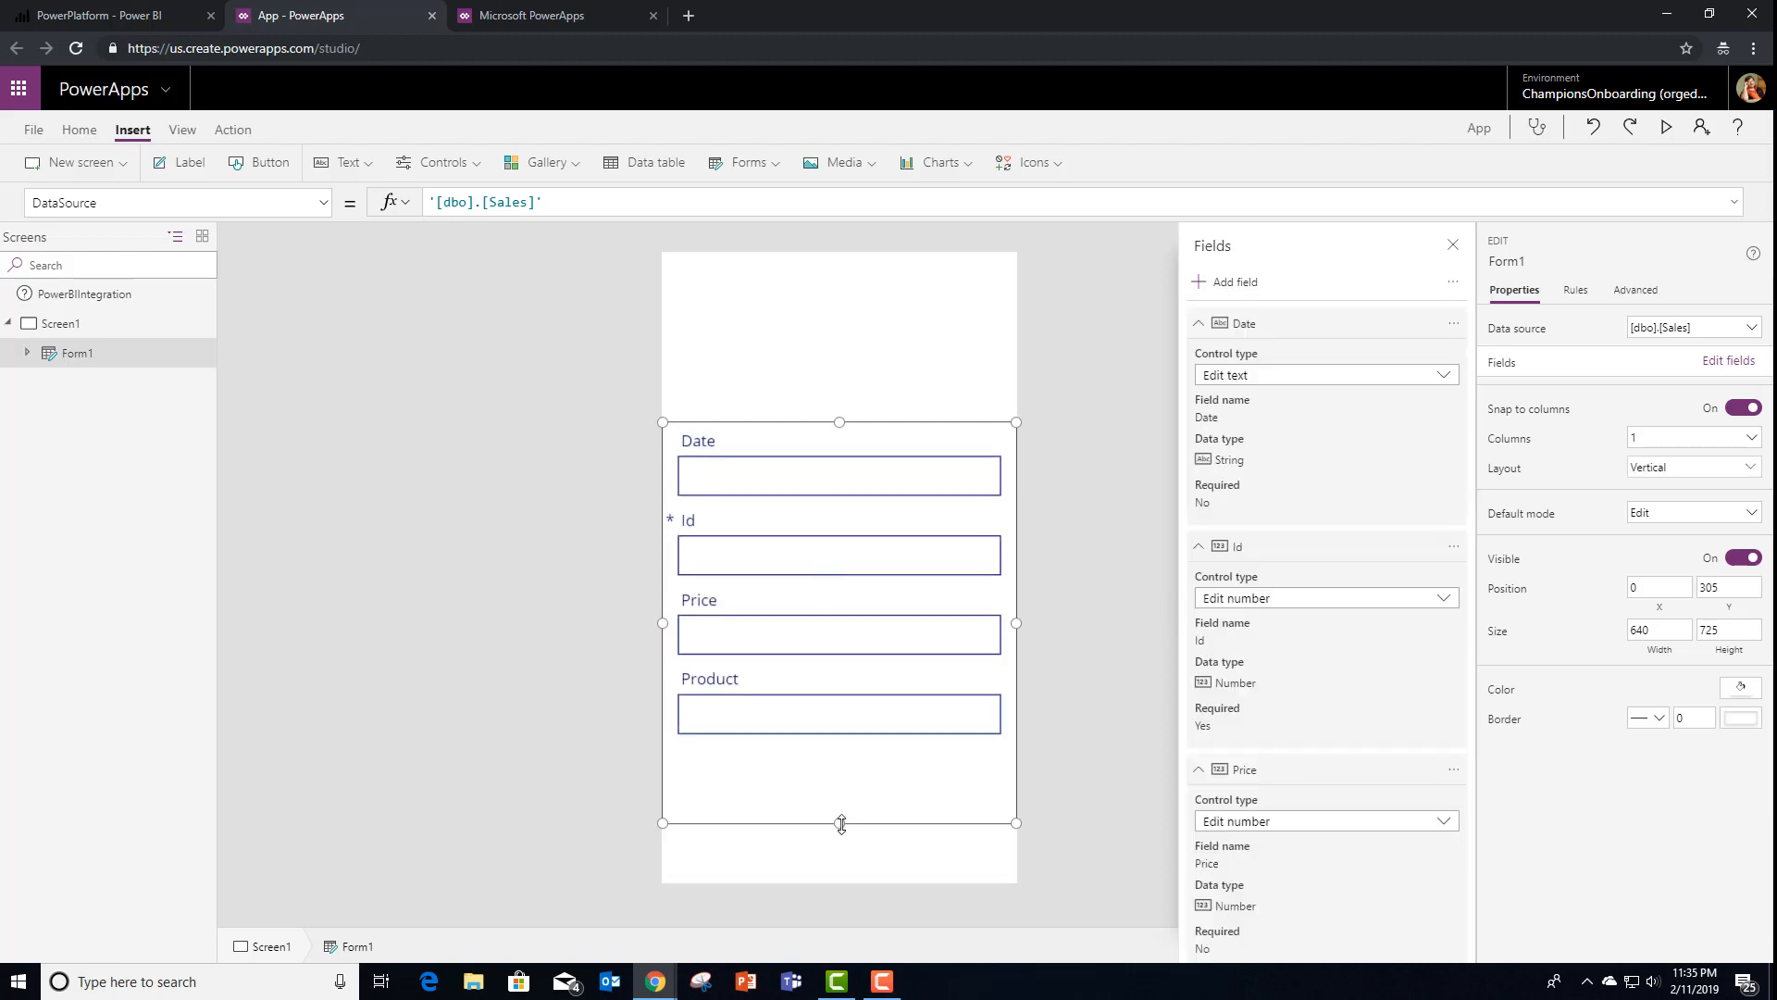
Stretch the form down and insert a plus icon and a check mark icon on the screen
drag(838, 821, 838, 857)
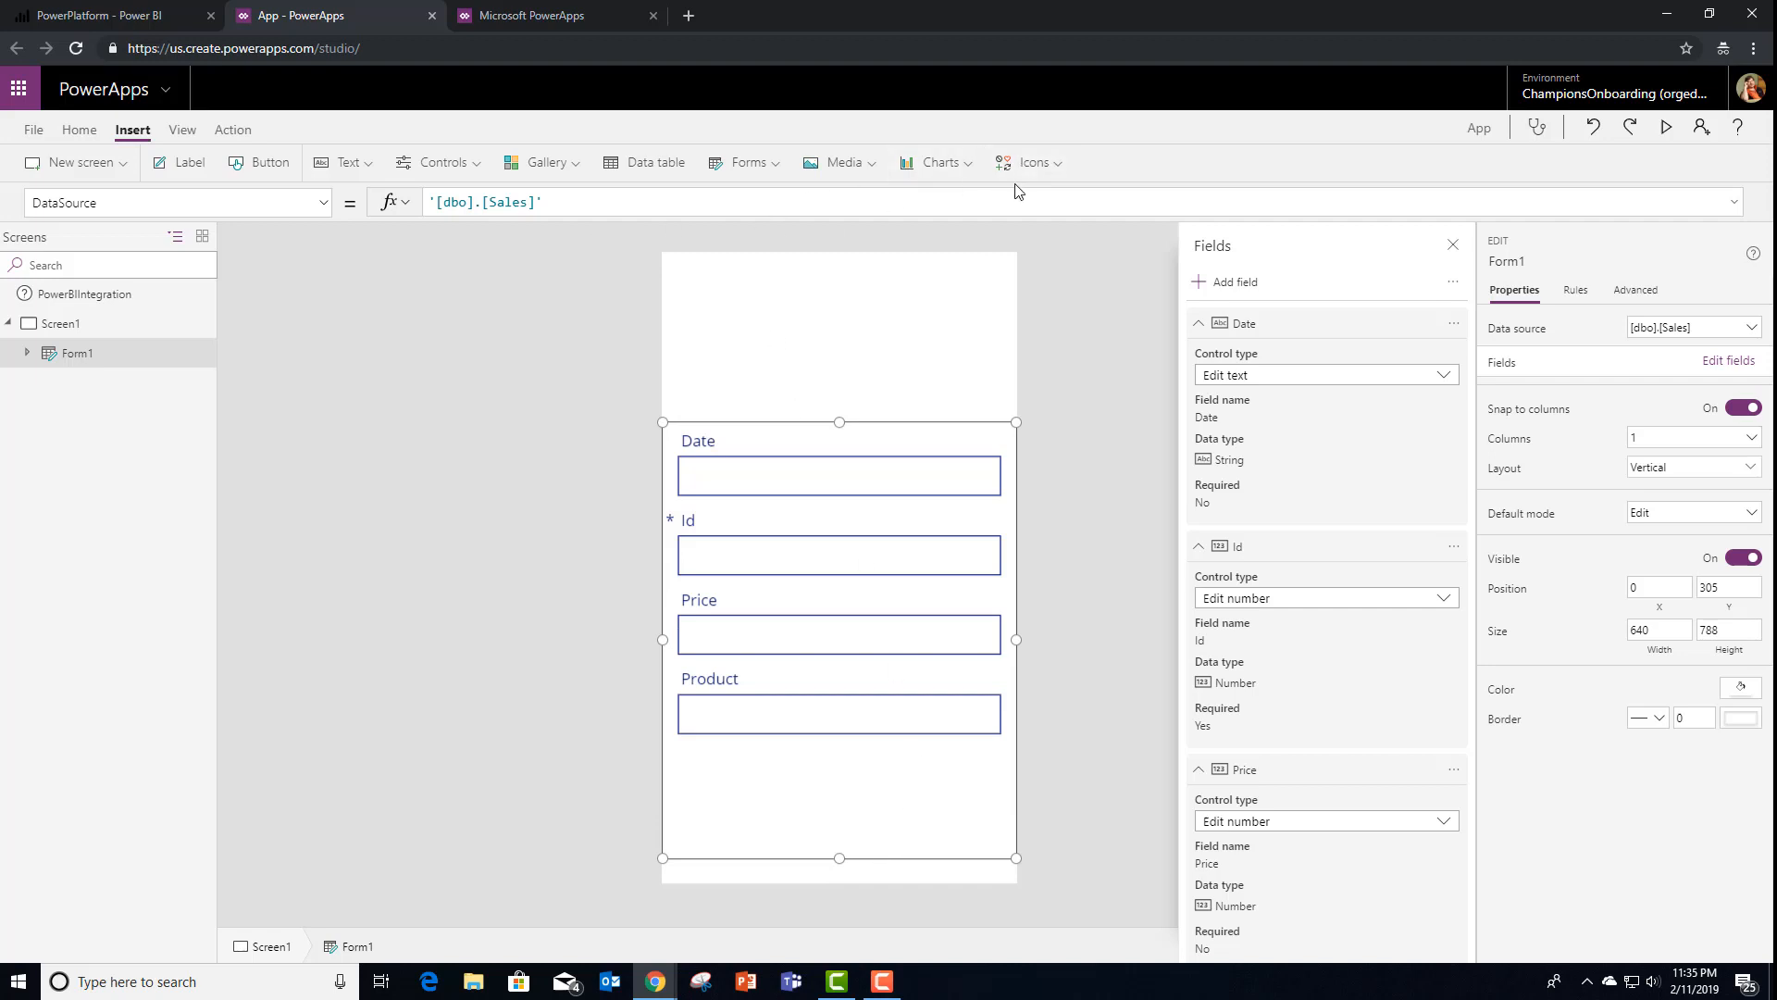
click(1031, 163)
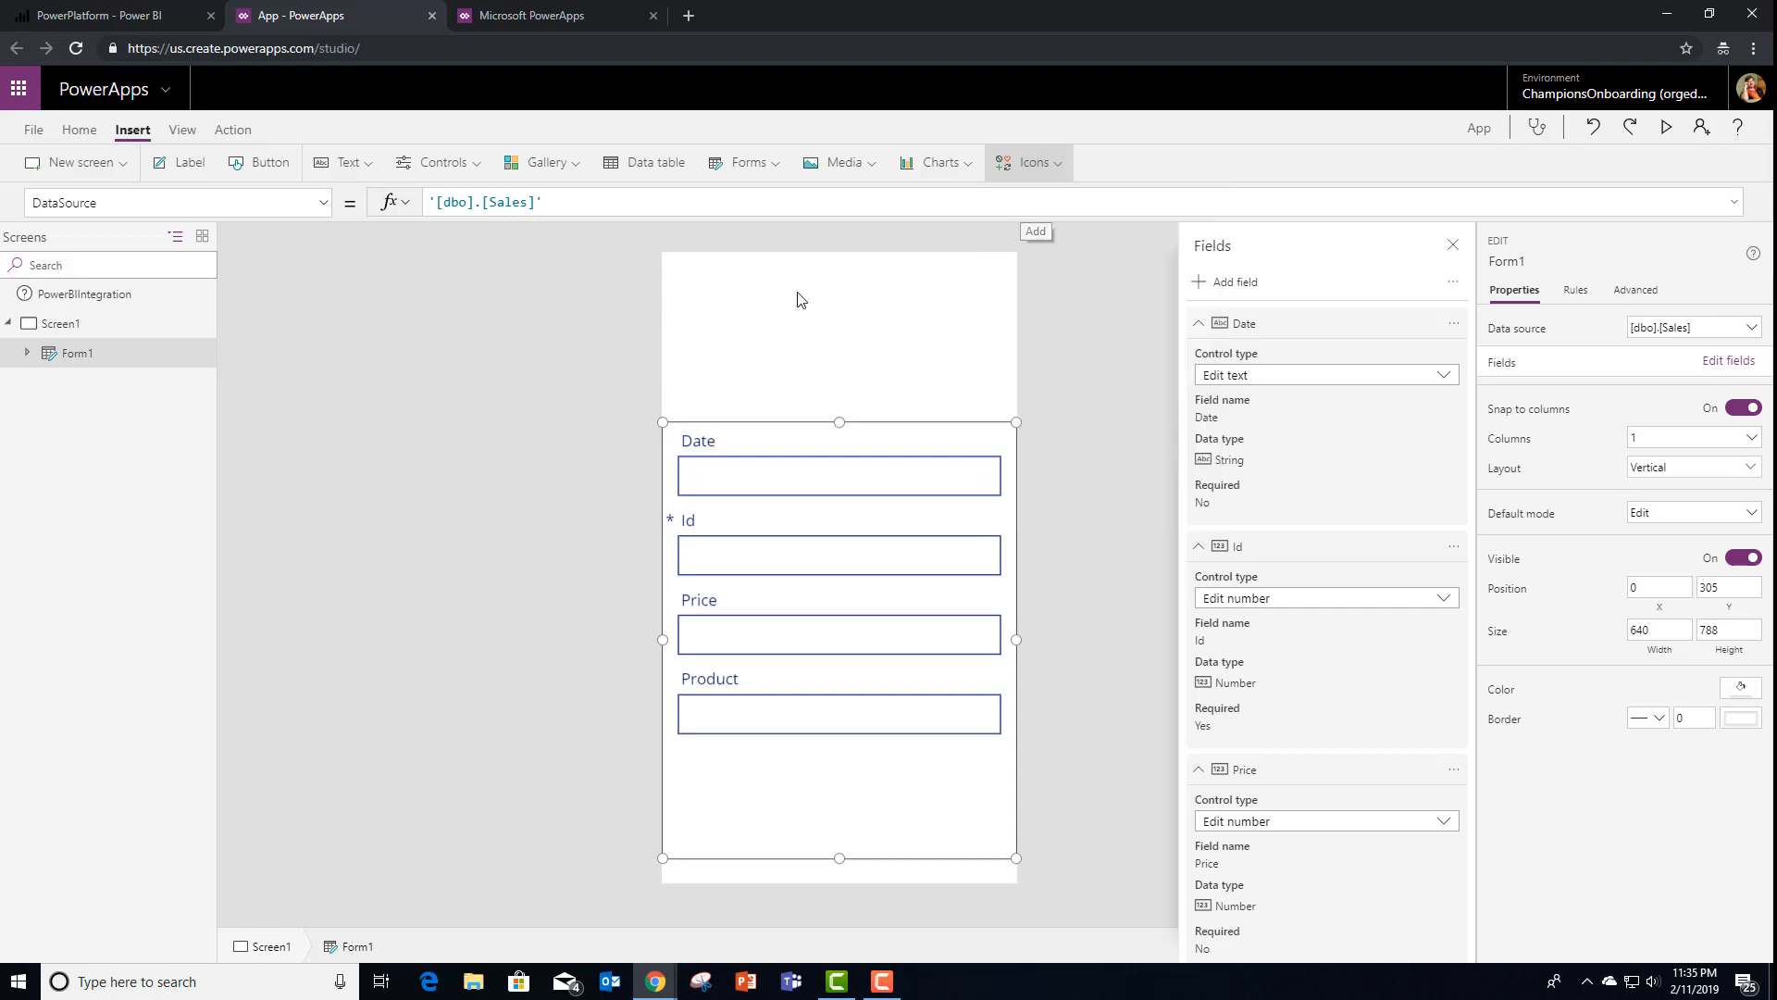
click(1035, 231)
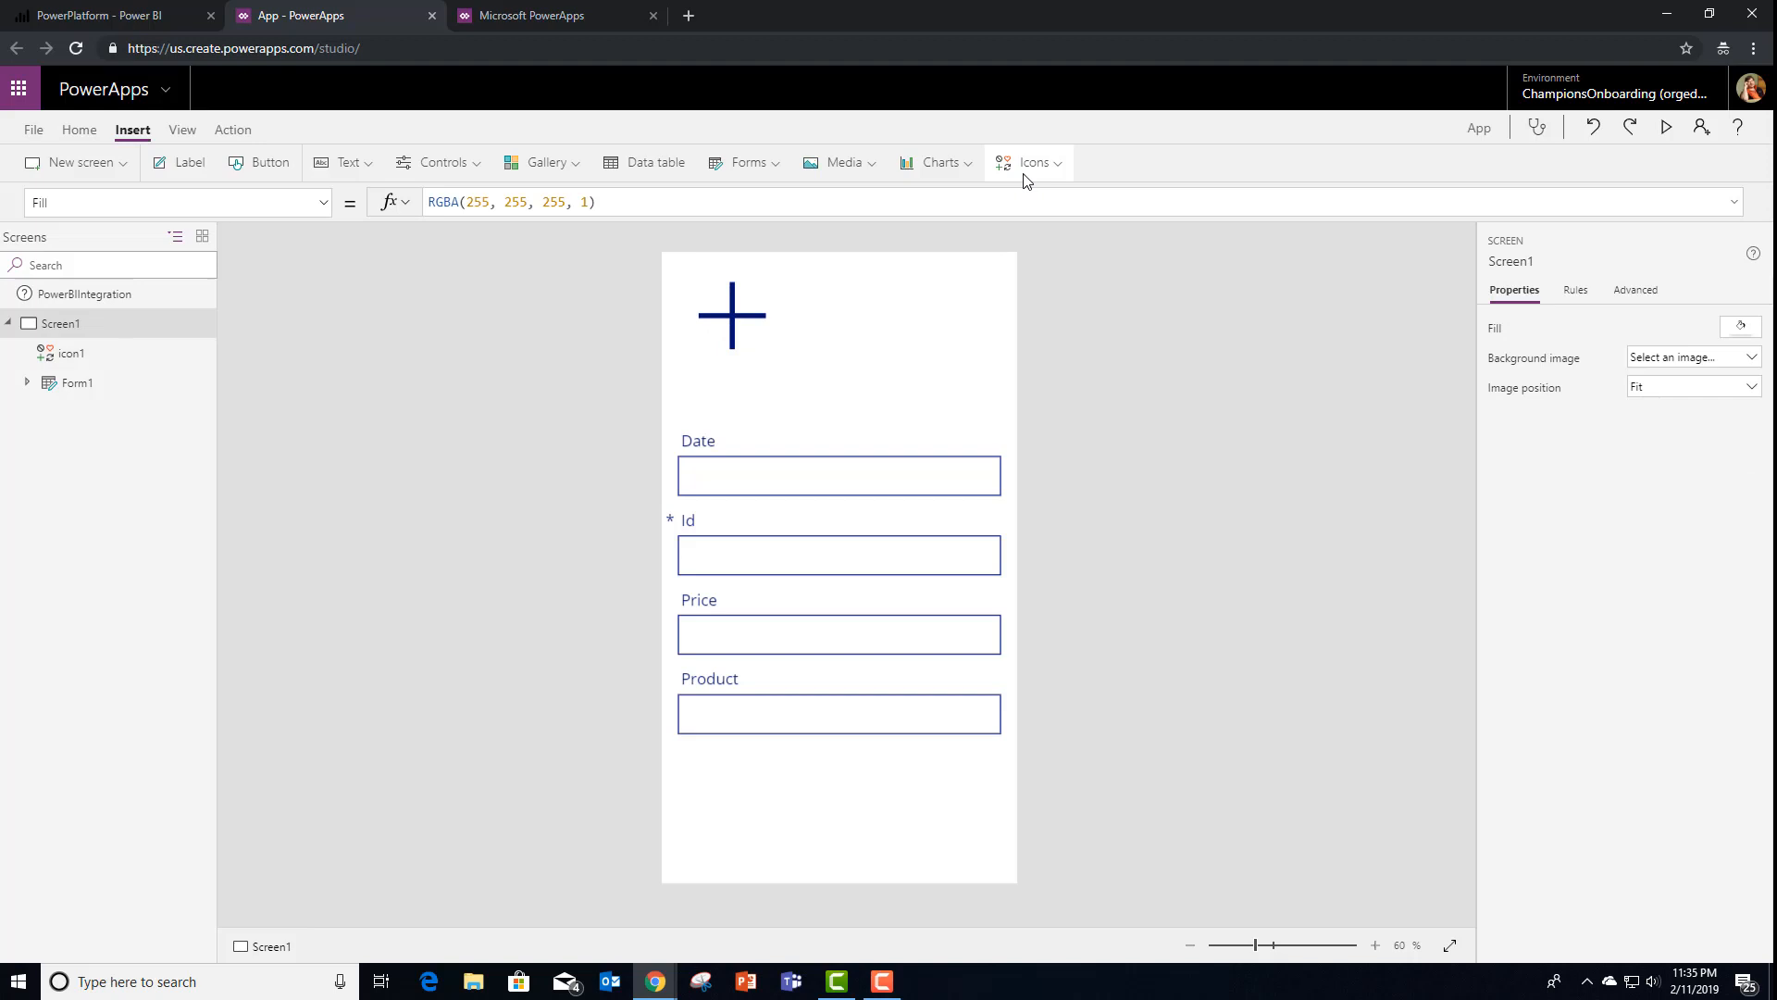
click(1033, 163)
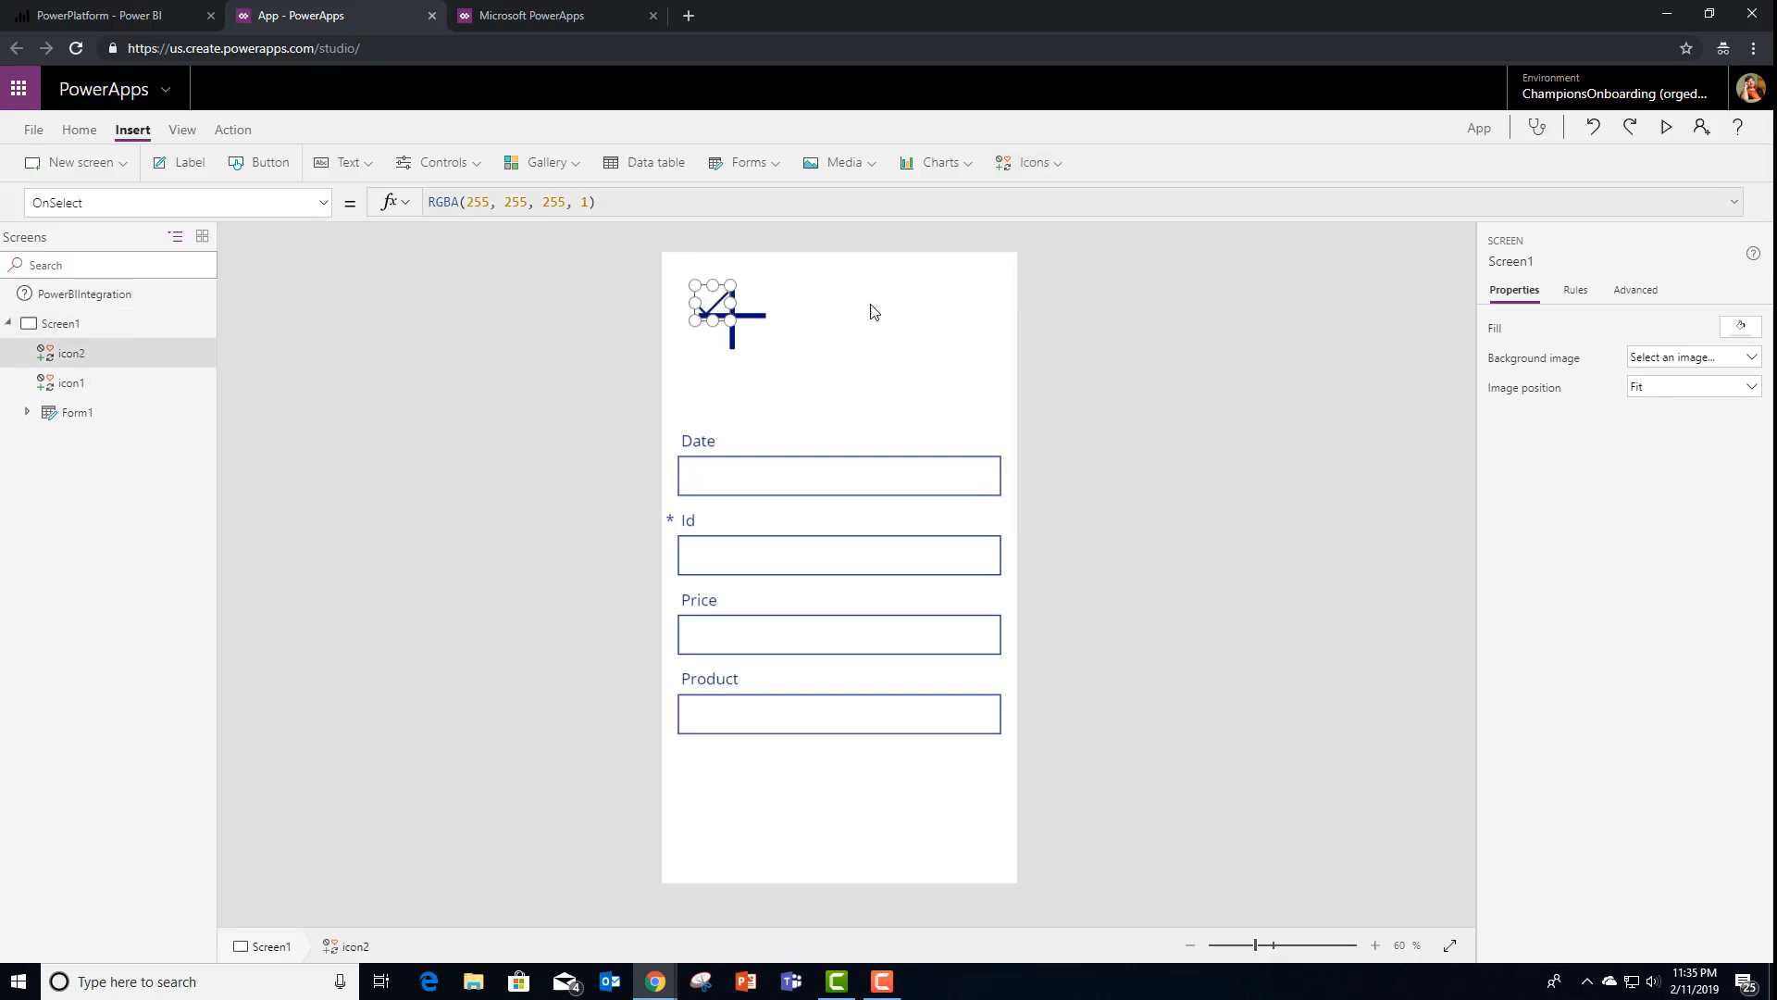
click(732, 322)
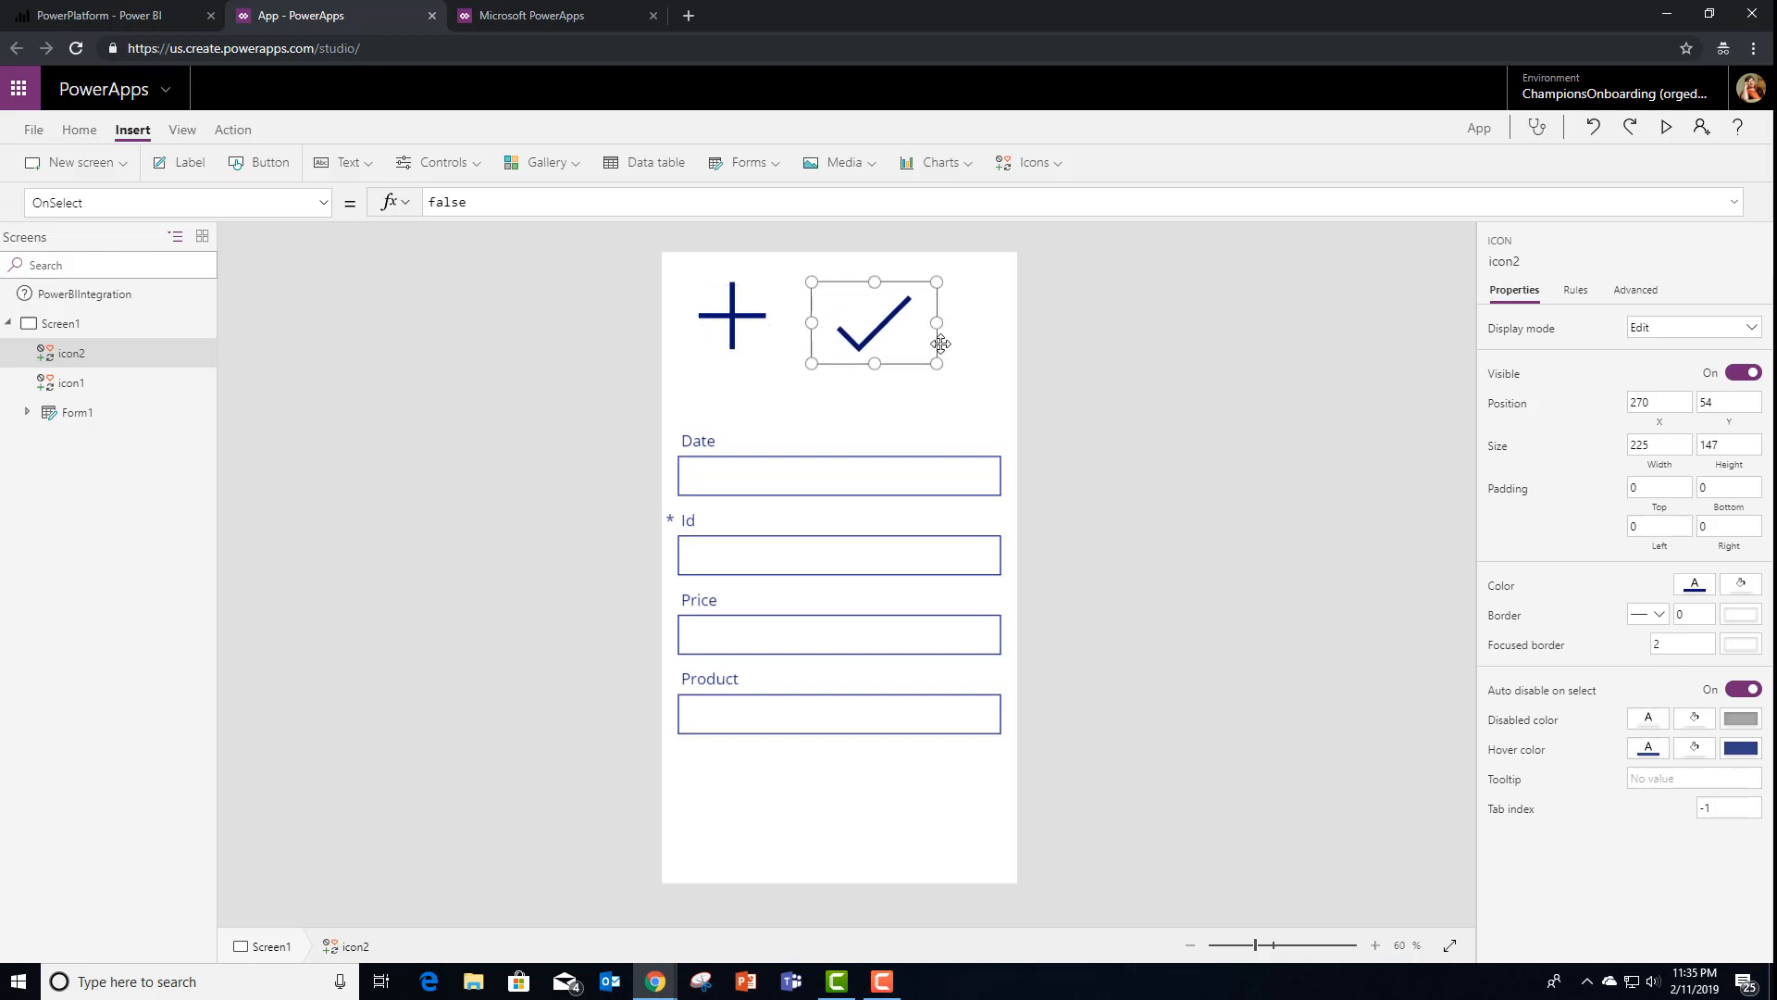
Set the plus icon's OnSelect formula to NewForm(Form1)
click(731, 315)
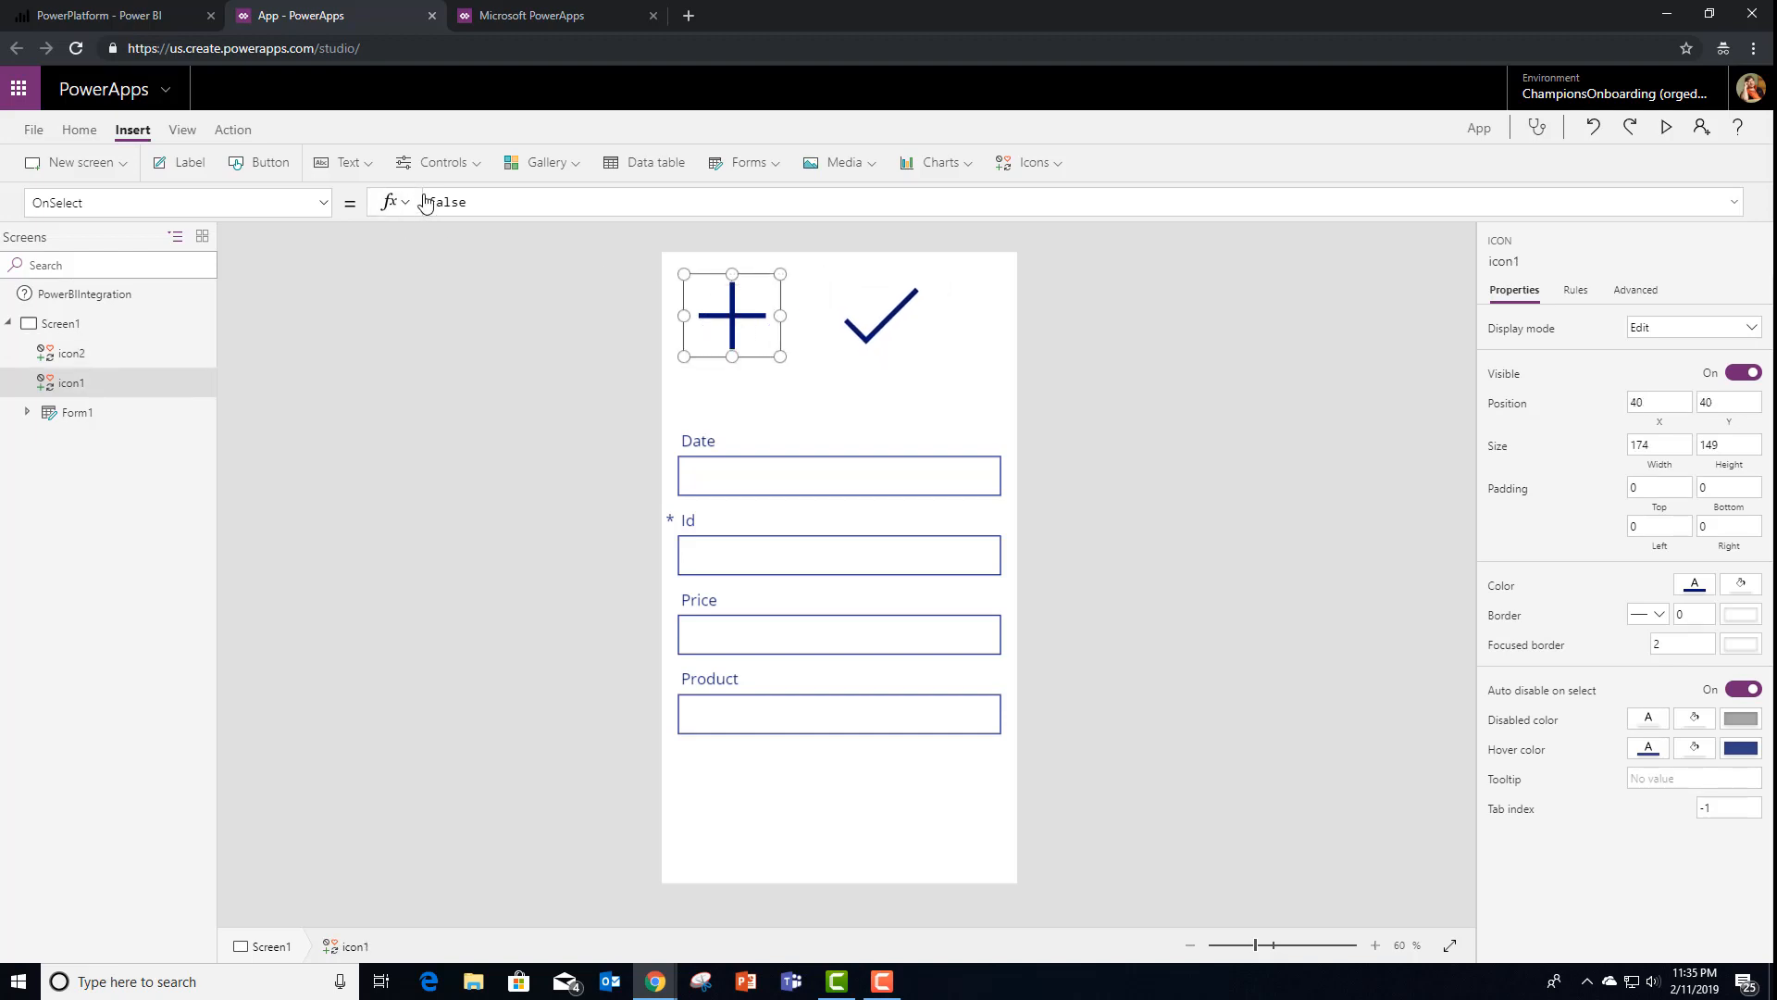
click(448, 202)
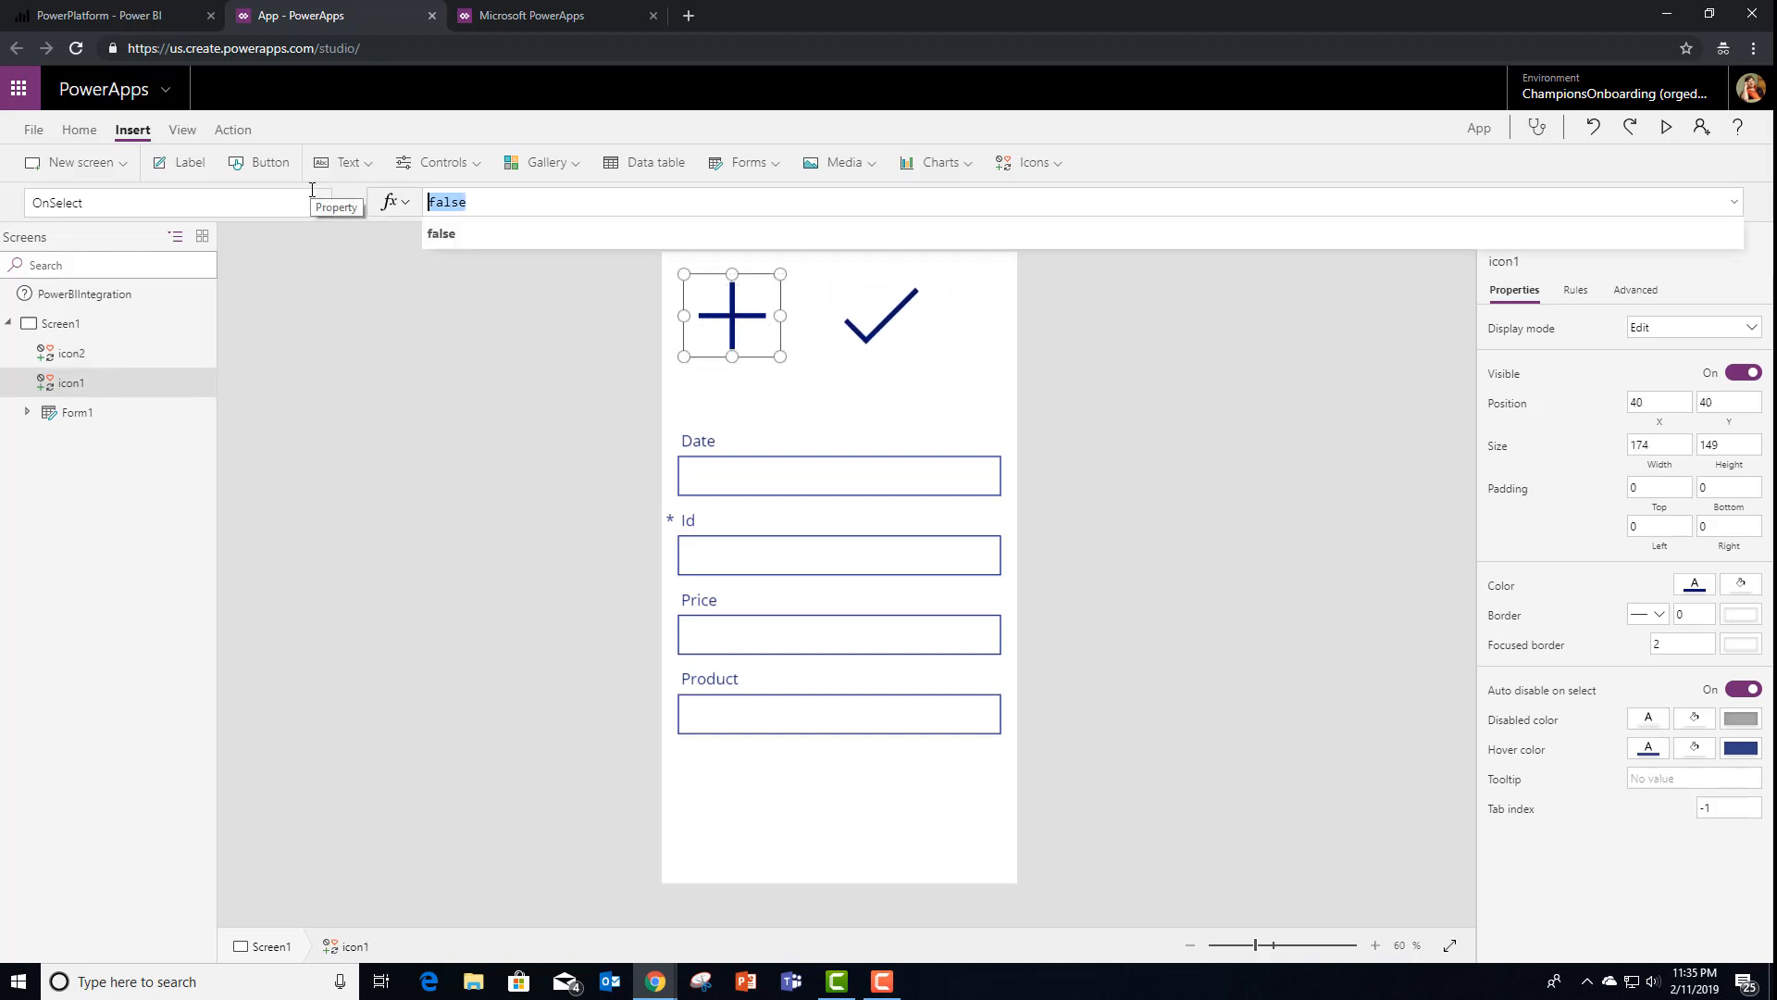
text(new)
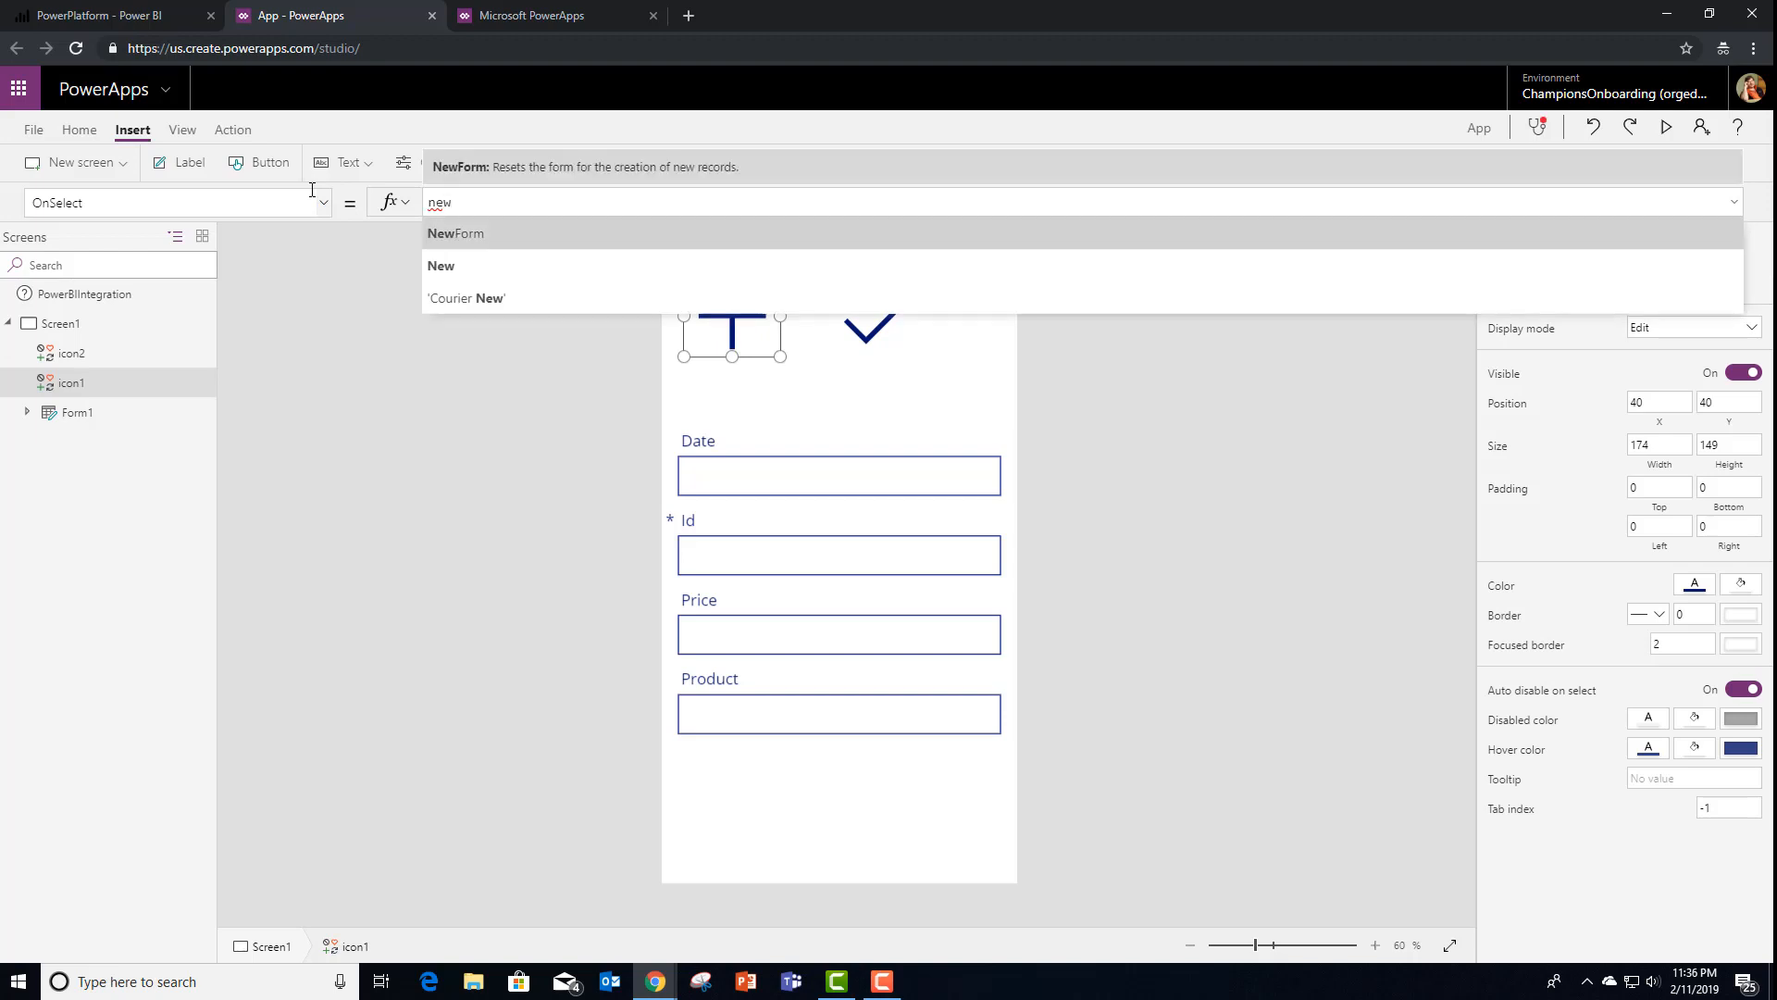
click(455, 233)
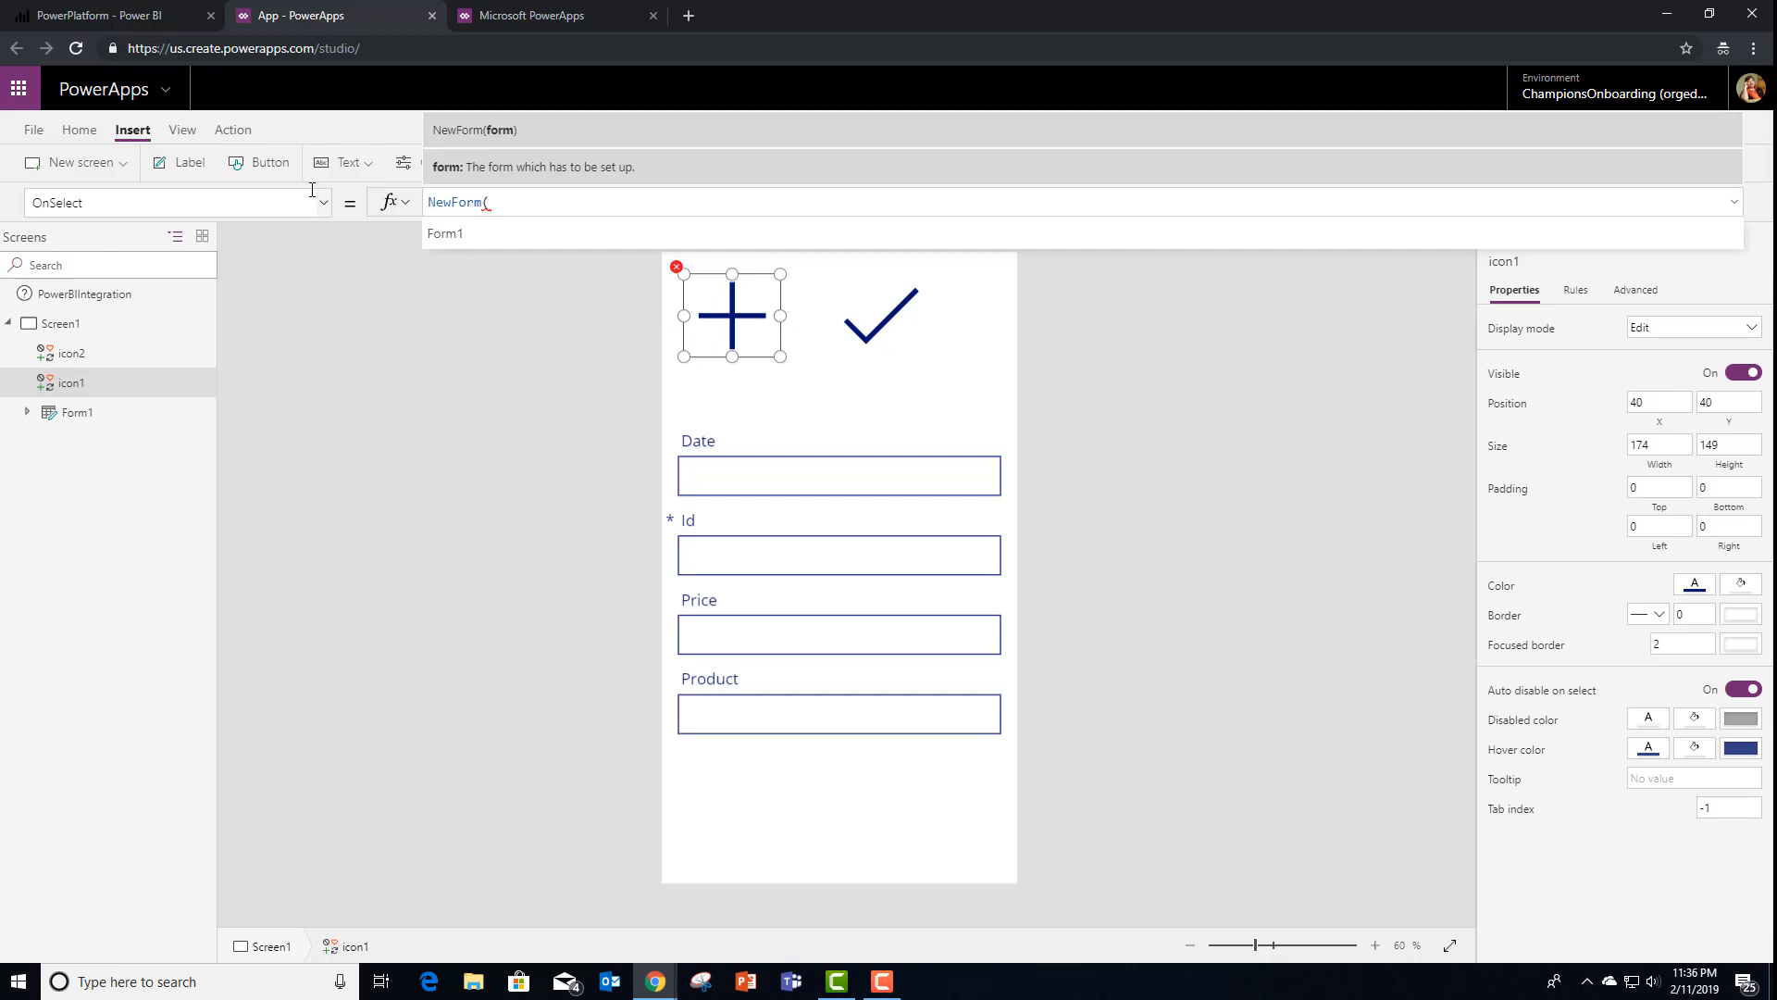
click(444, 233)
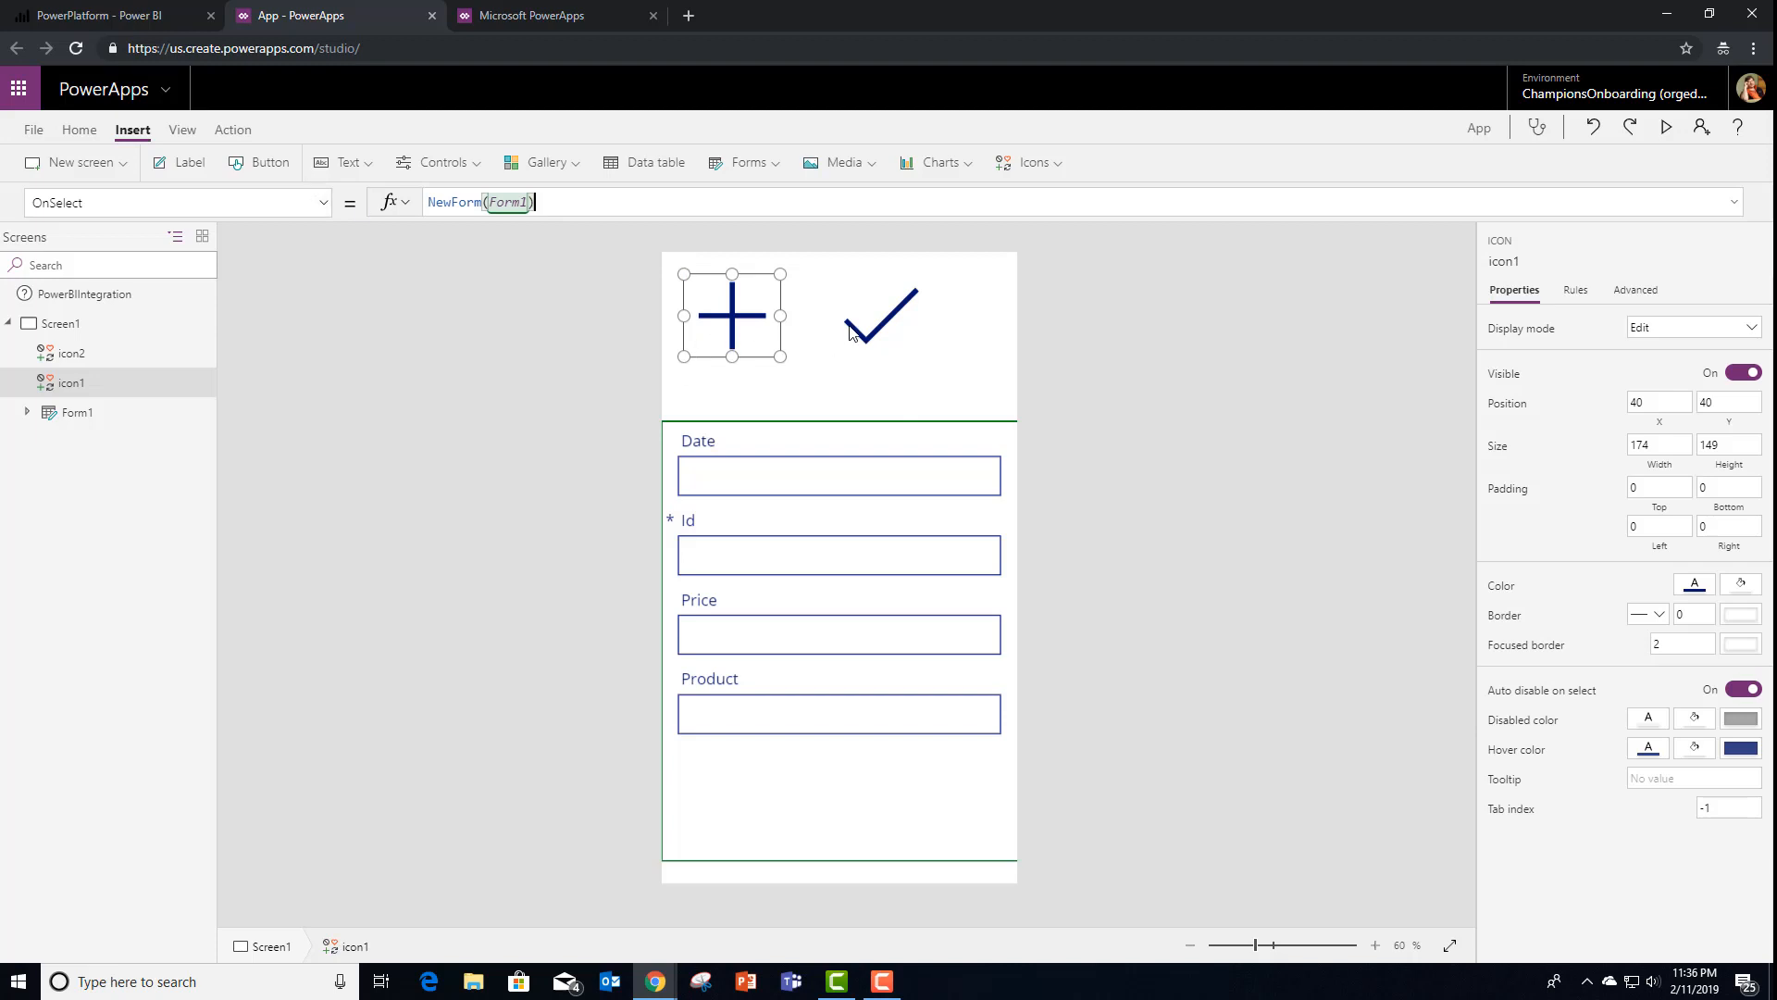
Set the check icon's OnSelect to SubmitForm(Form1); PowerBIIntegration.Refresh()
click(881, 315)
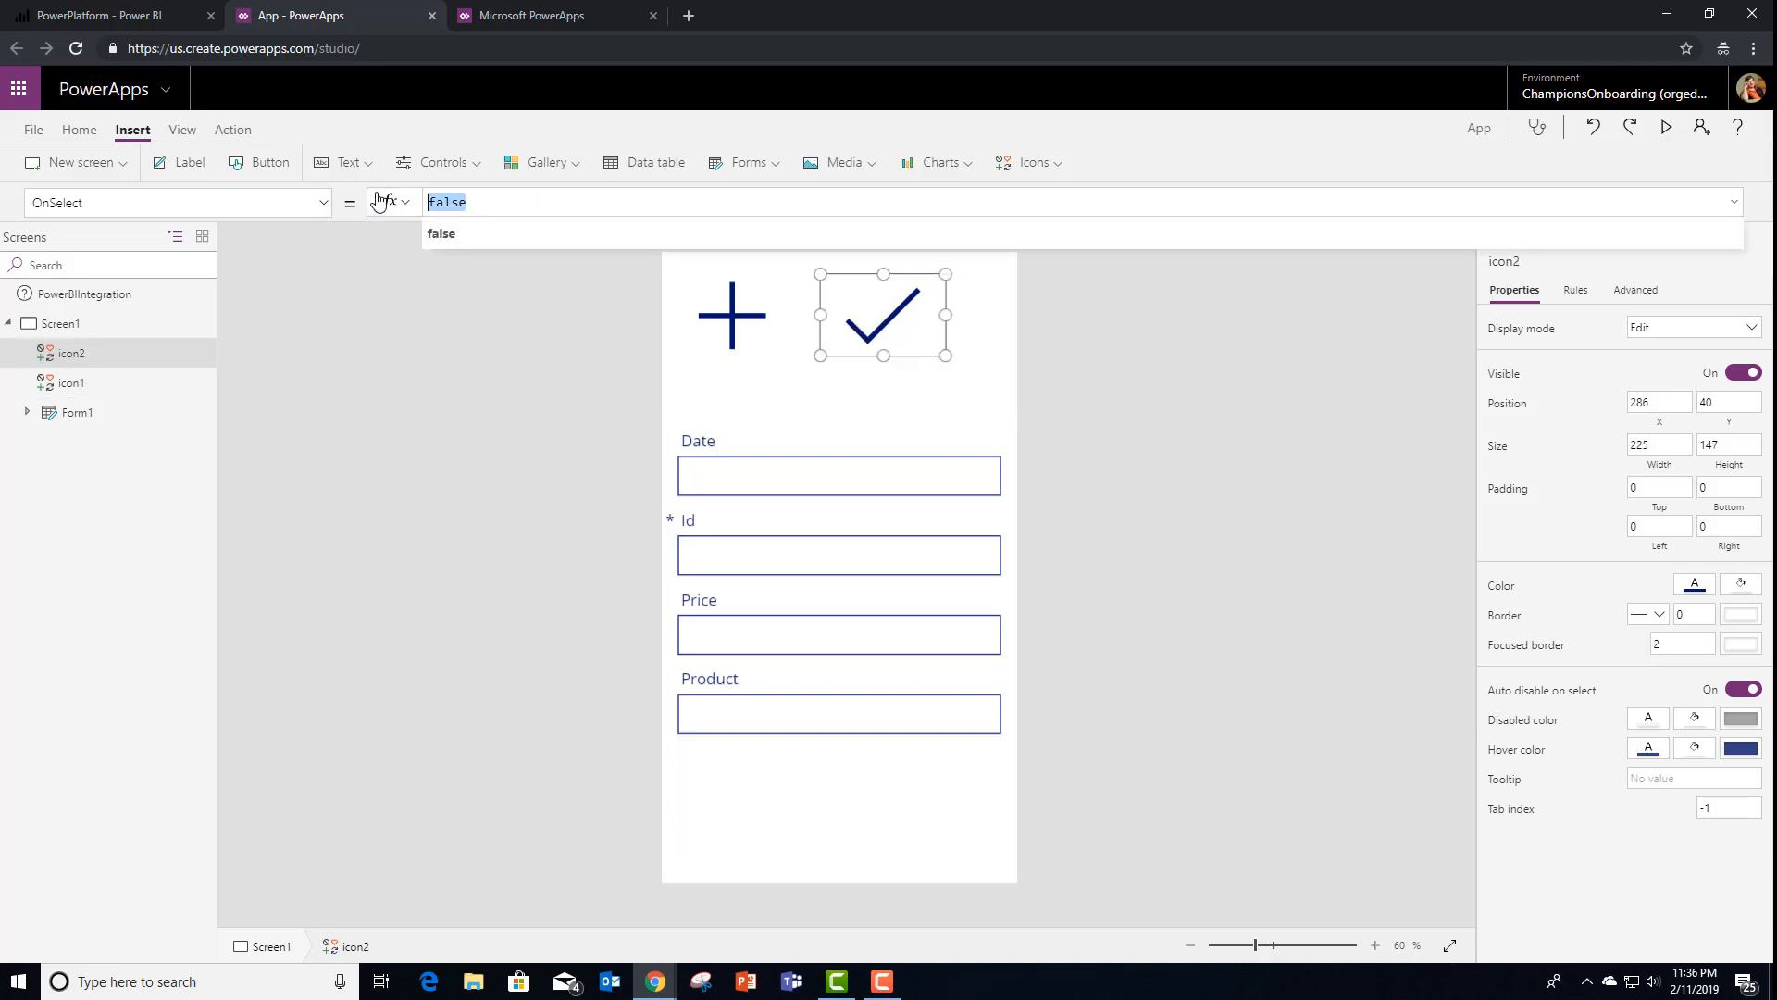
text(sub)
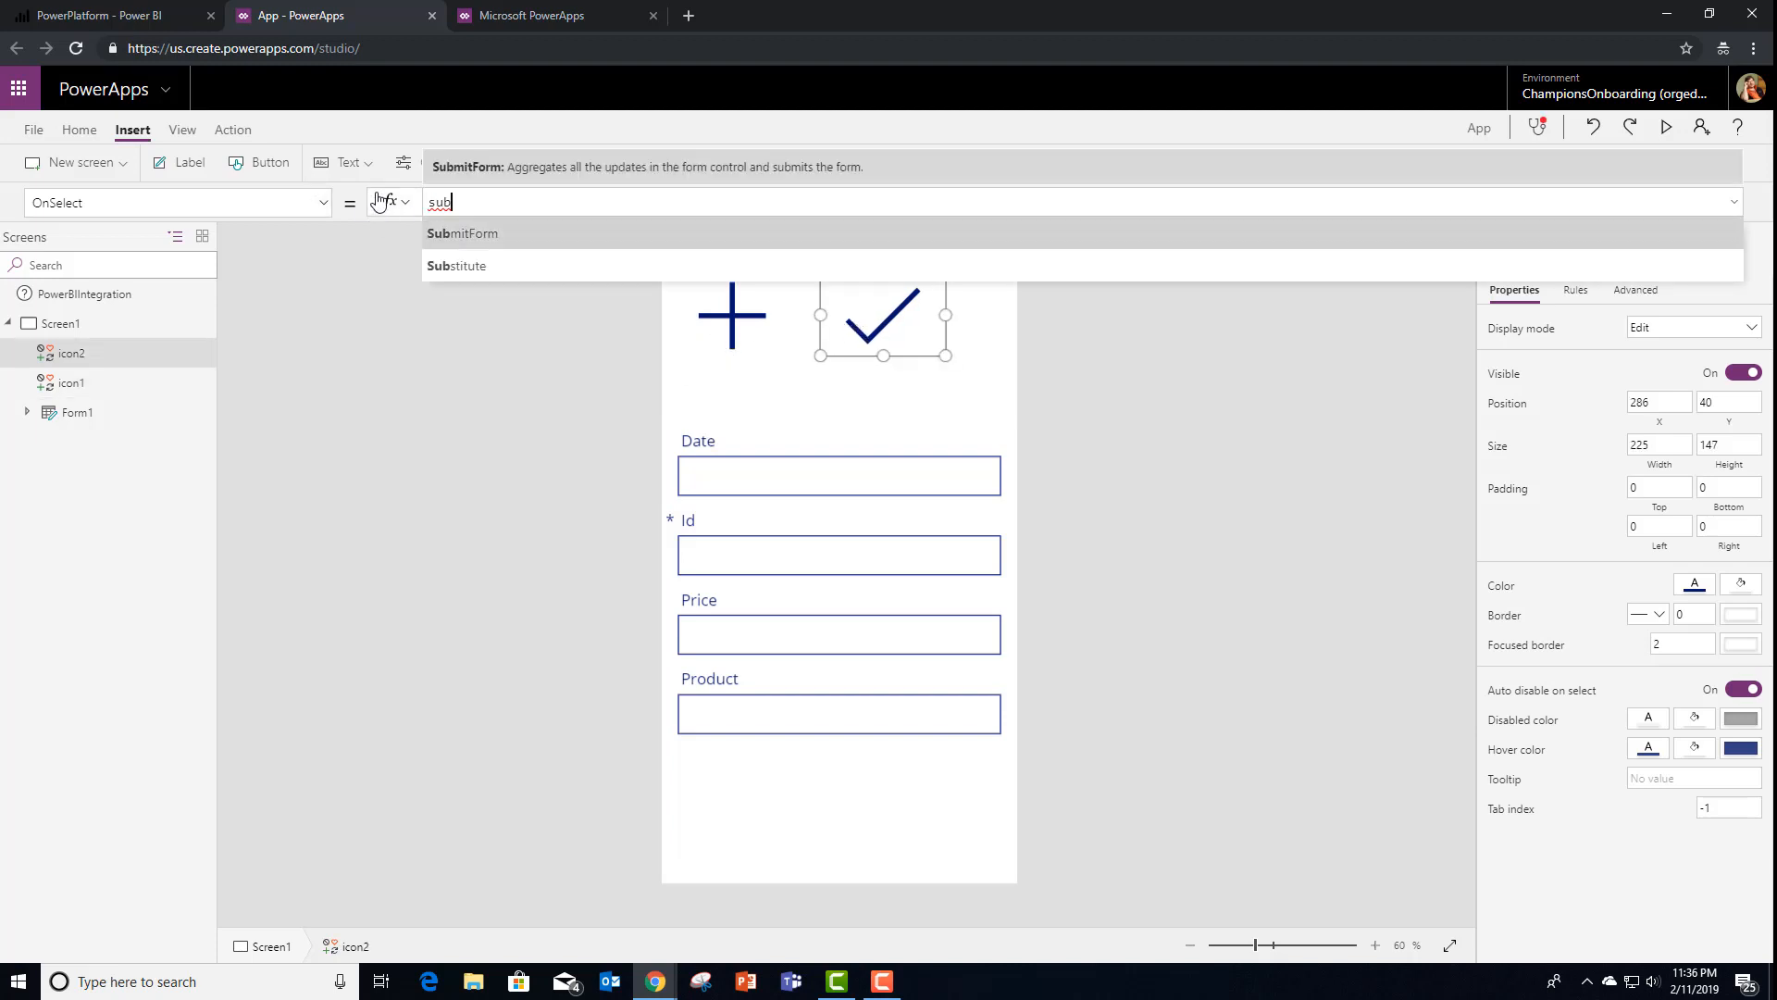
text(SubmitForm(form)
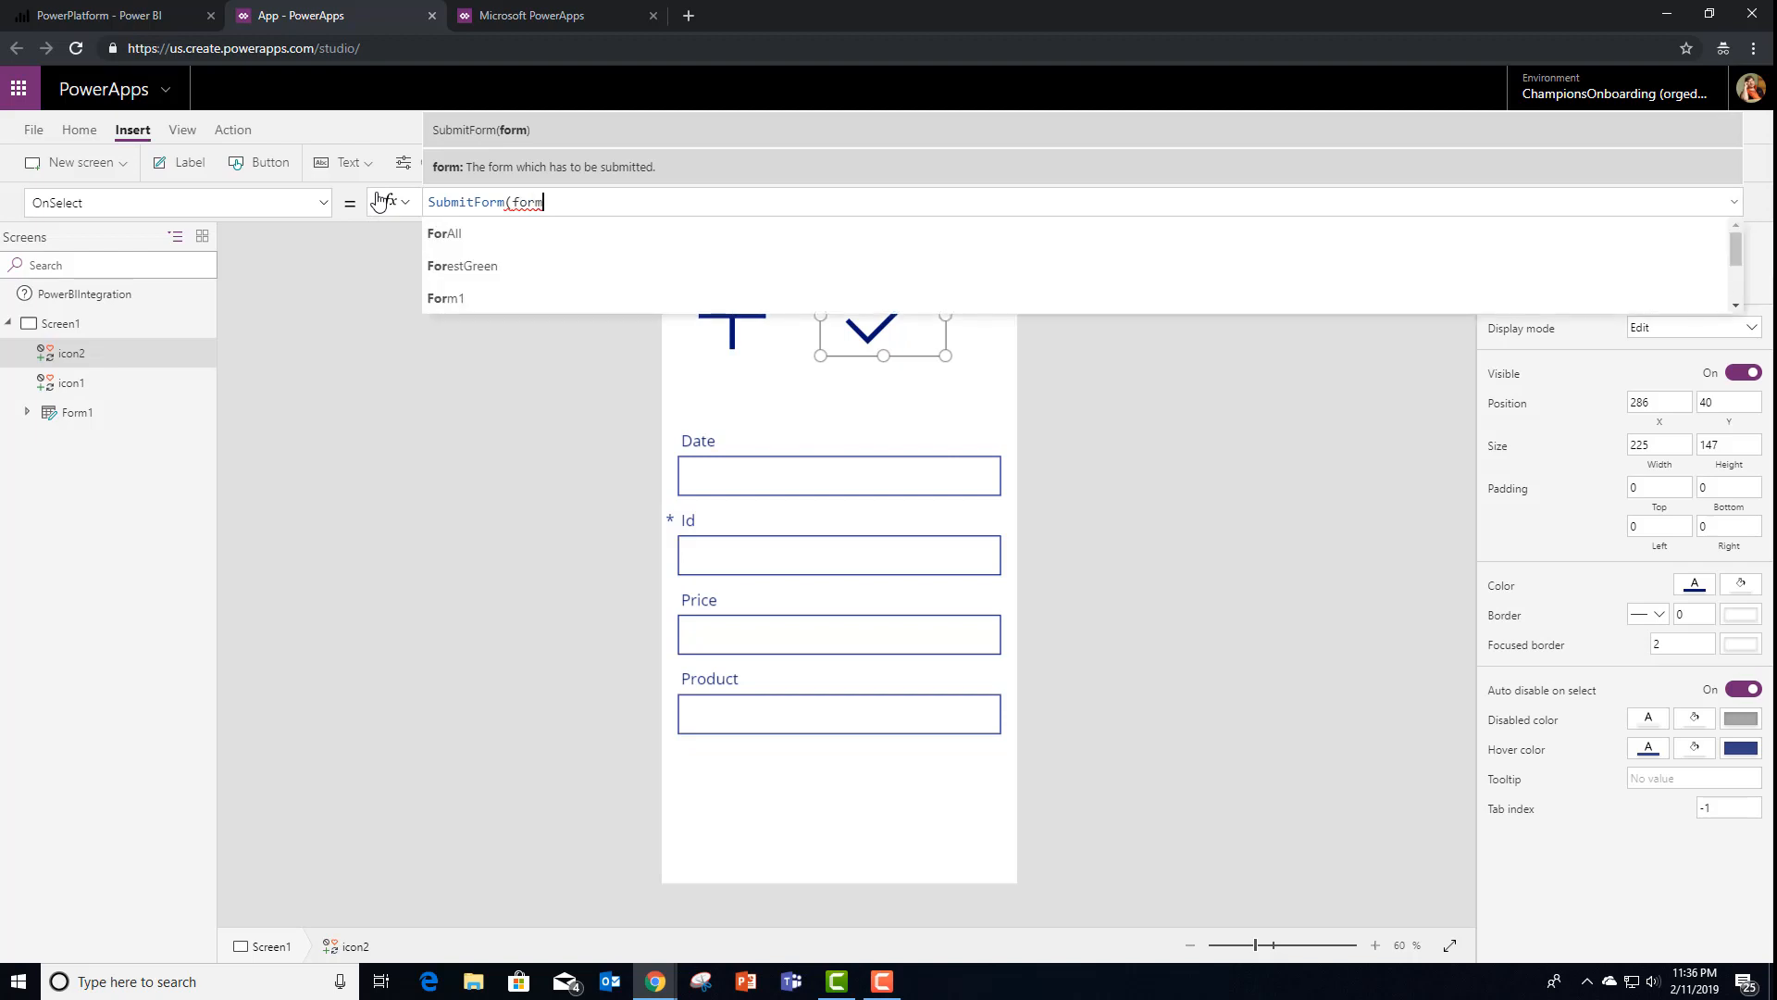
click(446, 298)
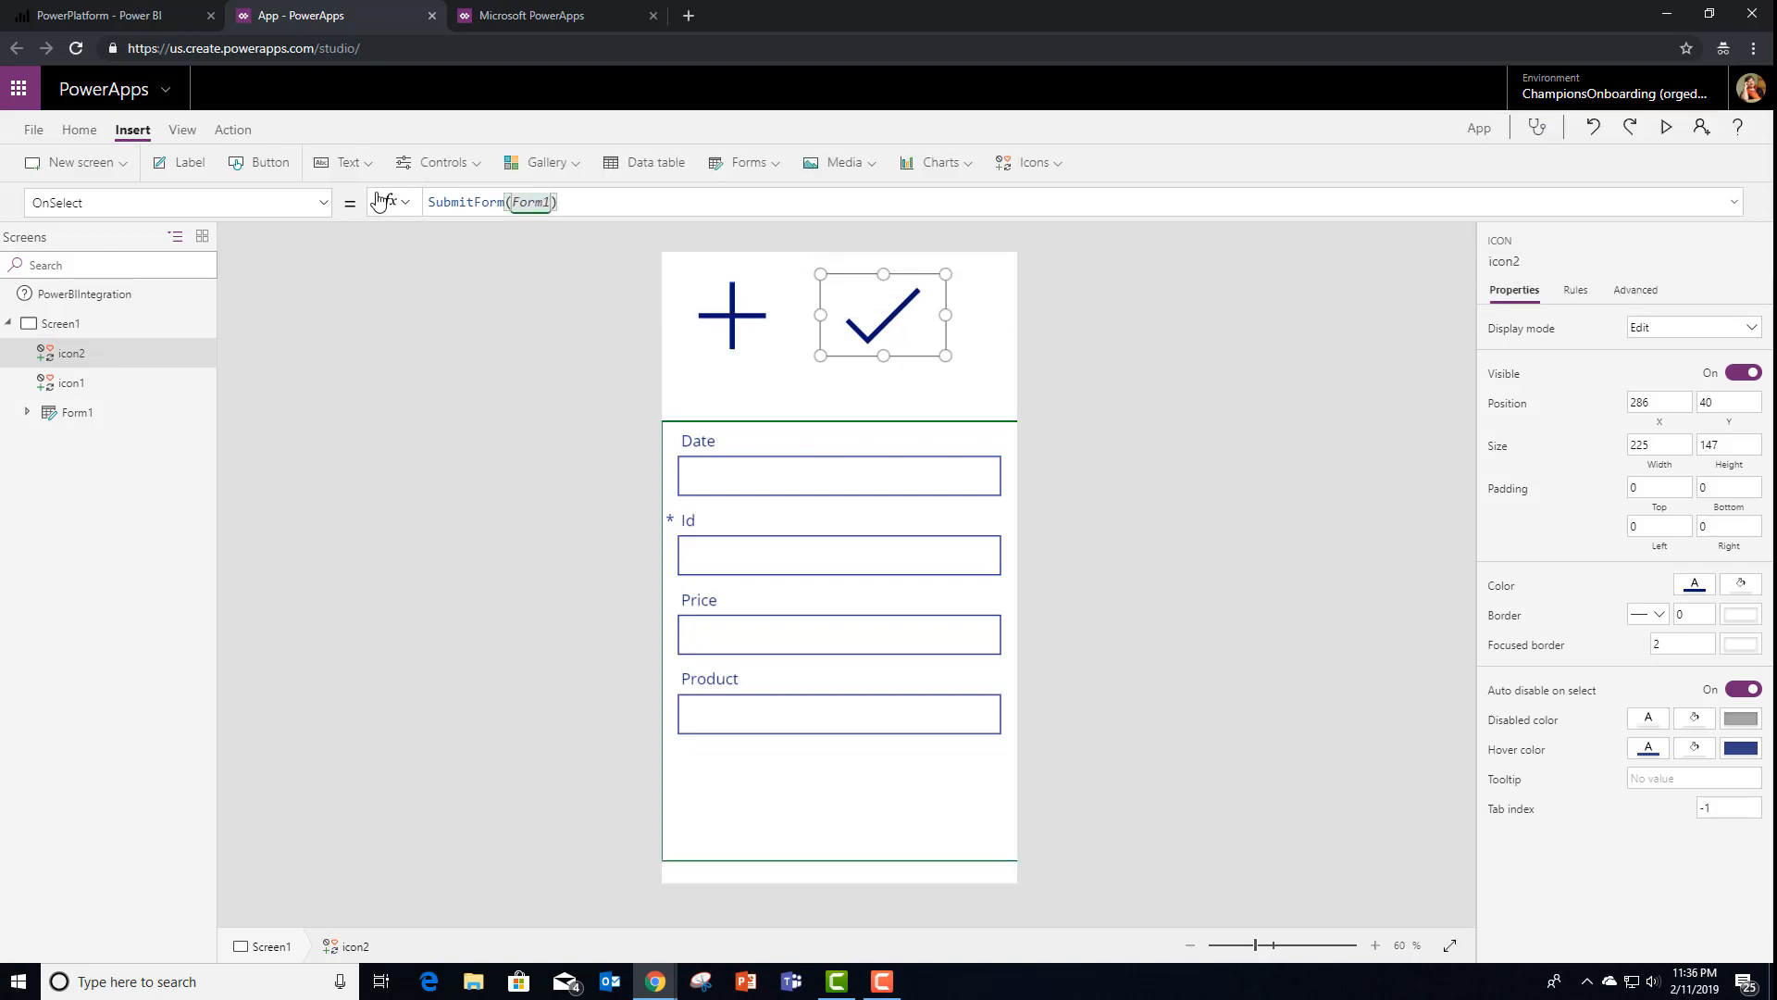
text(;)
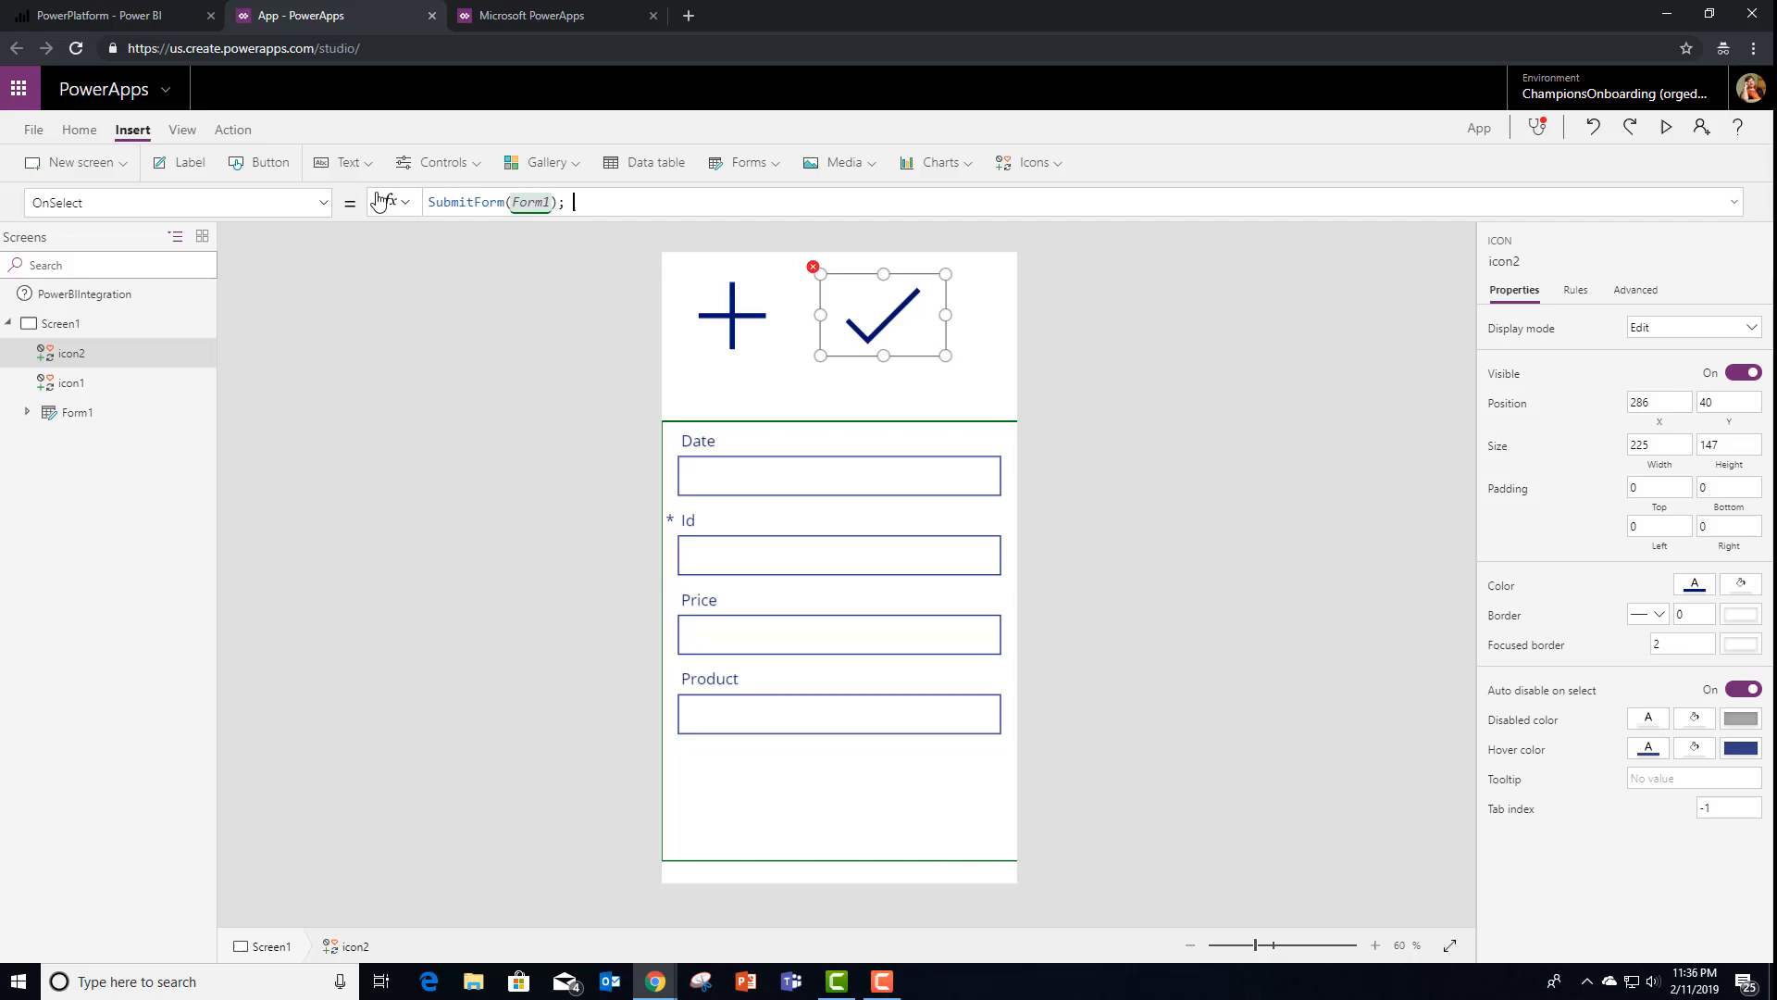
text(p)
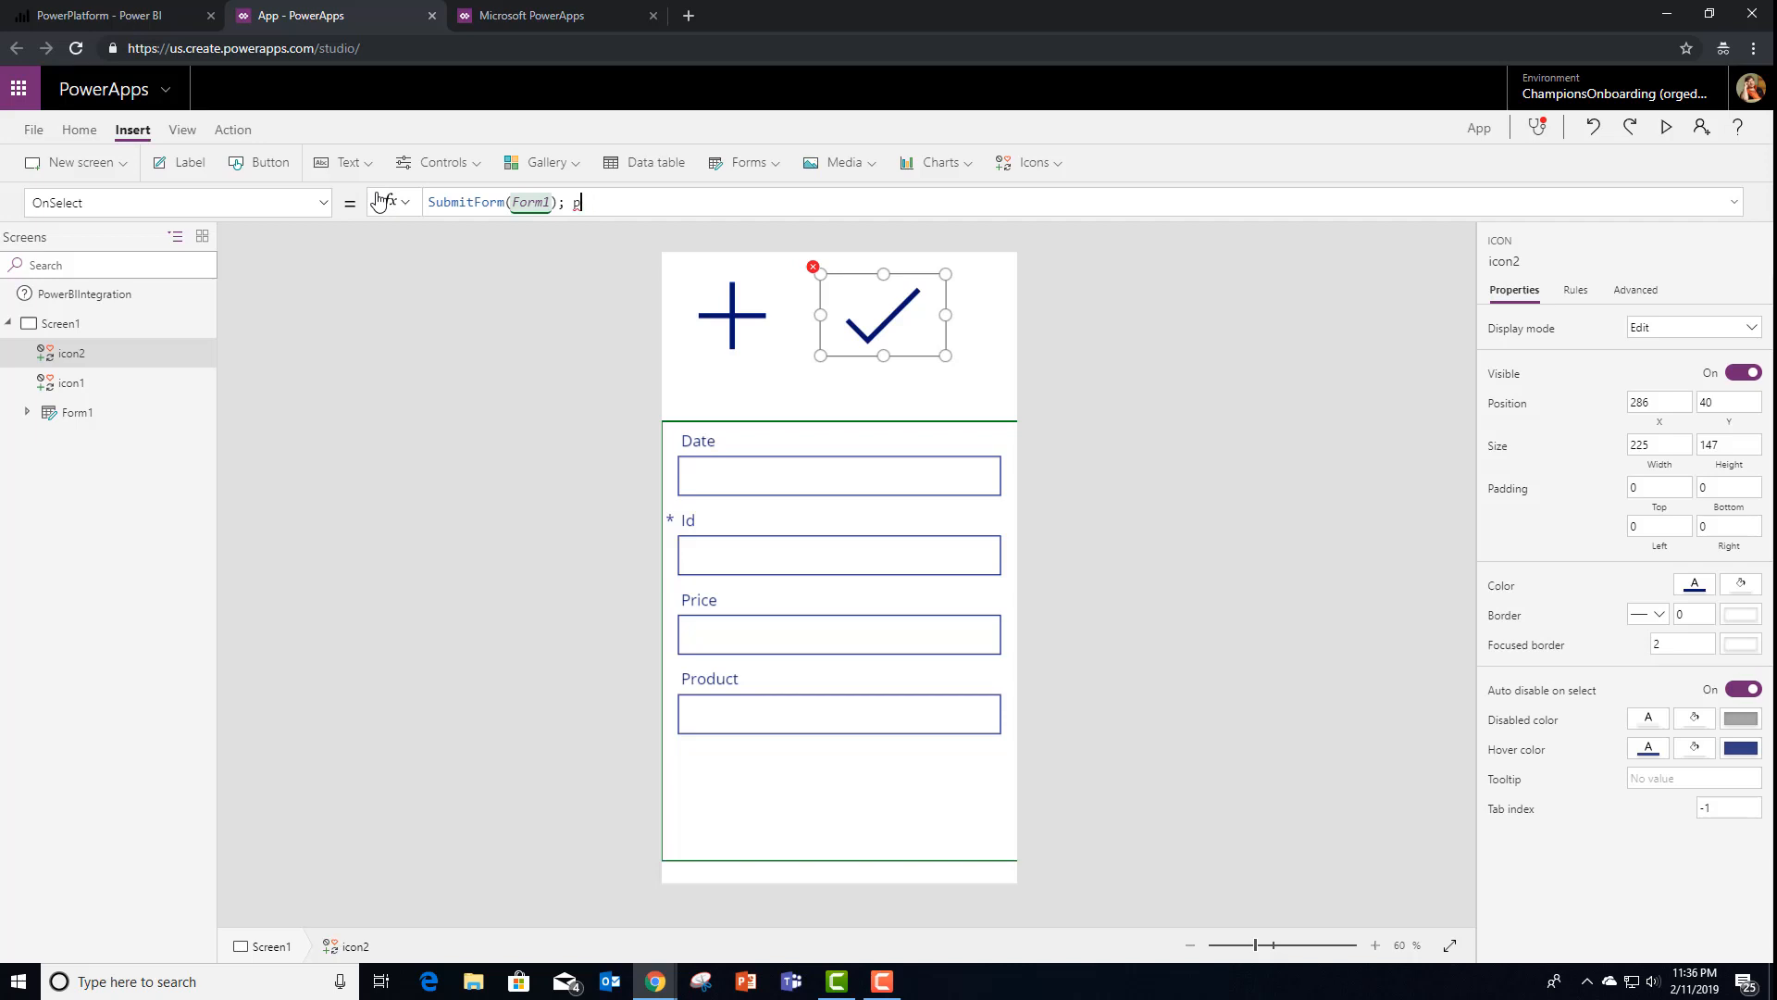
text(ower)
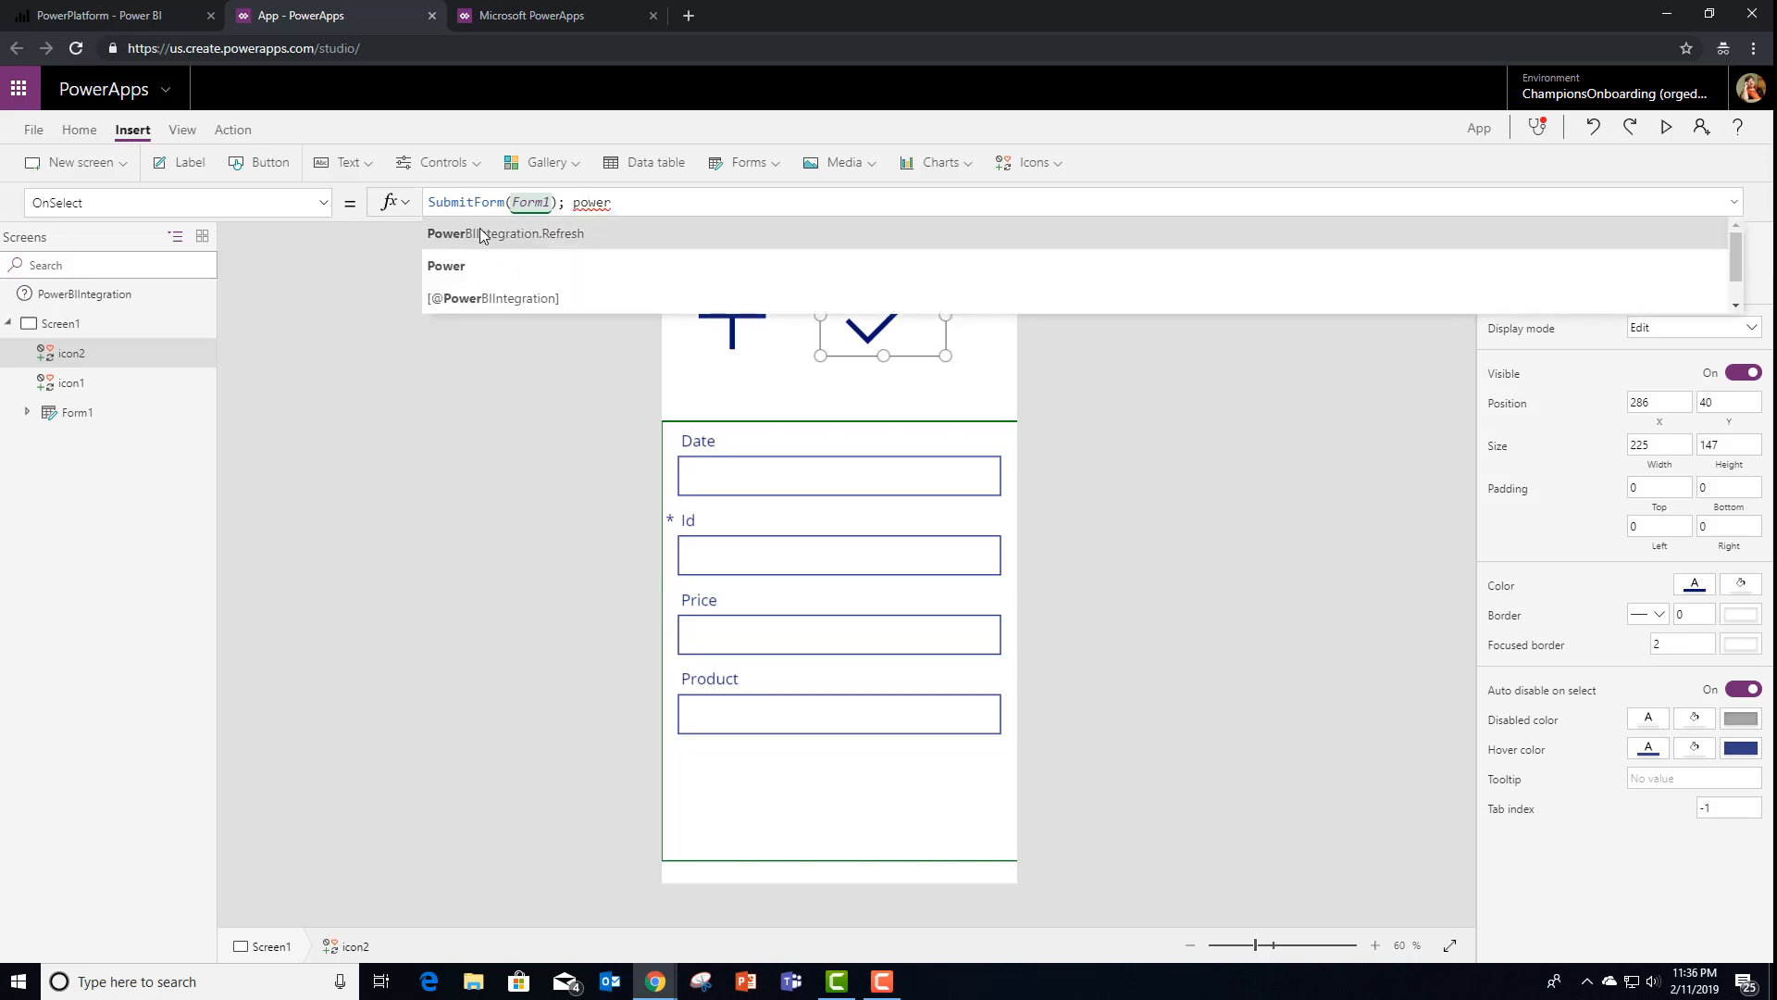
click(505, 234)
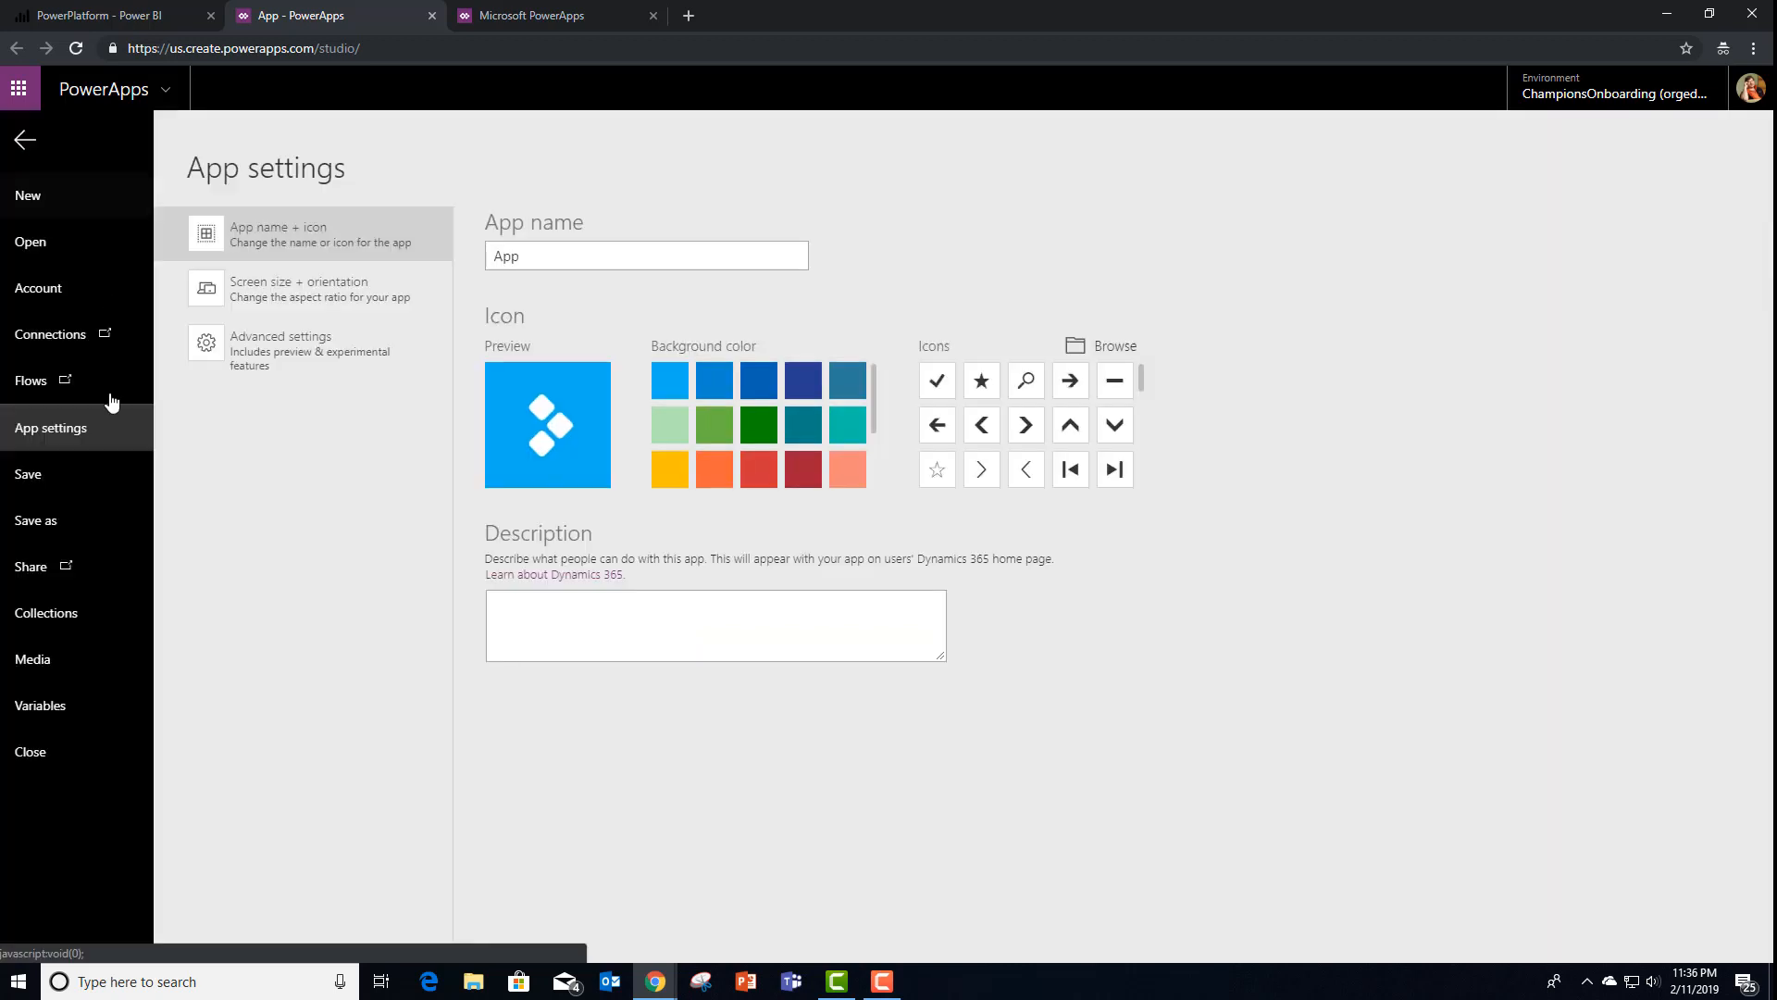
Save the app to the cloud as ChucksApp via File > Save as
click(36, 519)
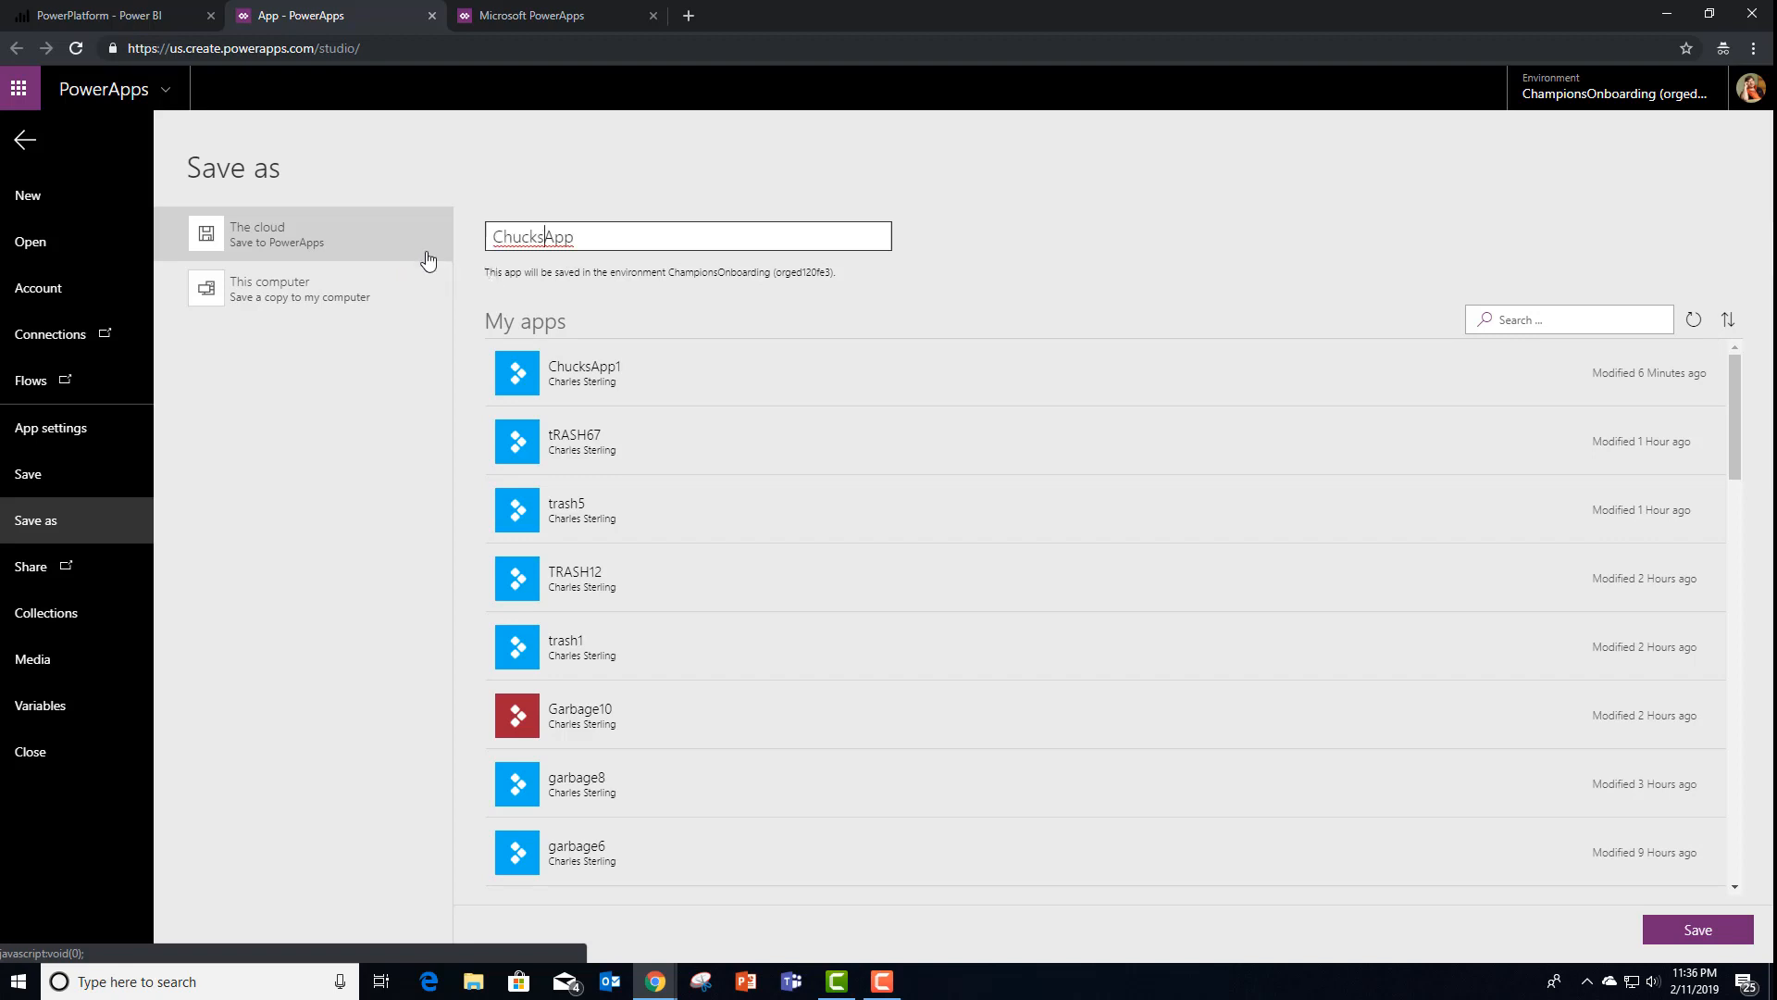
click(1697, 930)
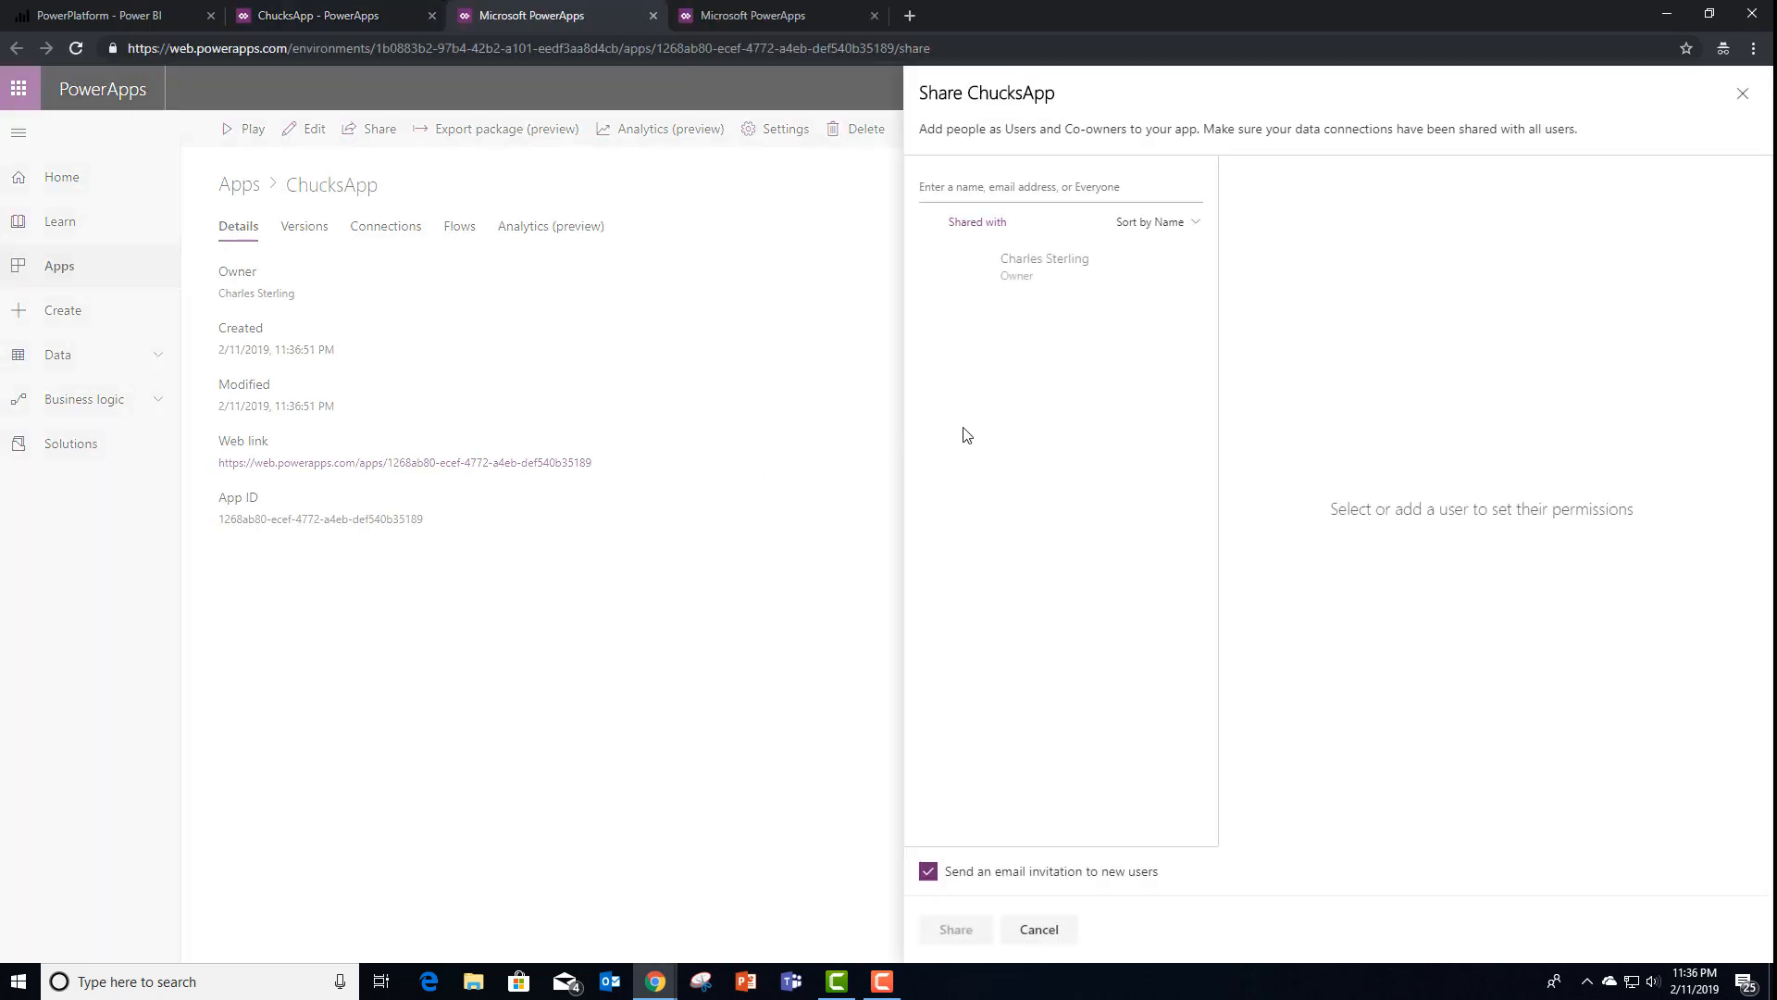
Share ChucksApp with Everyone in the Premium Demo tenant
text(c)
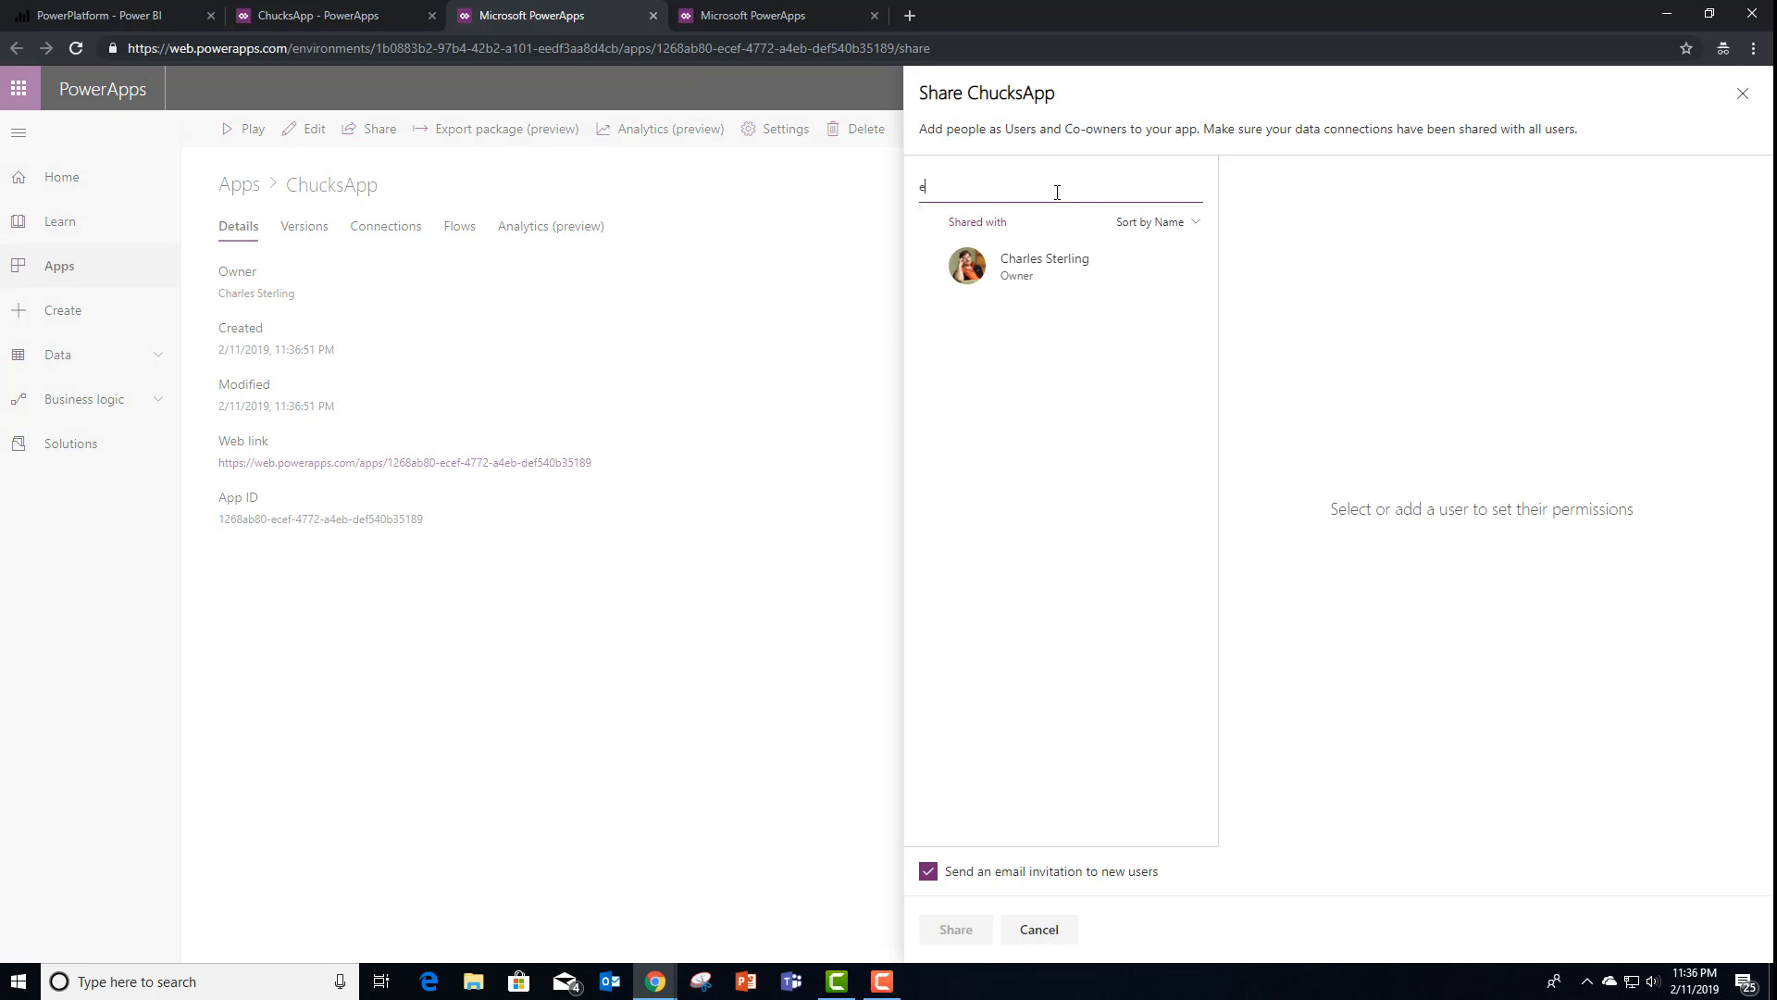
text(veryin)
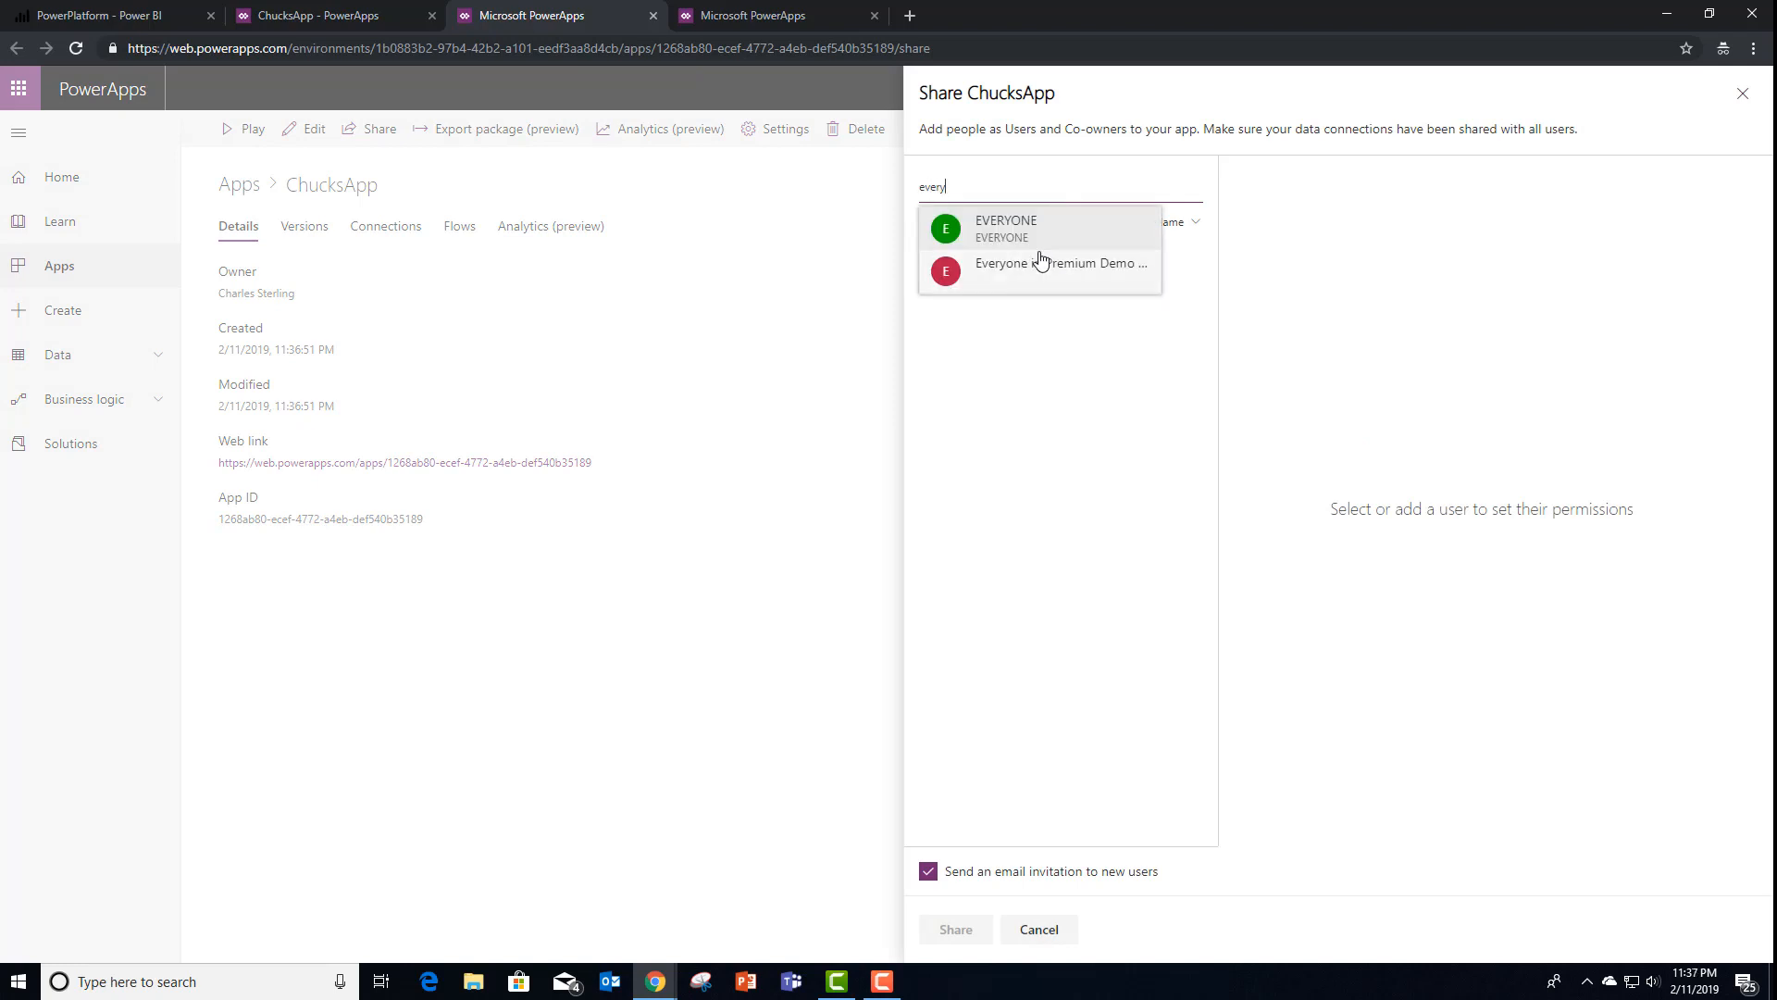
click(1058, 263)
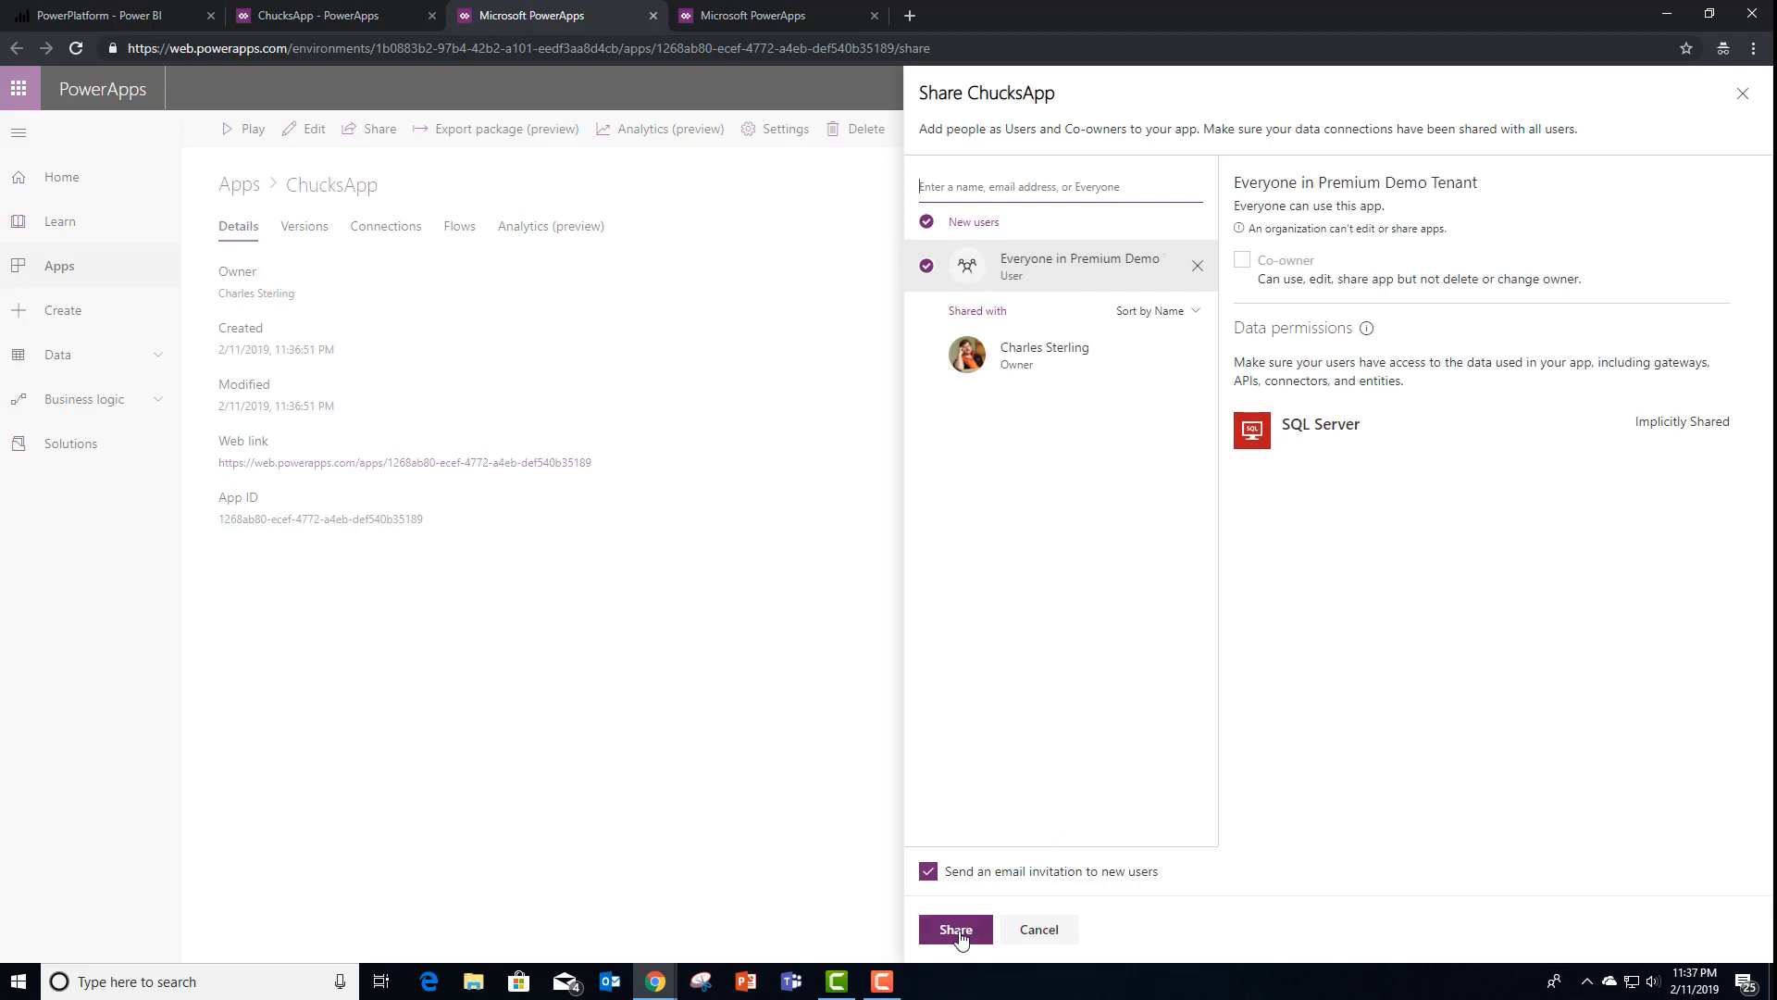
click(955, 927)
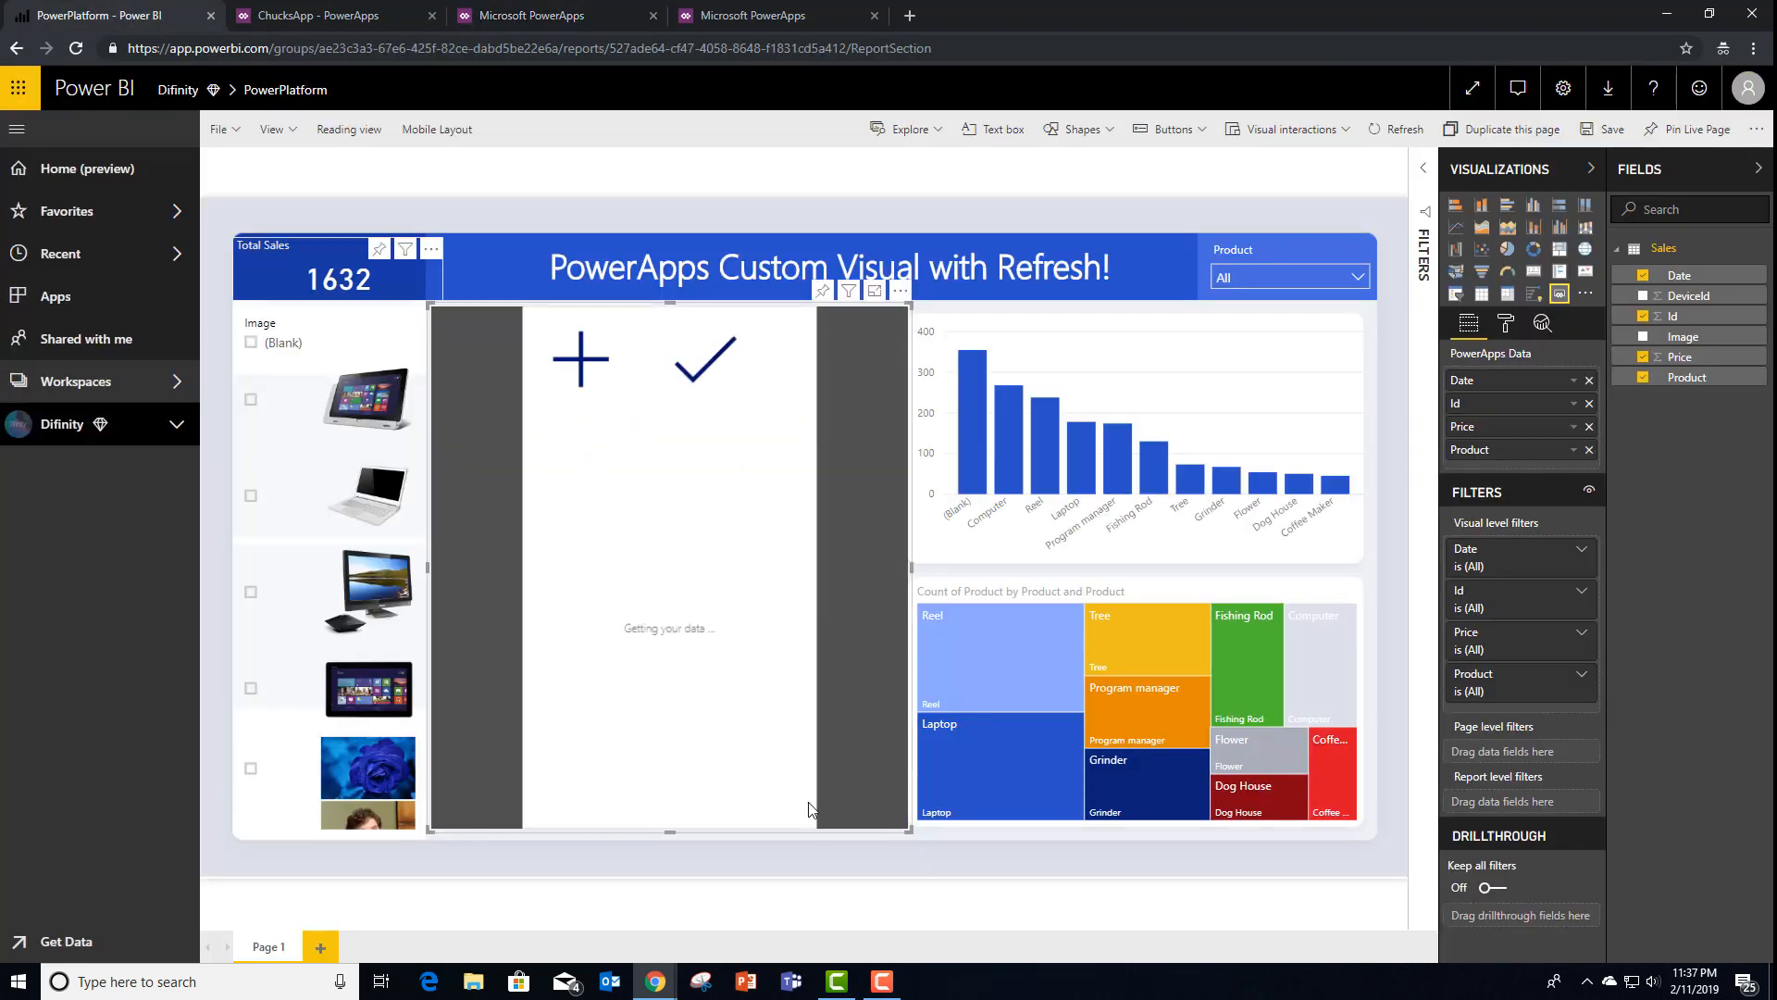
mouse_move(856, 767)
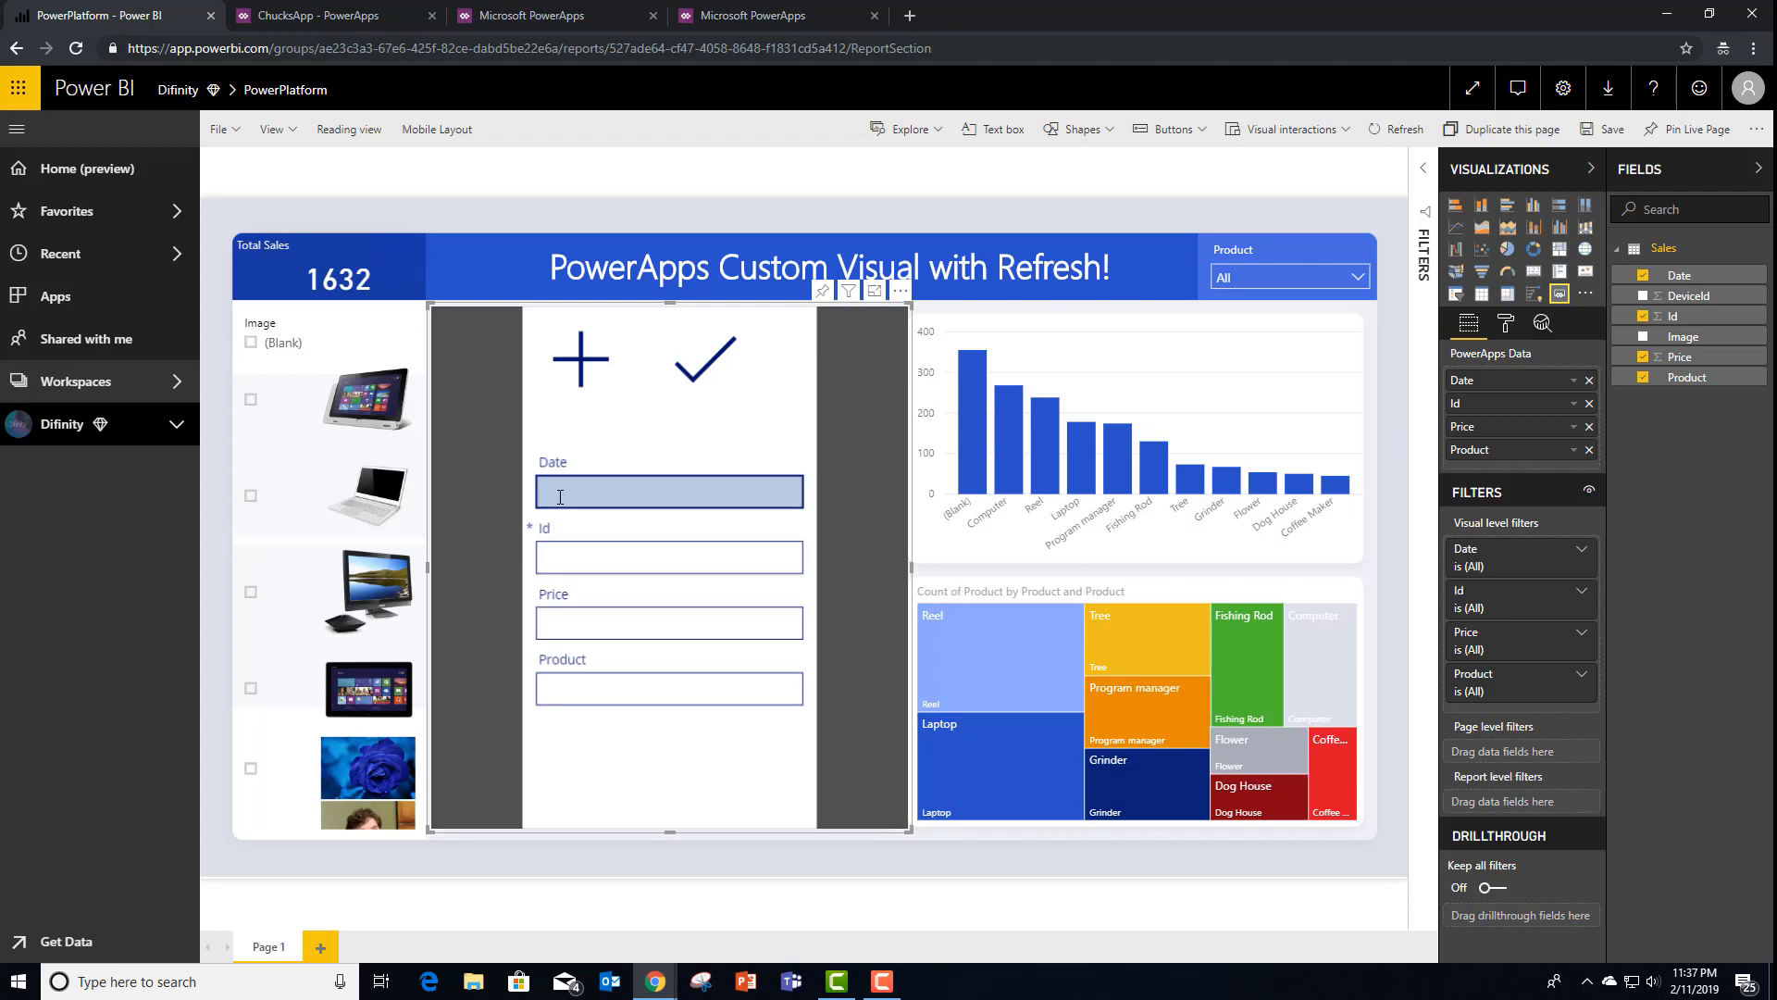
Enter 1/1/2012 as the Date in the embedded PowerApps form
text(1/1/2)
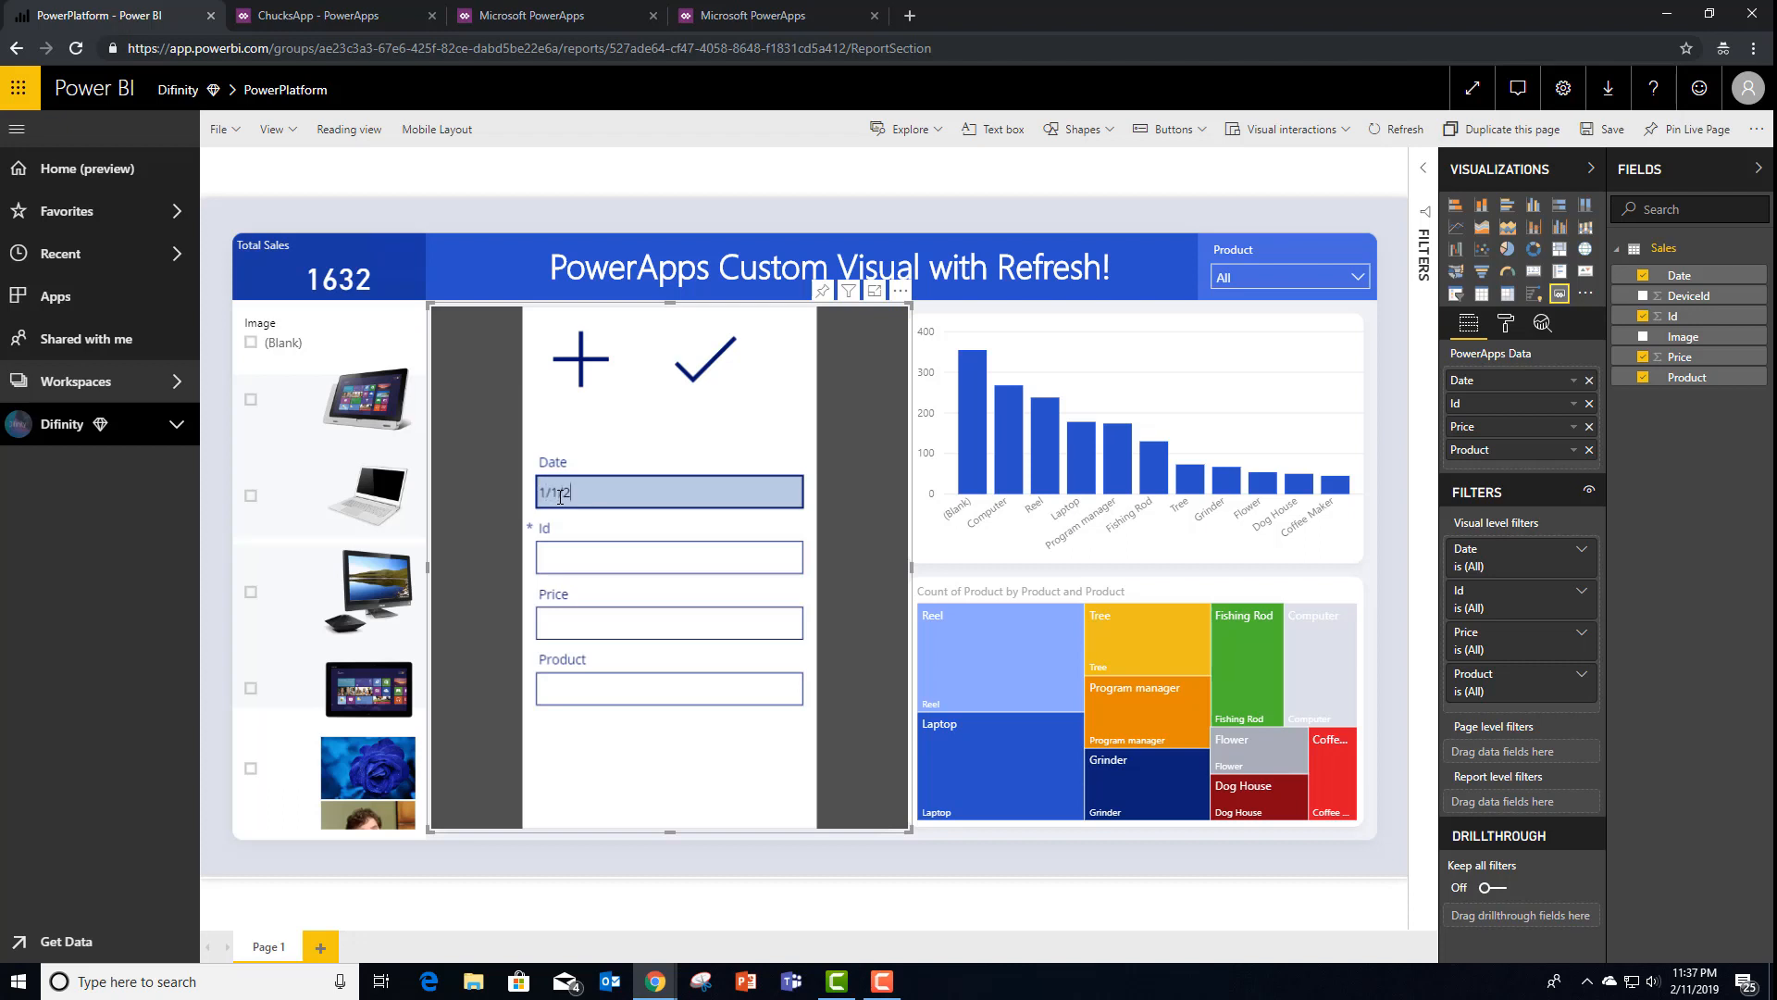
text(012)
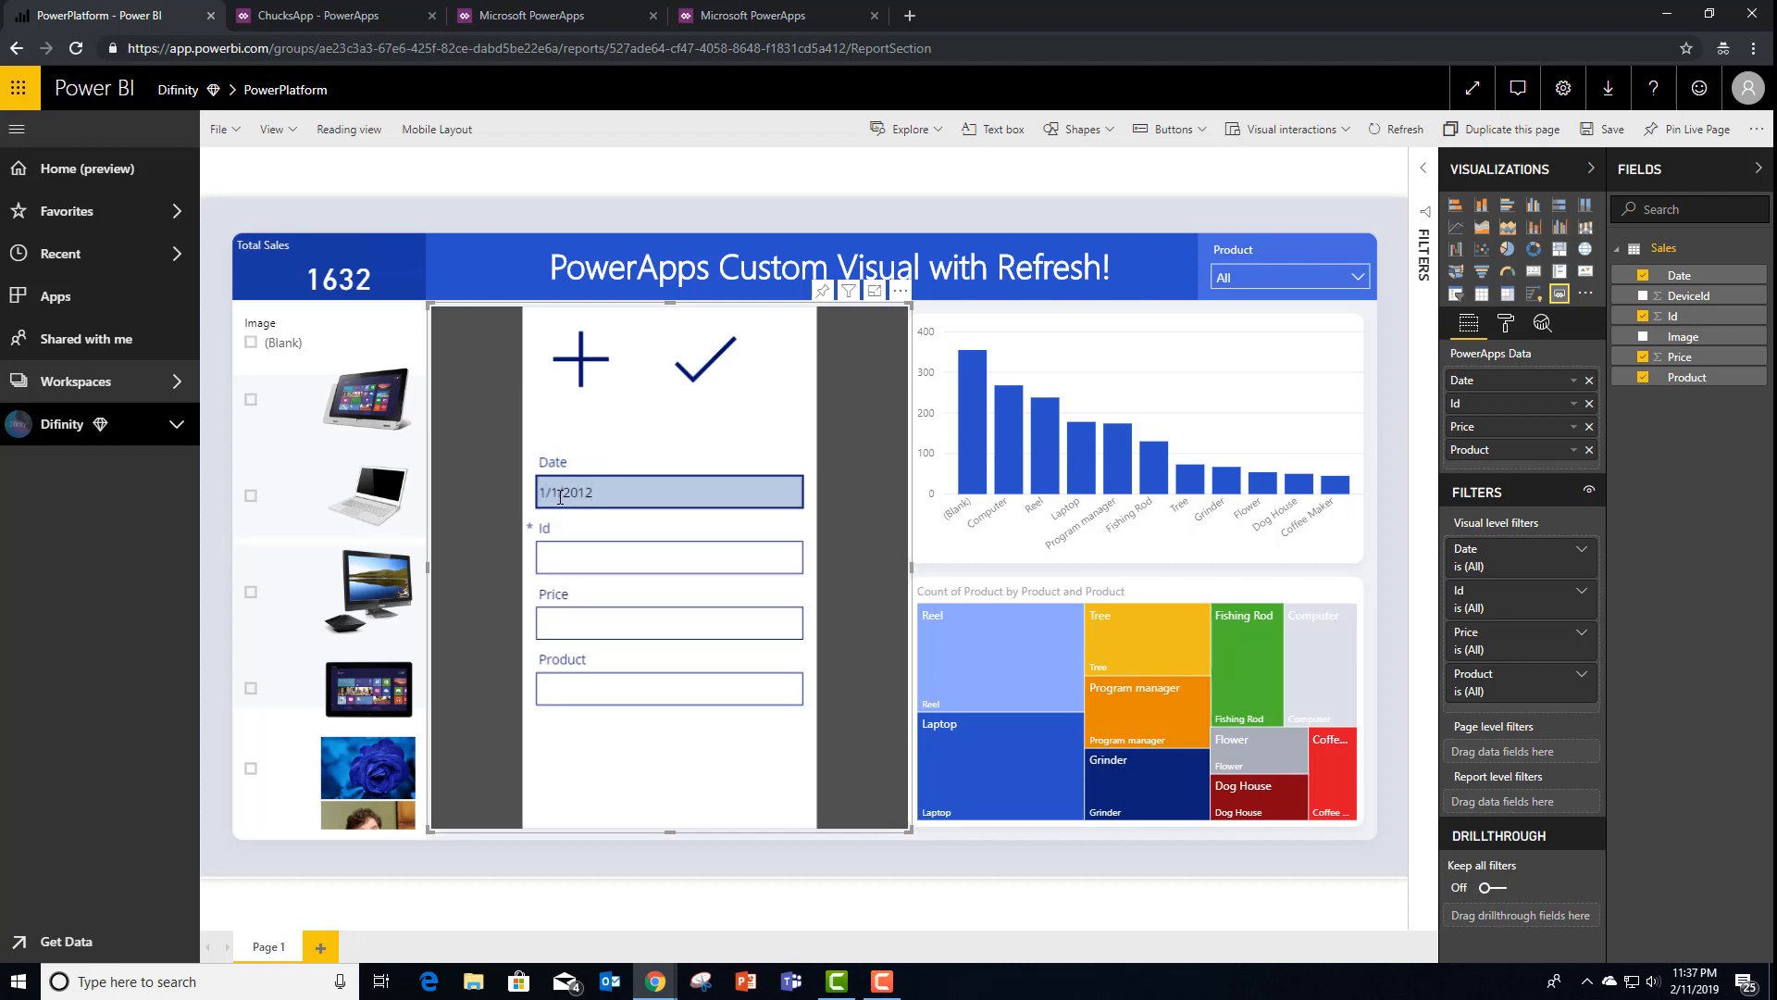
mouse_move(1336, 543)
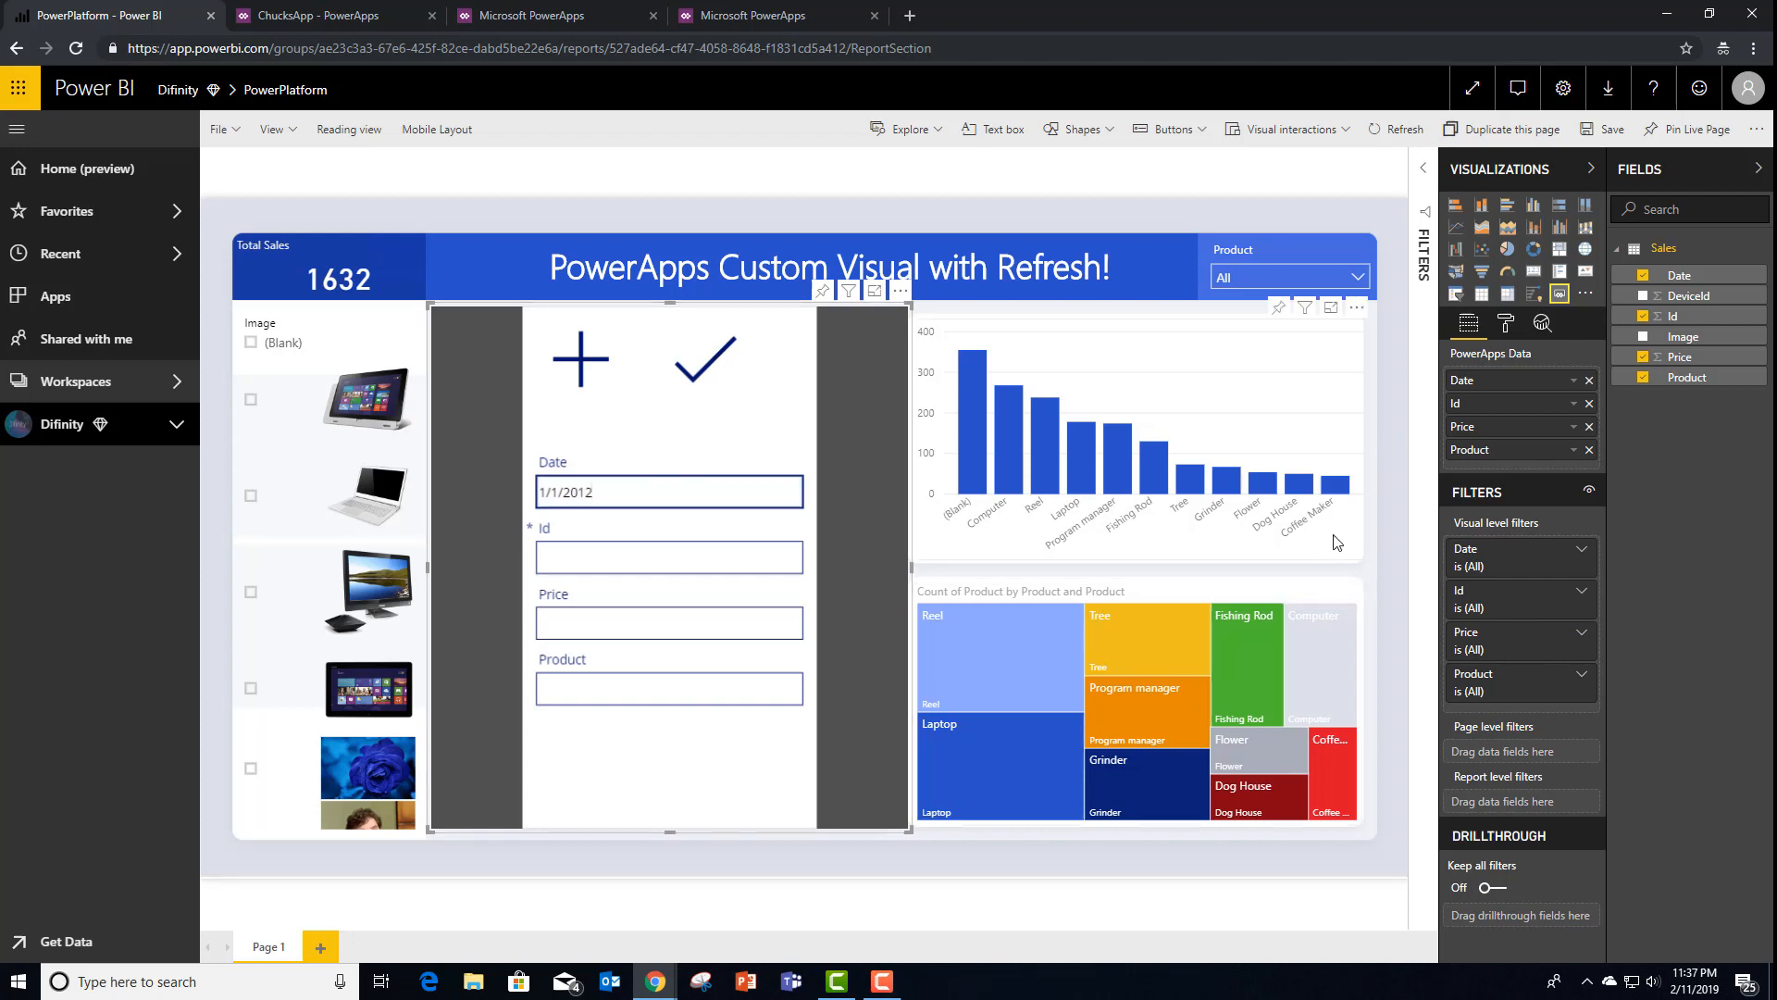
mouse_move(1344, 505)
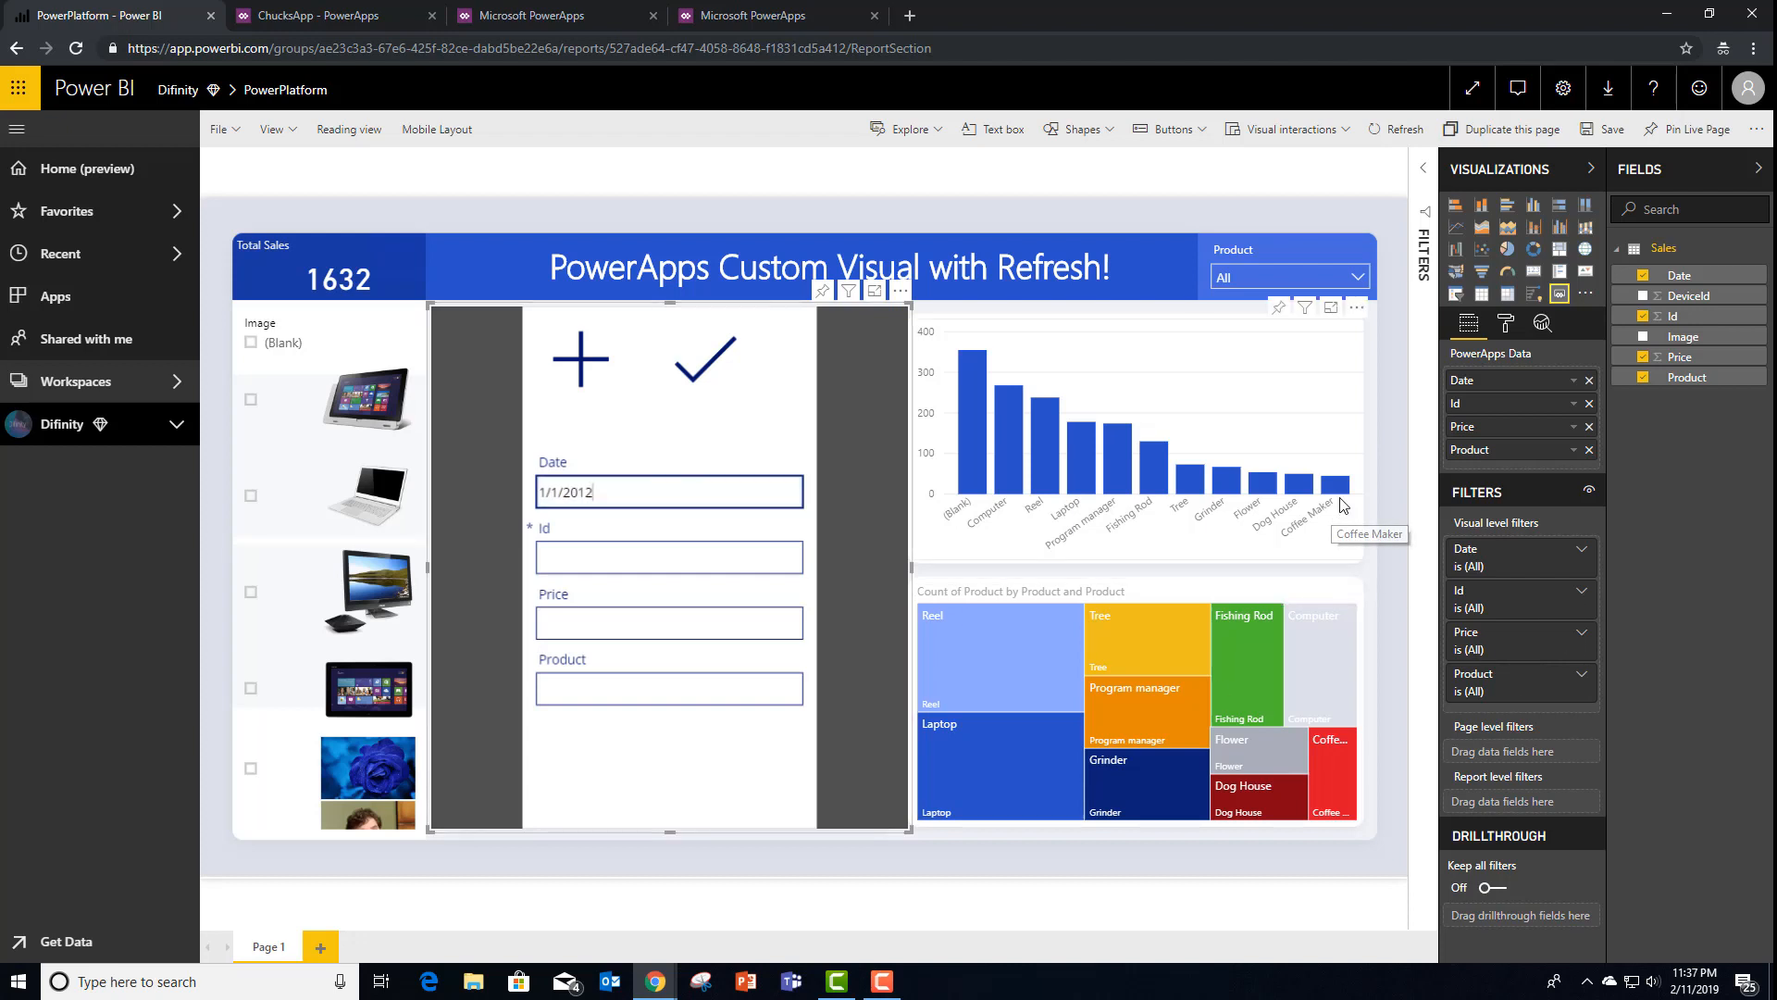
Enter Id 1113, Price 1200 and Product Coffee Maker in the embedded PowerApps form
click(669, 557)
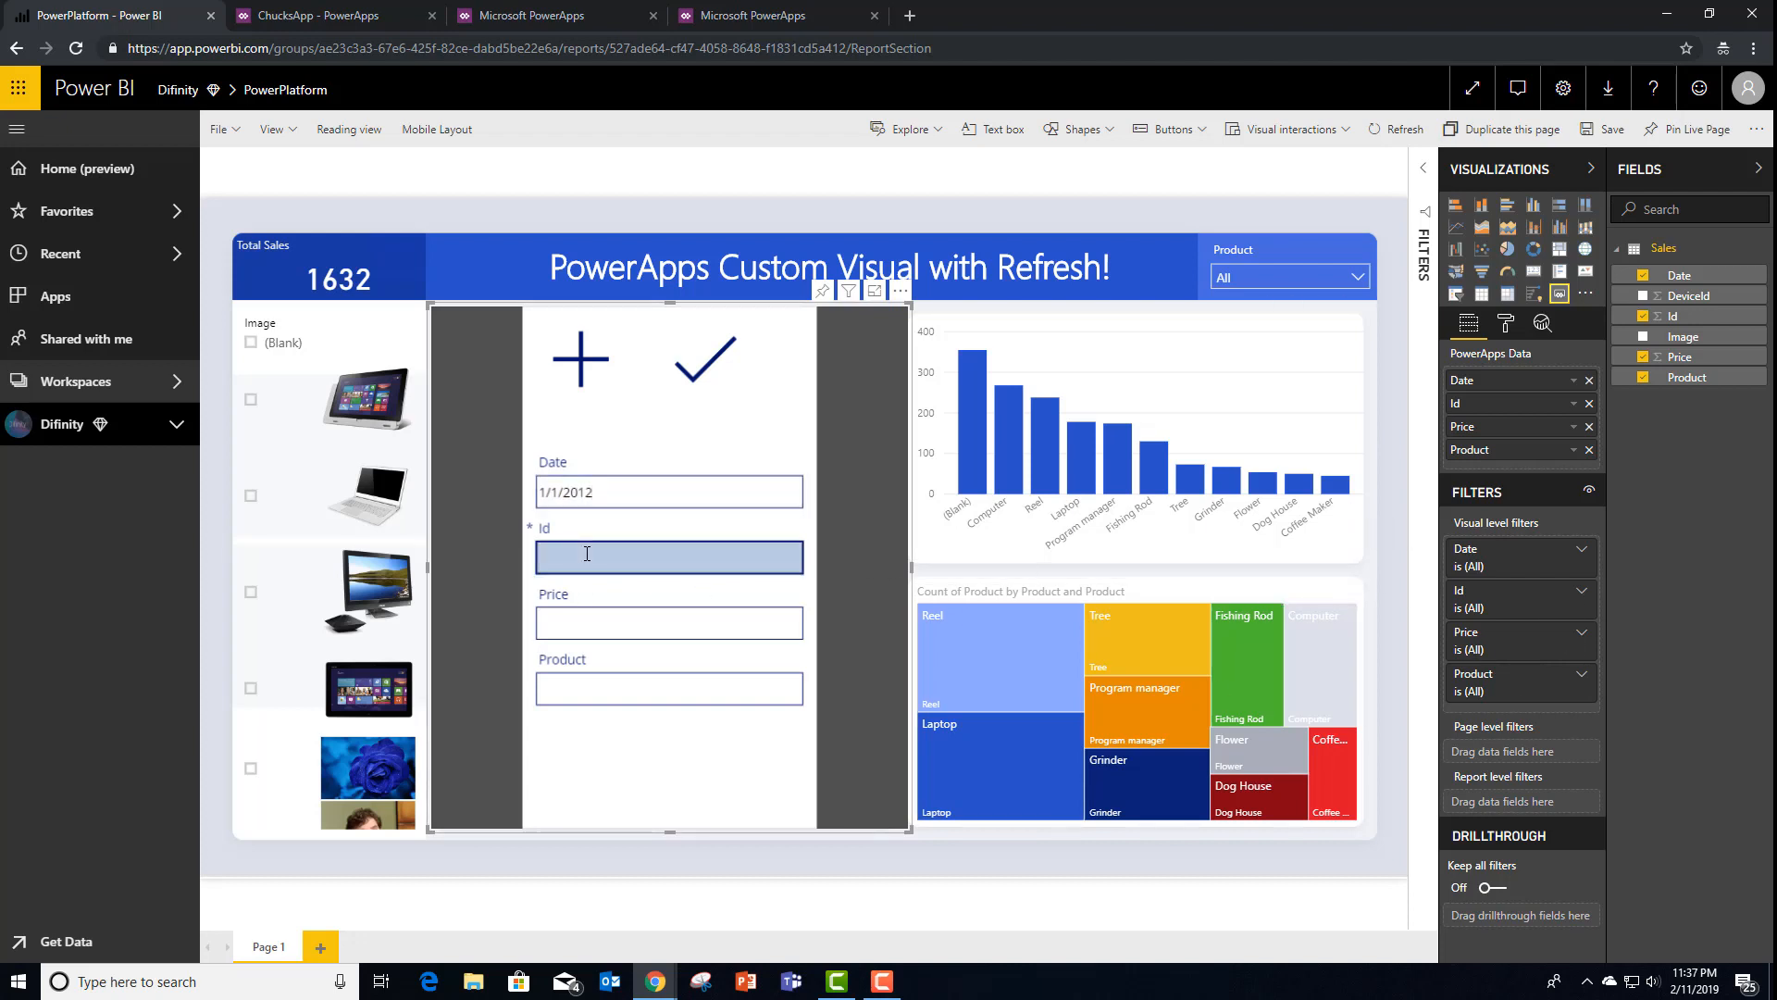
text(1113)
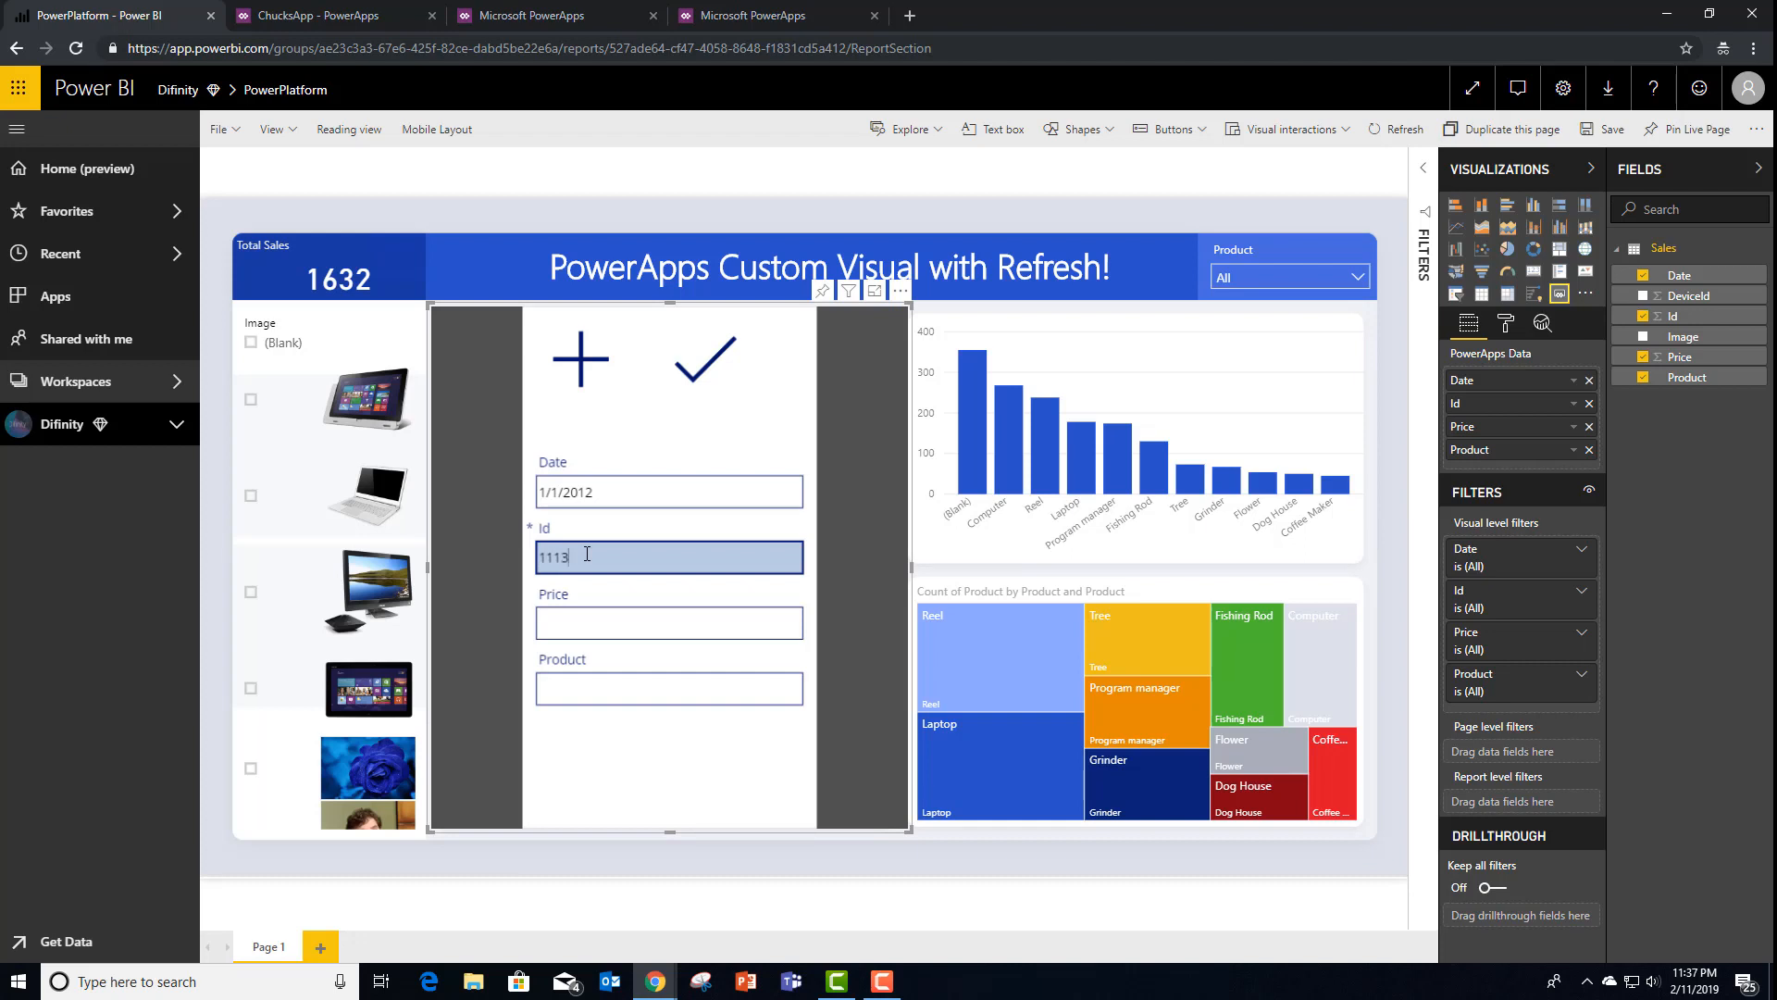
click(668, 622)
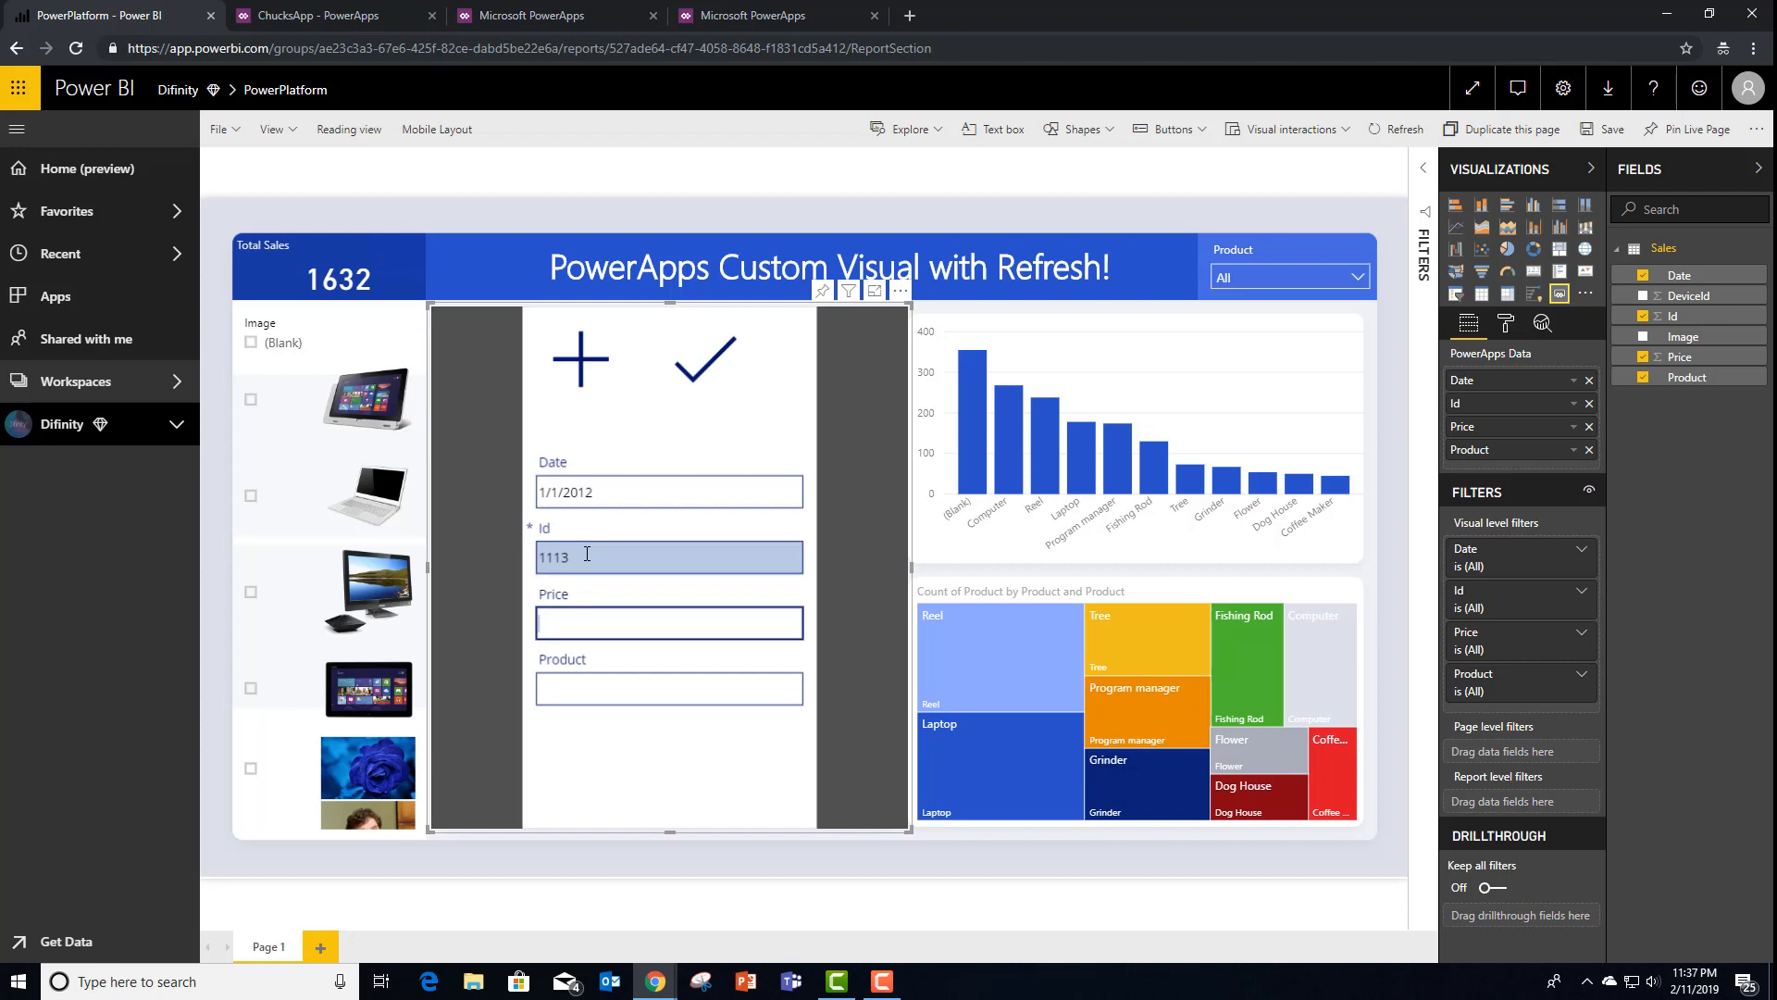
text(1200)
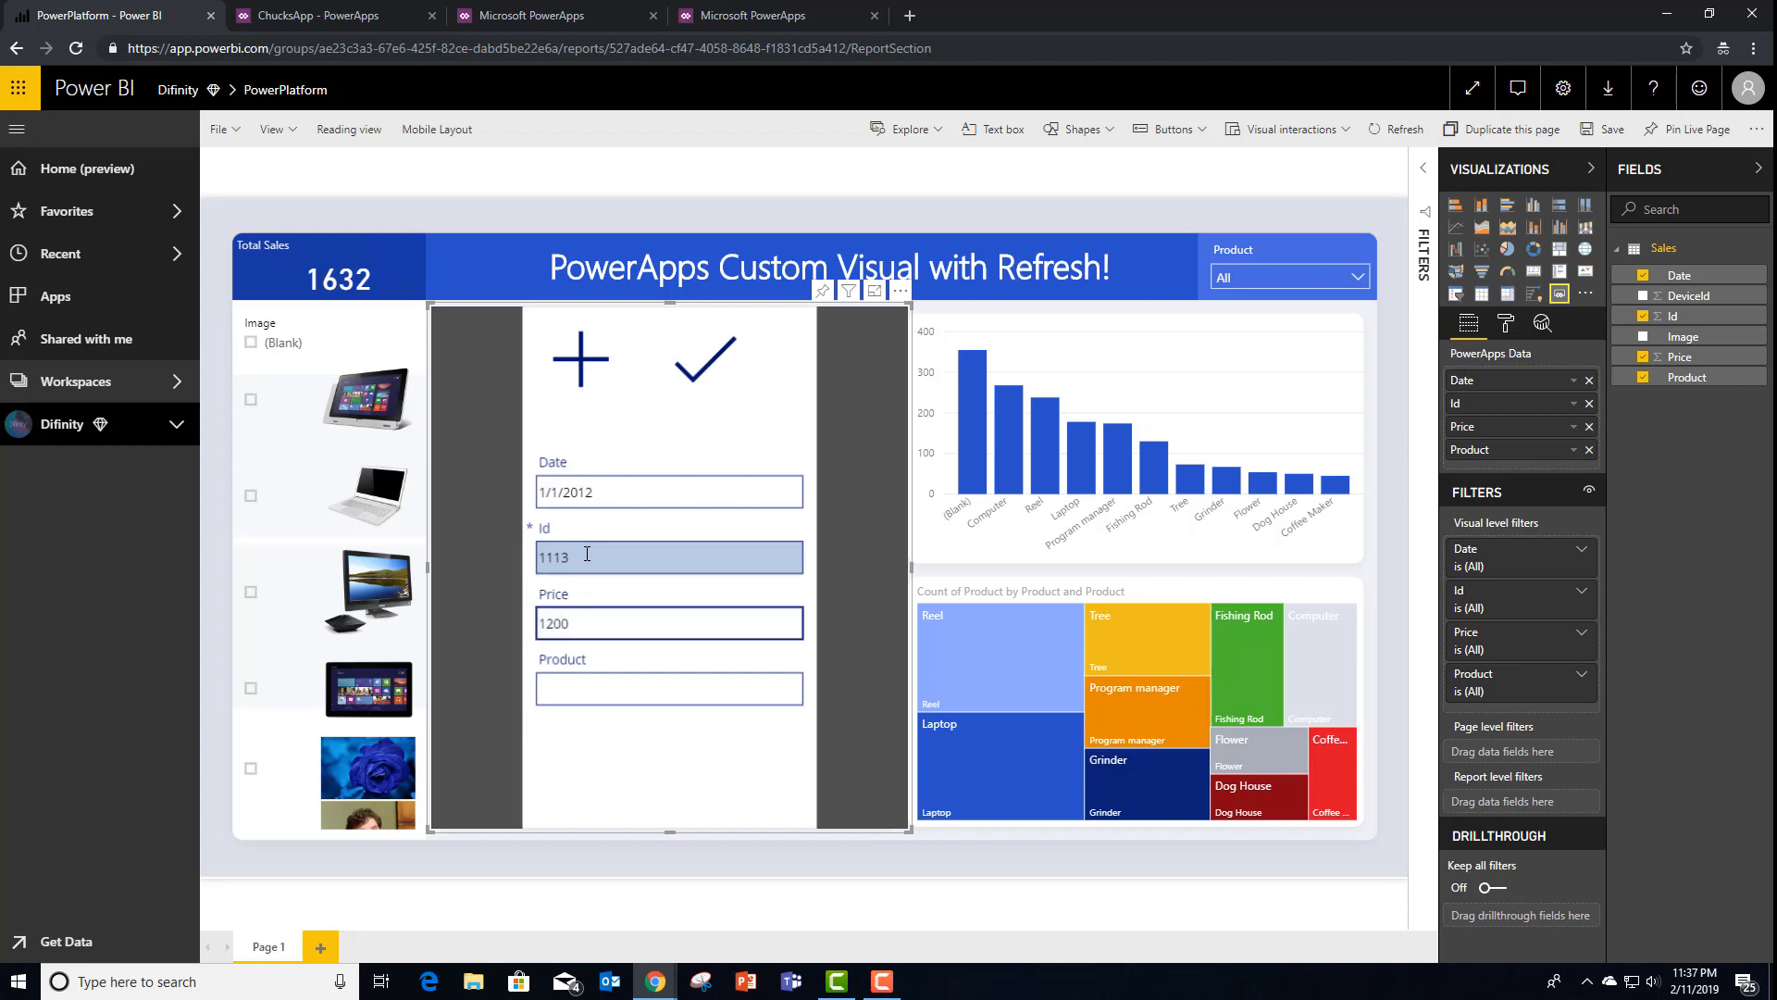
click(669, 688)
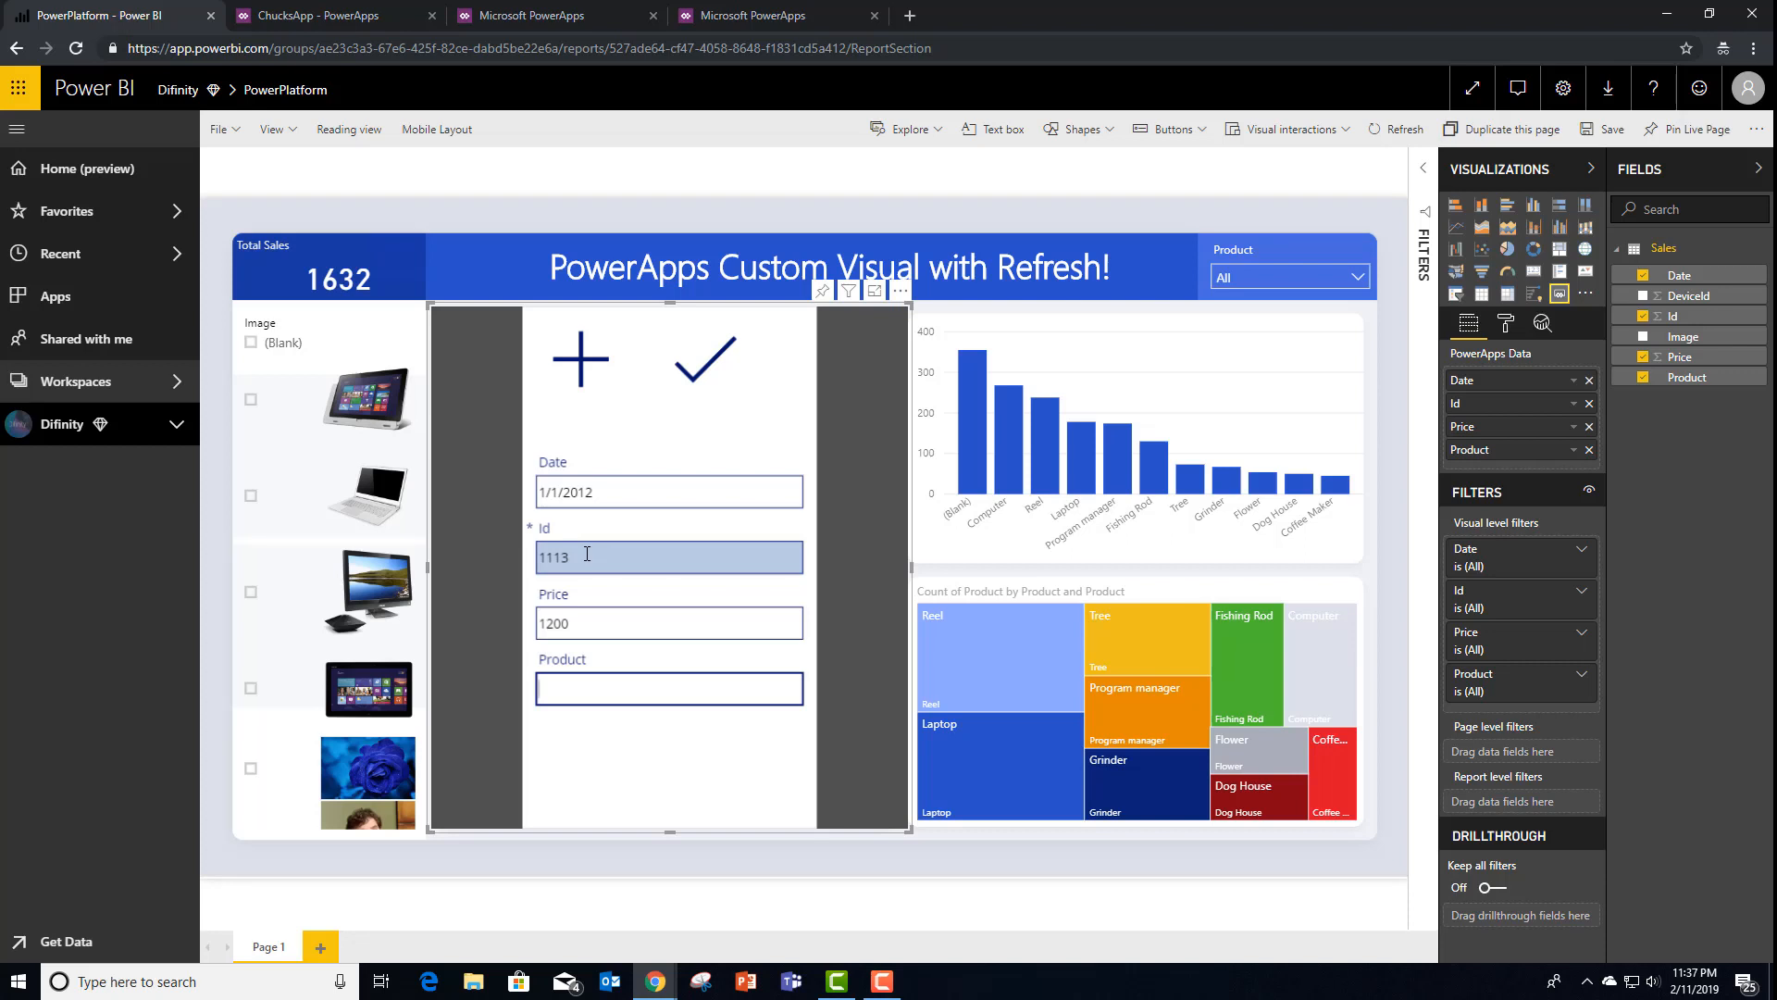
text(Coffee Maker)
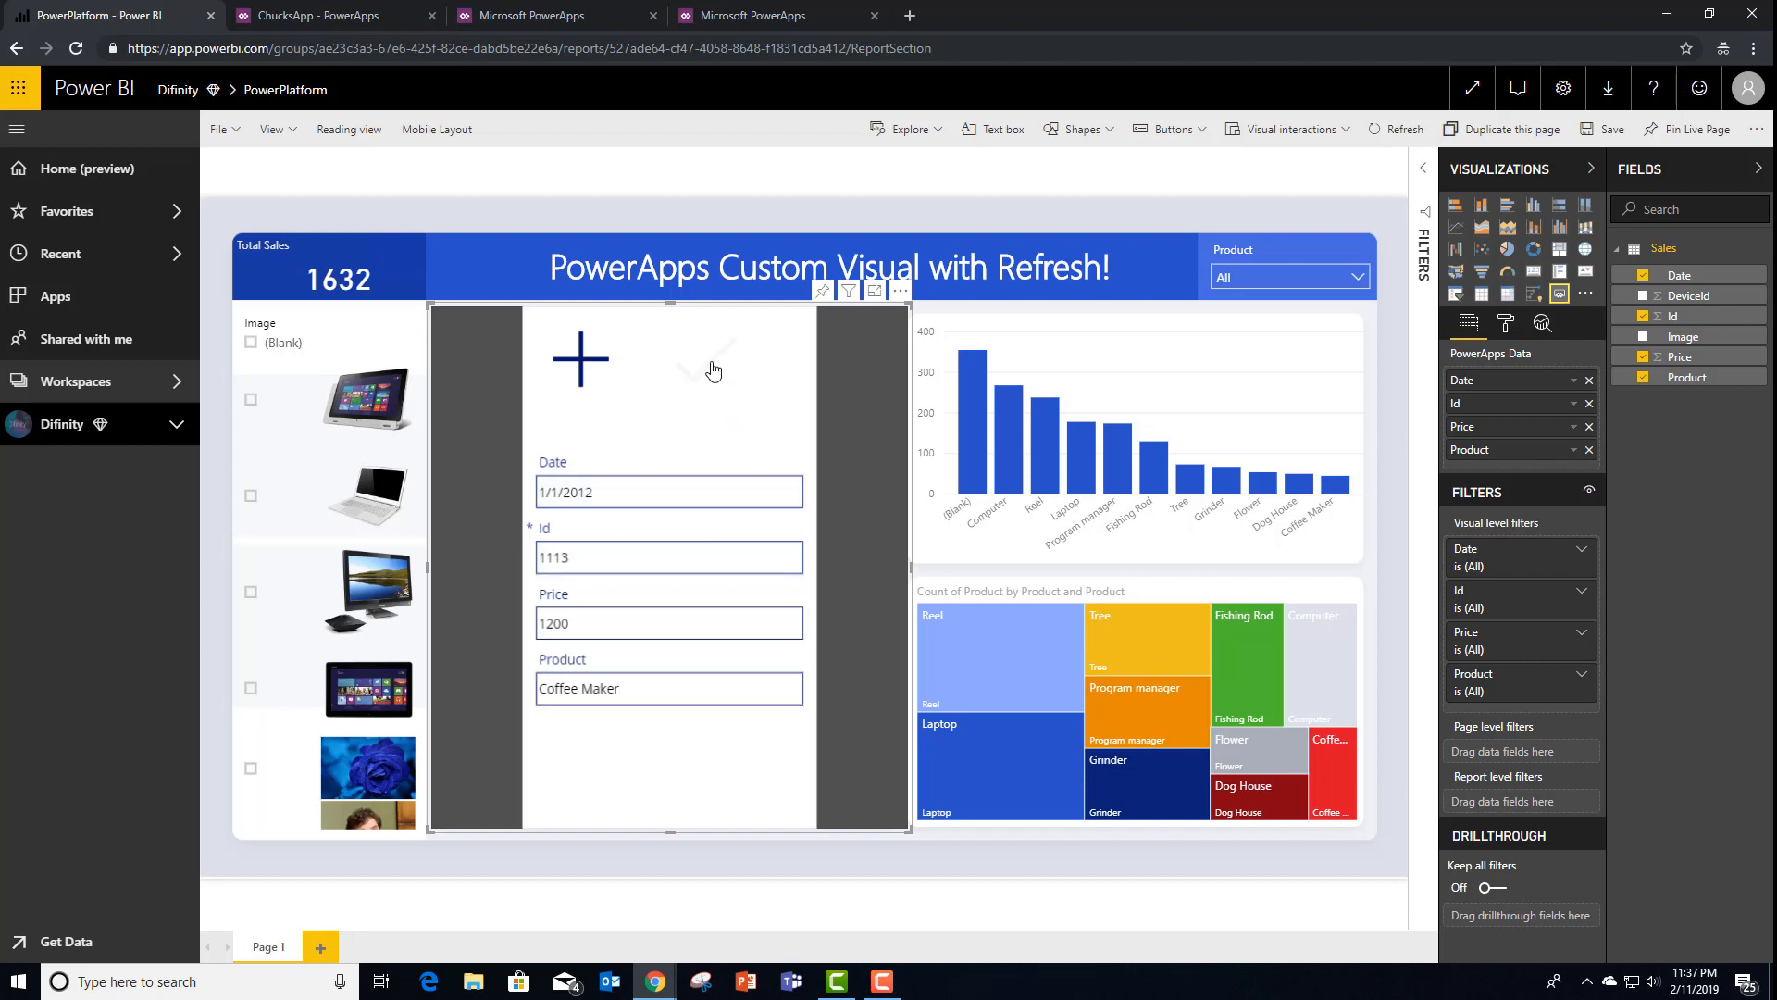
Submit the sale via the check mark so Total Sales shows 2832 with Coffee Maker leading
click(704, 359)
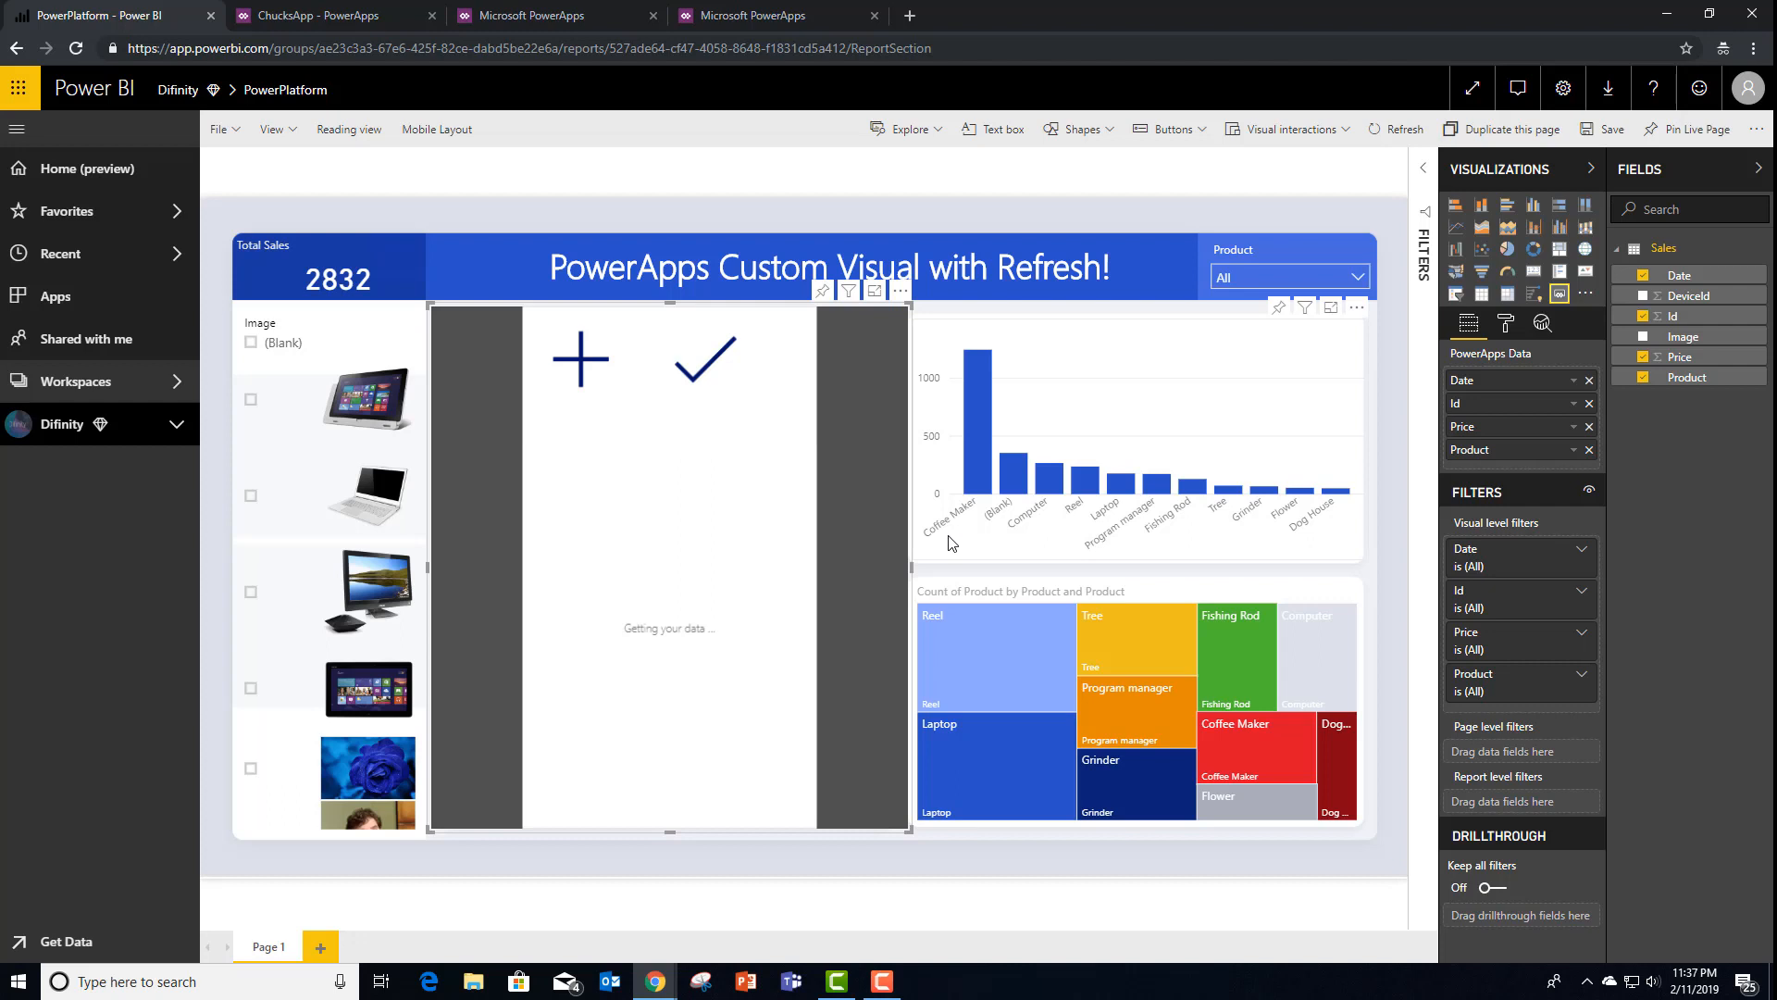
mouse_move(984, 417)
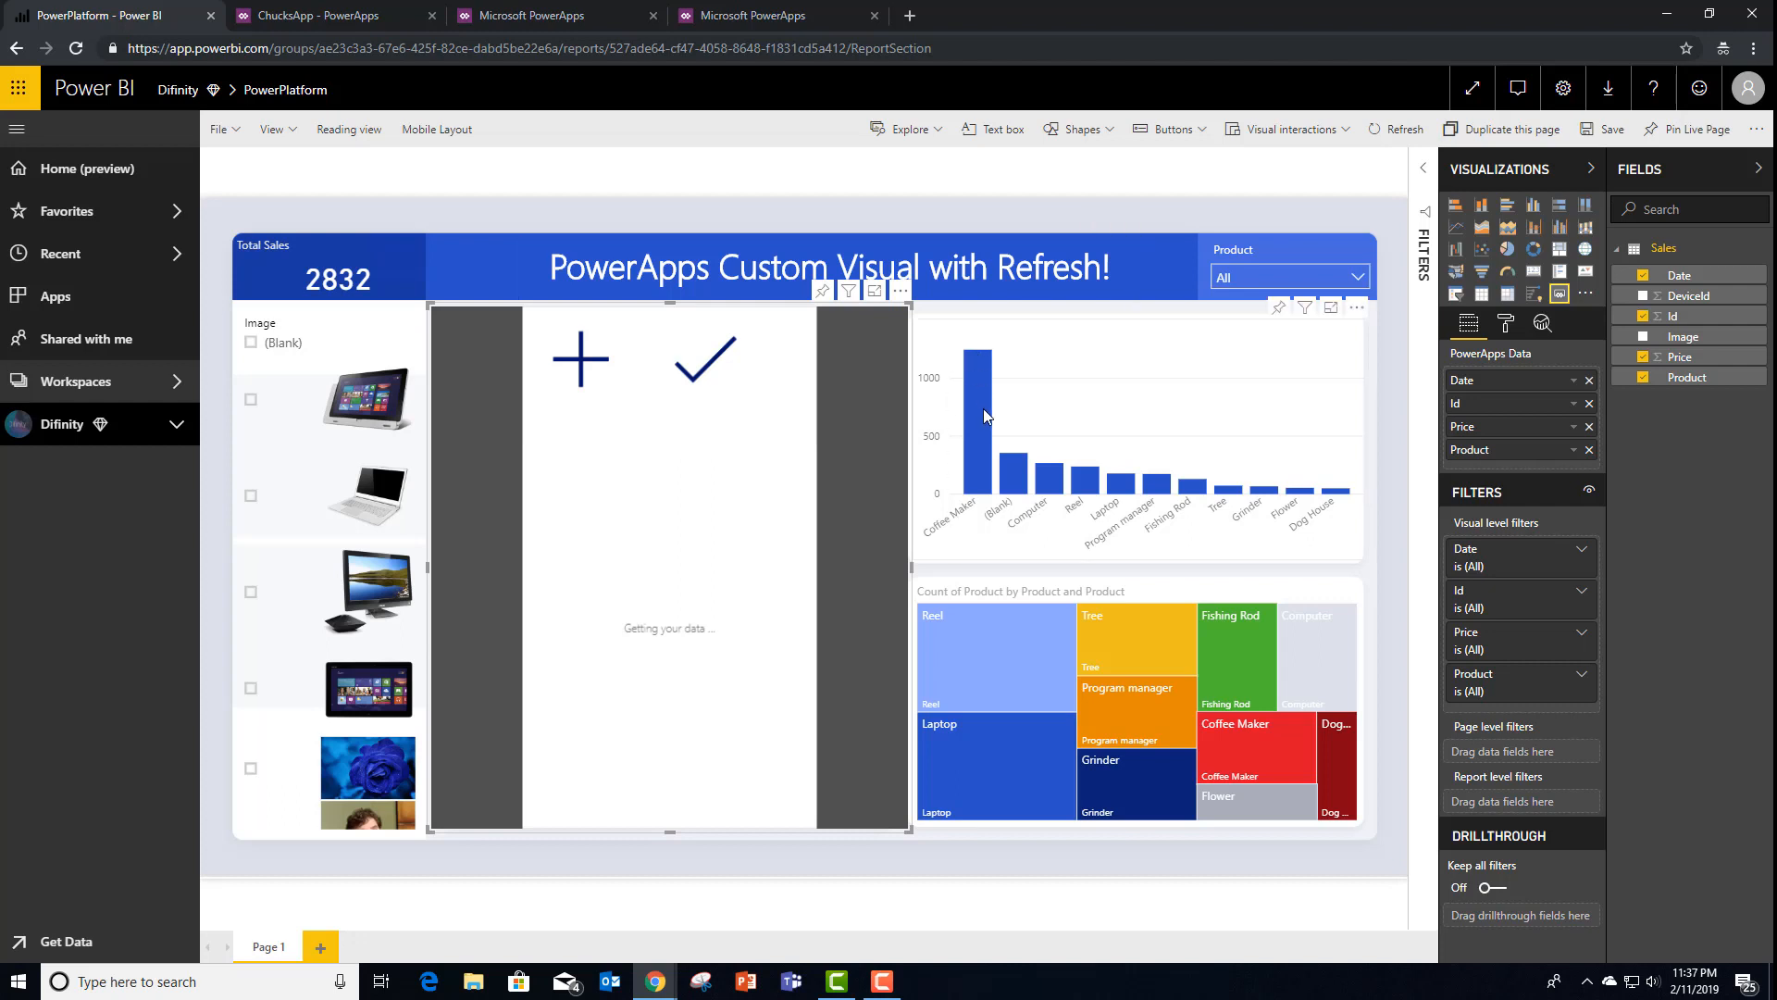
mouse_move(994, 504)
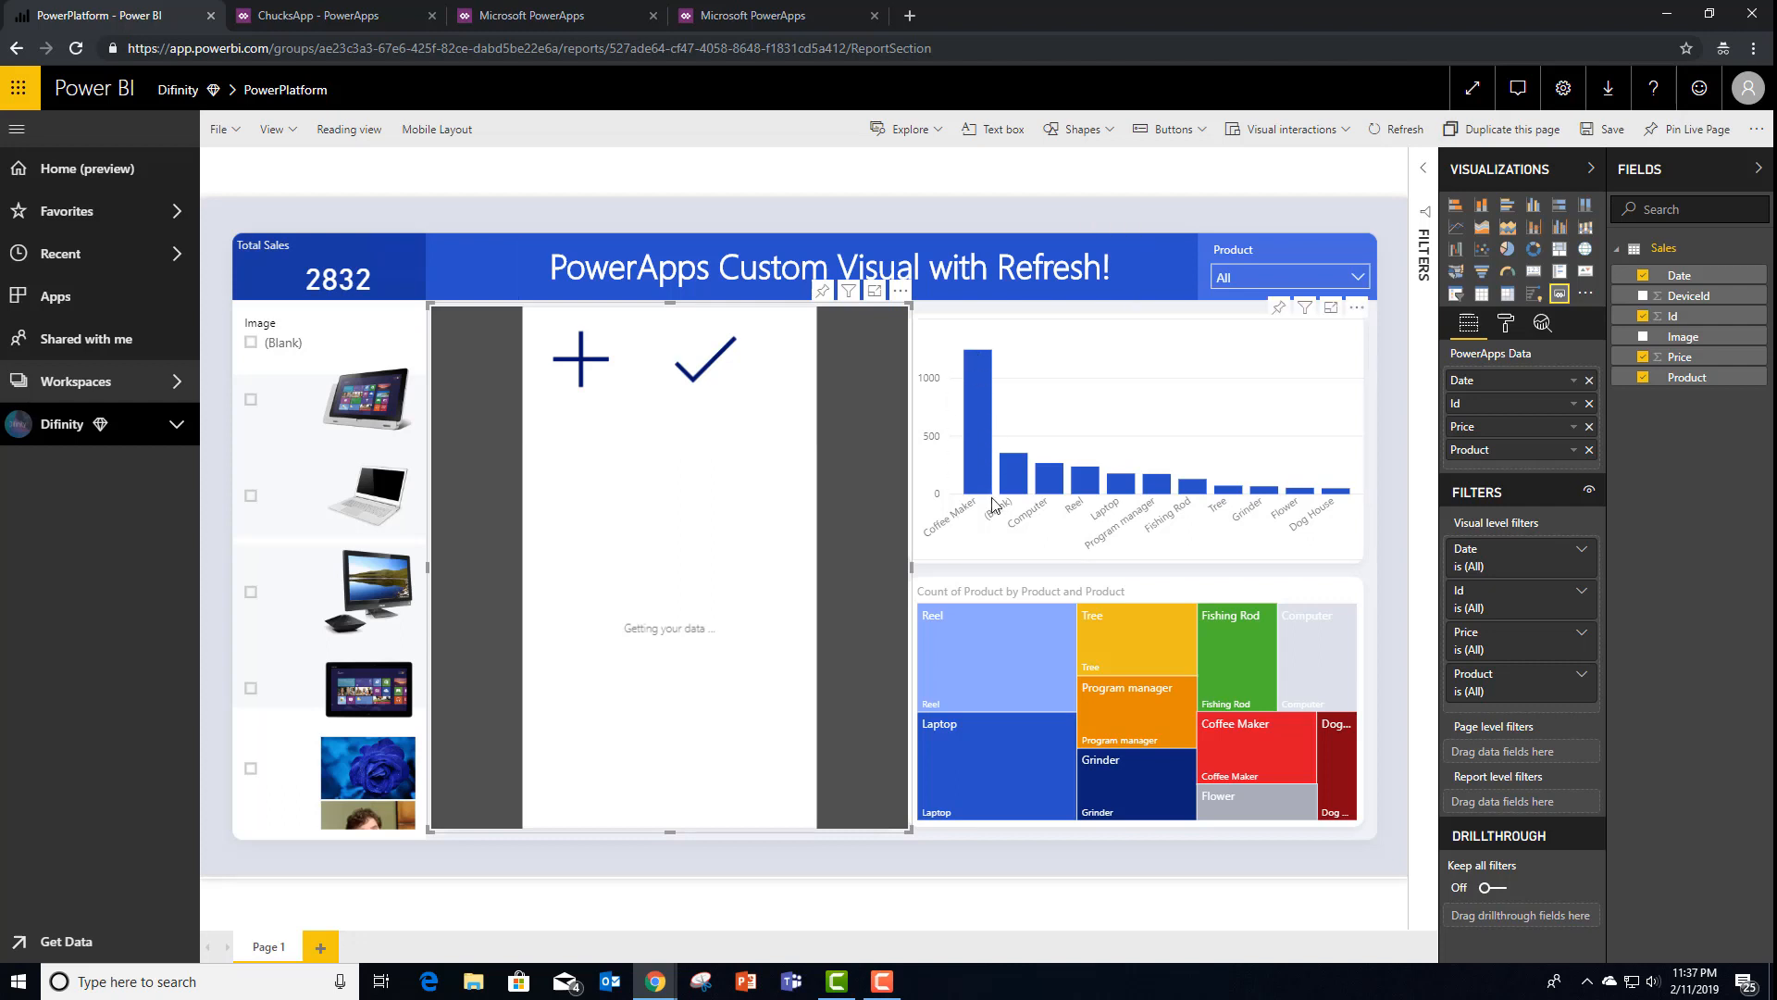